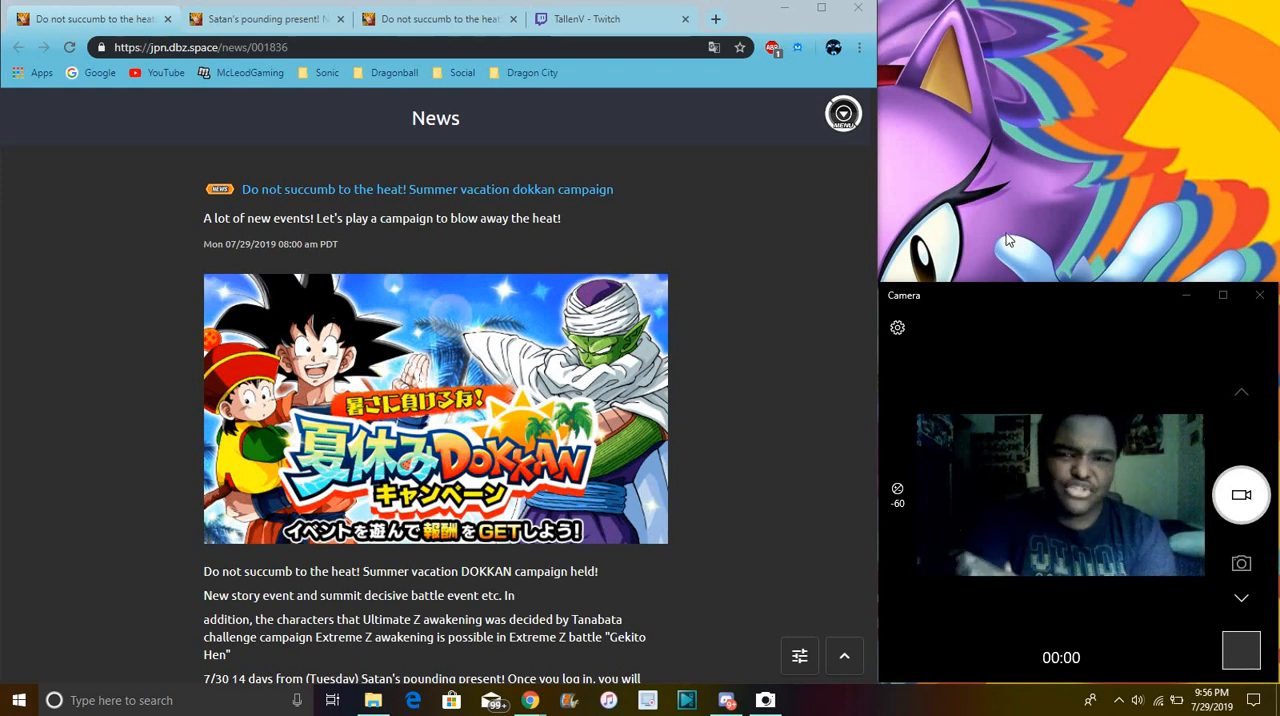
{"action": "mouse_move", "coordinate": [604, 32]}
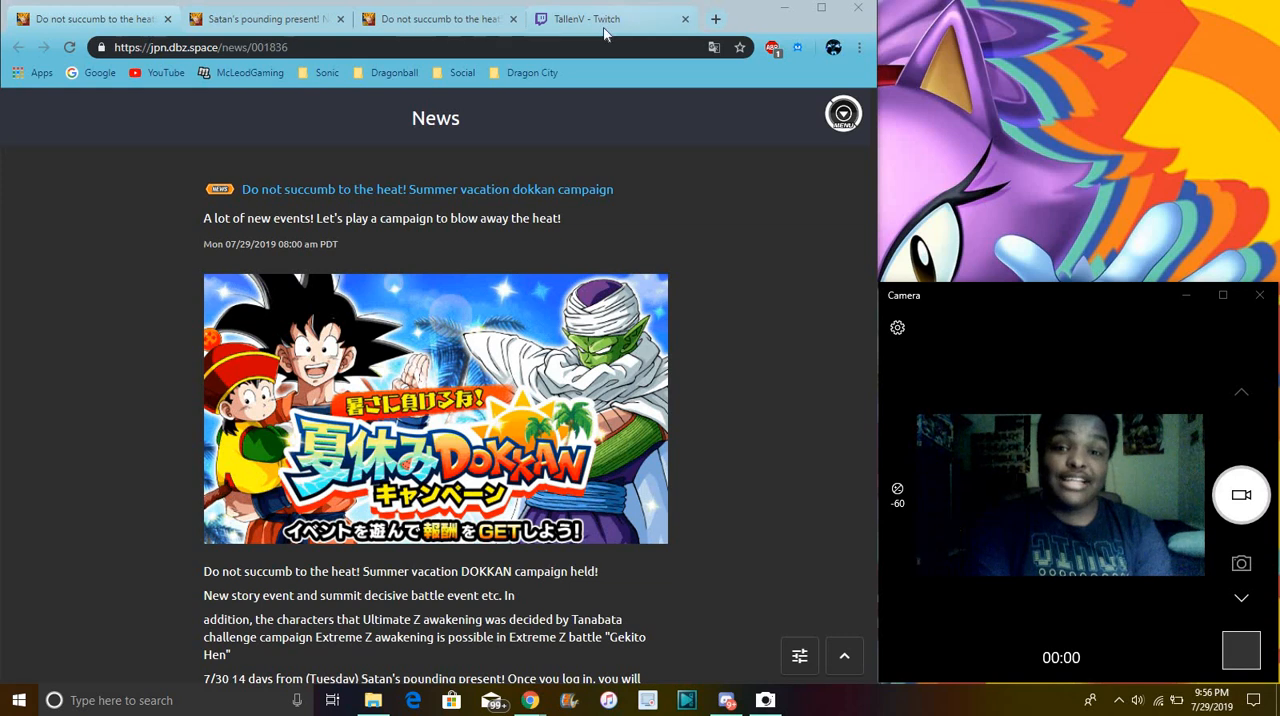
Step: Scroll down the campaign article past the login bonus and mission sections
{"action": "left_click", "coordinate": [610, 18]}
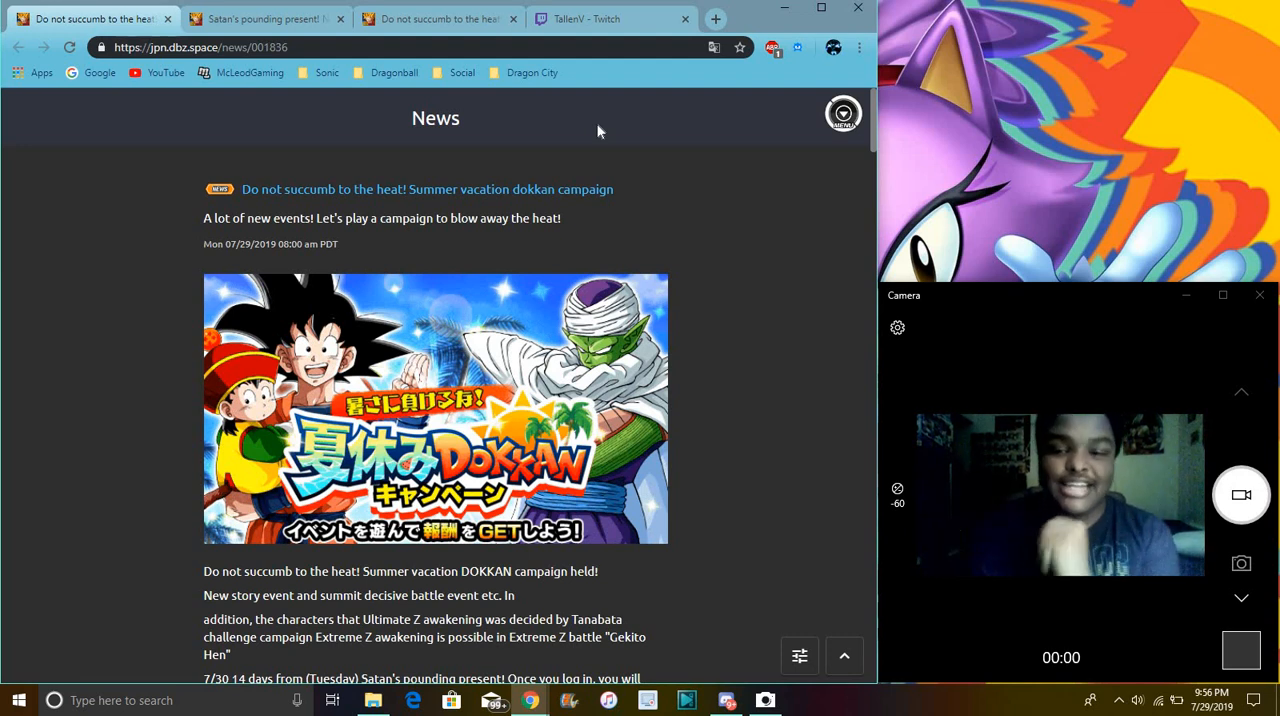
{"action": "mouse_move", "coordinate": [770, 288]}
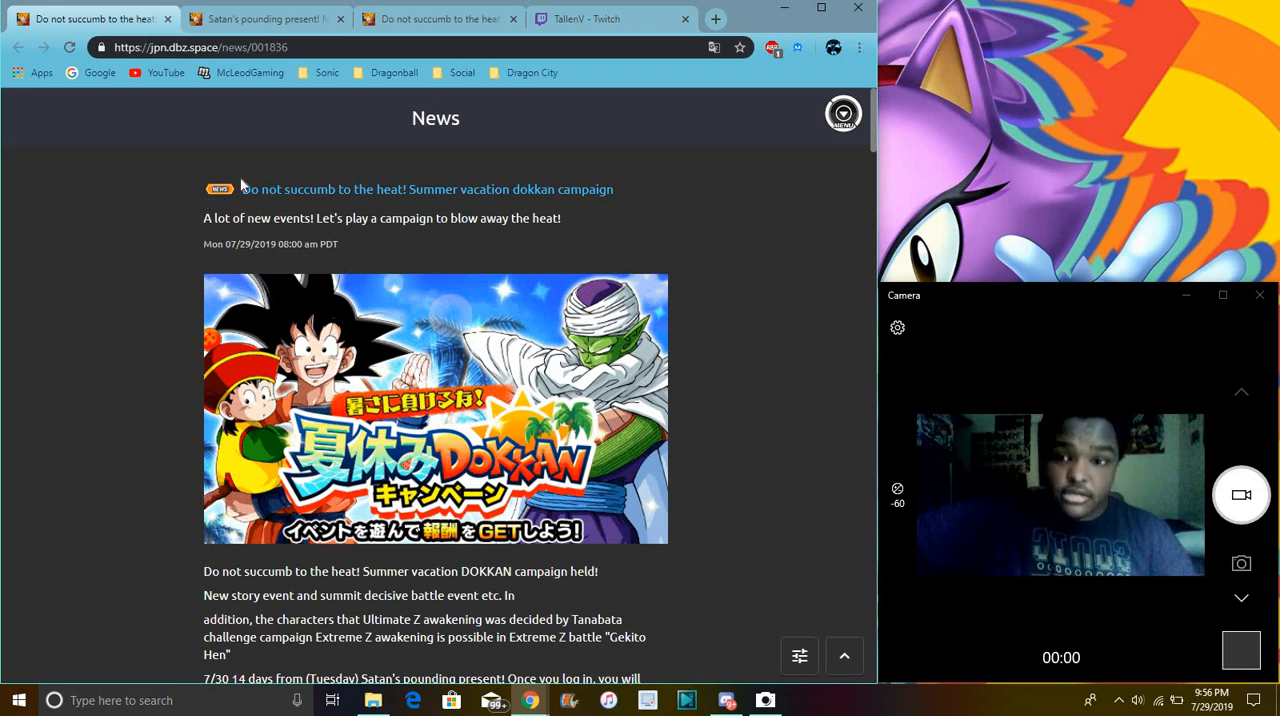
{"action": "mouse_move", "coordinate": [564, 248]}
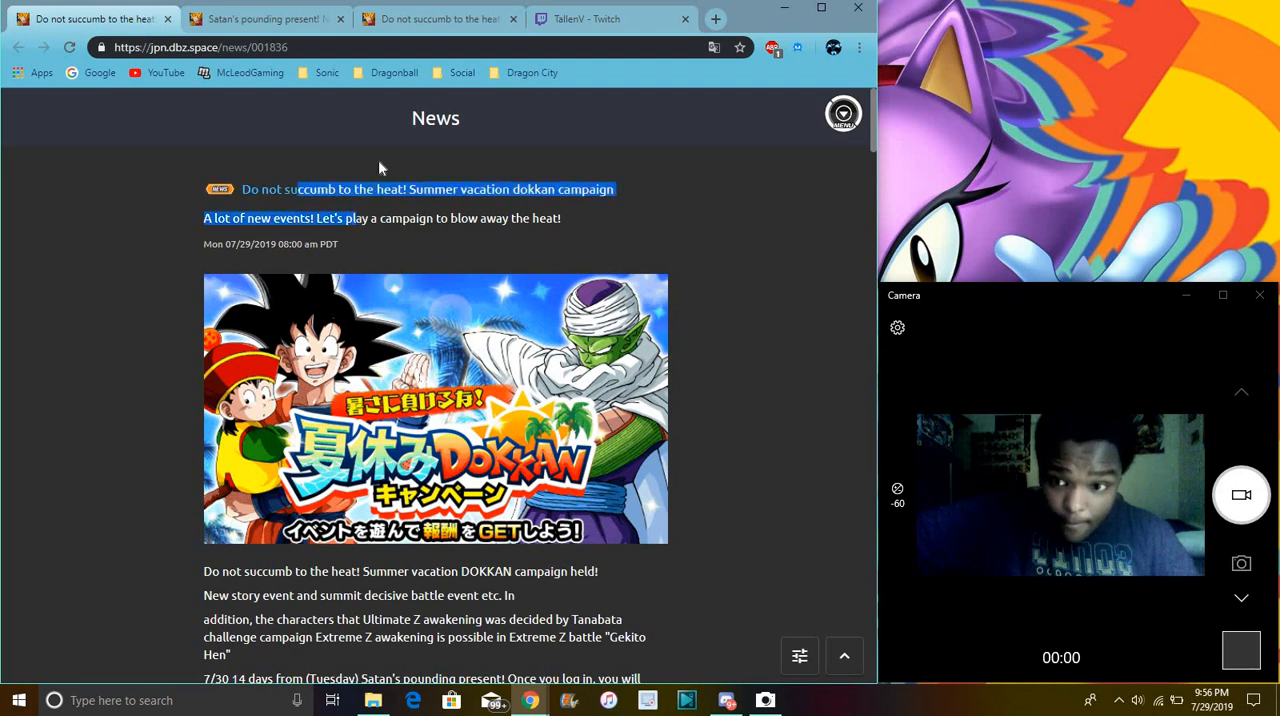
{"action": "scroll", "scroll_direction": "down", "scroll_amount": 3}
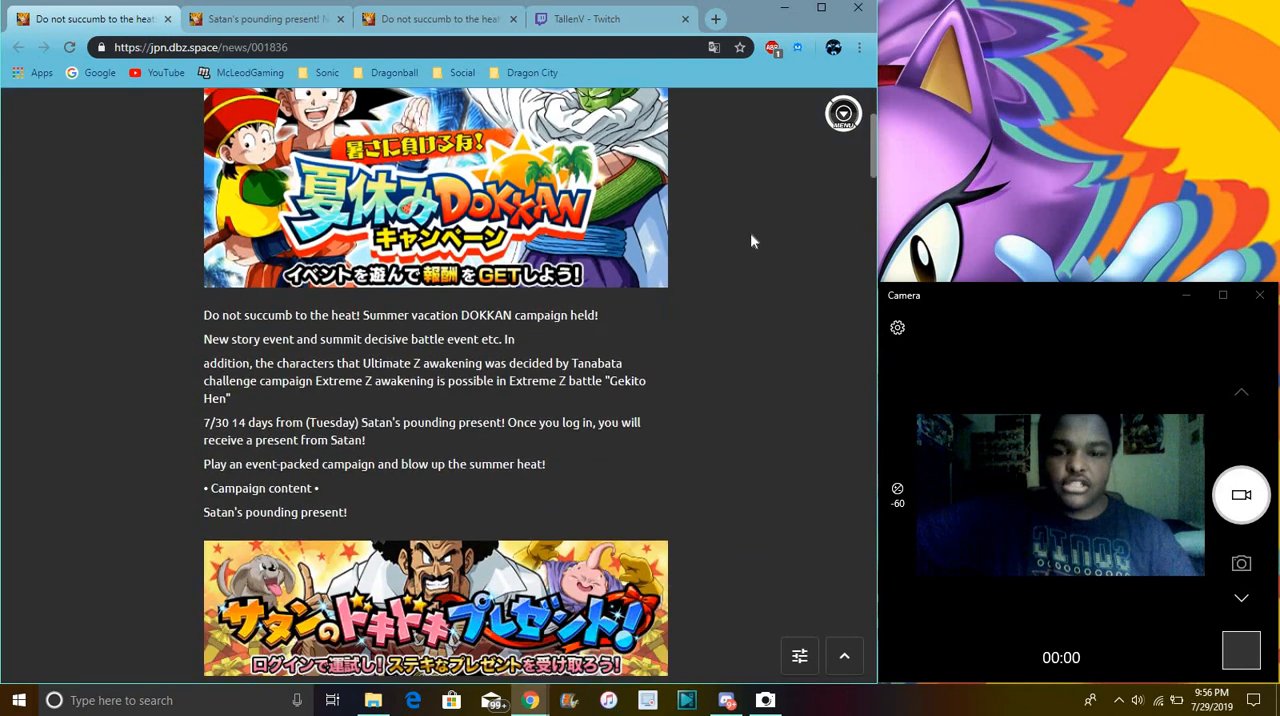
{"action": "scroll", "scroll_direction": "down", "scroll_amount": 3}
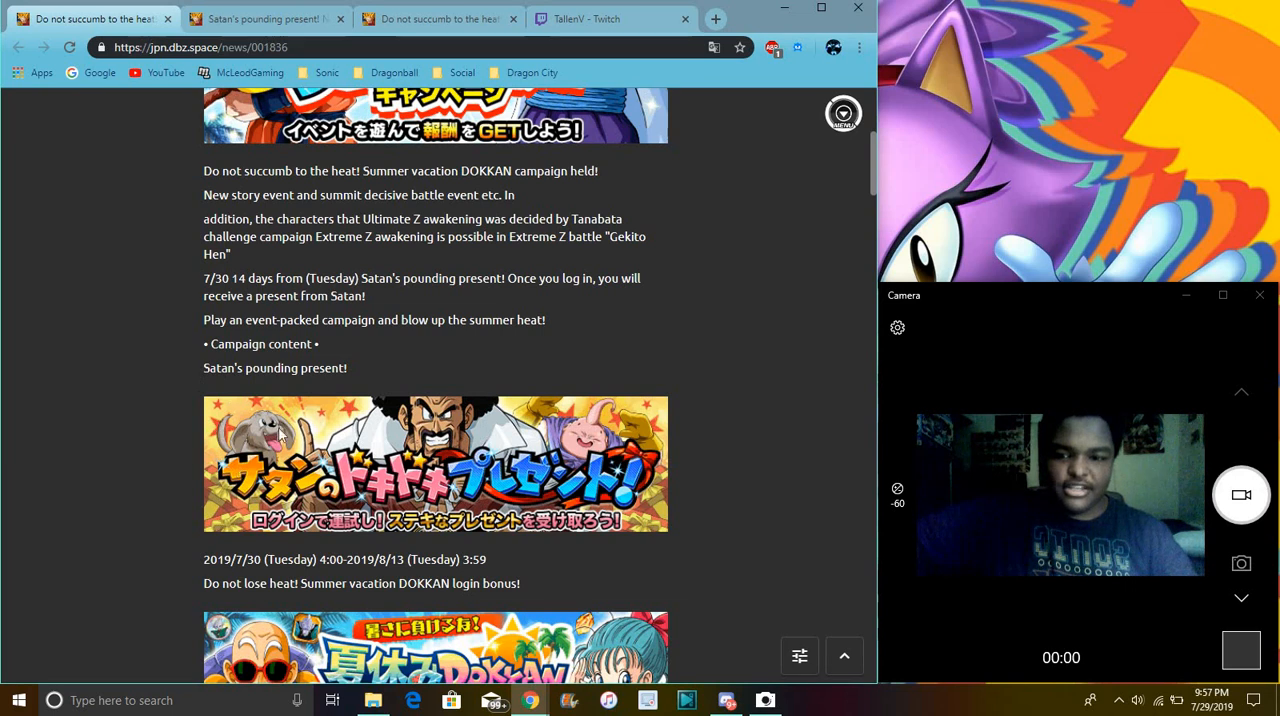
{"action": "mouse_move", "coordinate": [708, 342]}
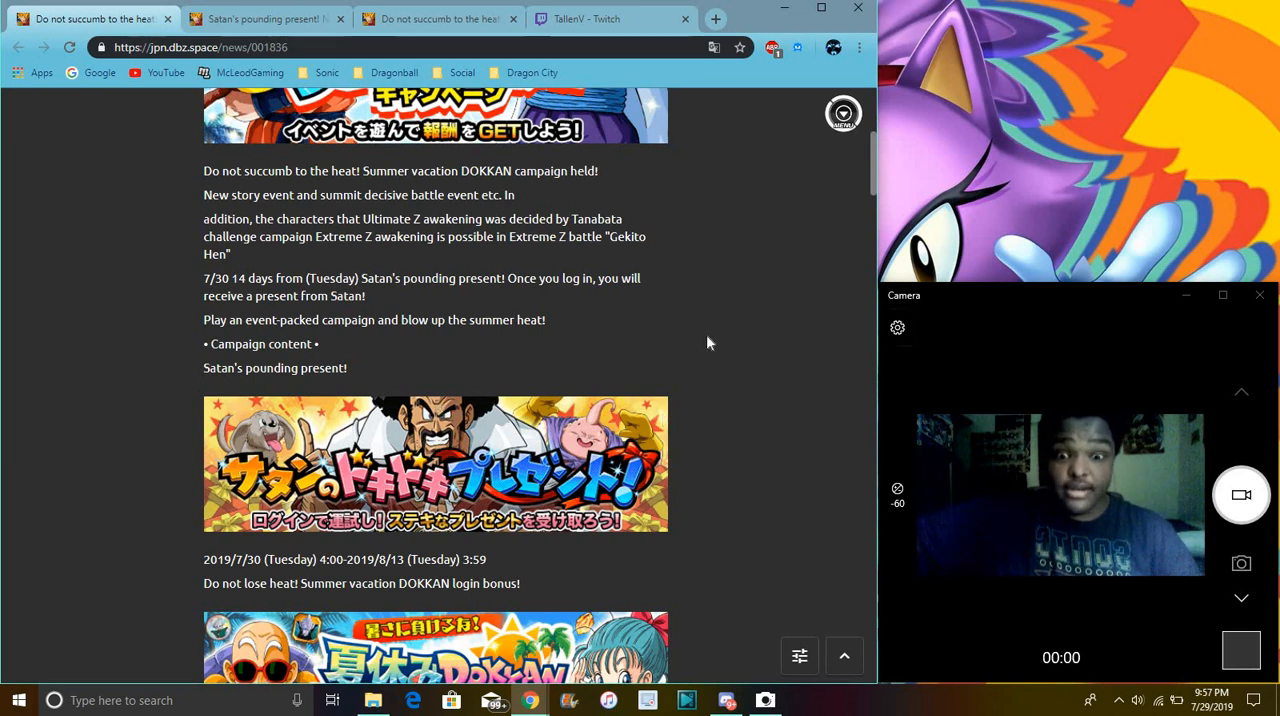
{"action": "scroll", "scroll_direction": "down", "scroll_amount": 3}
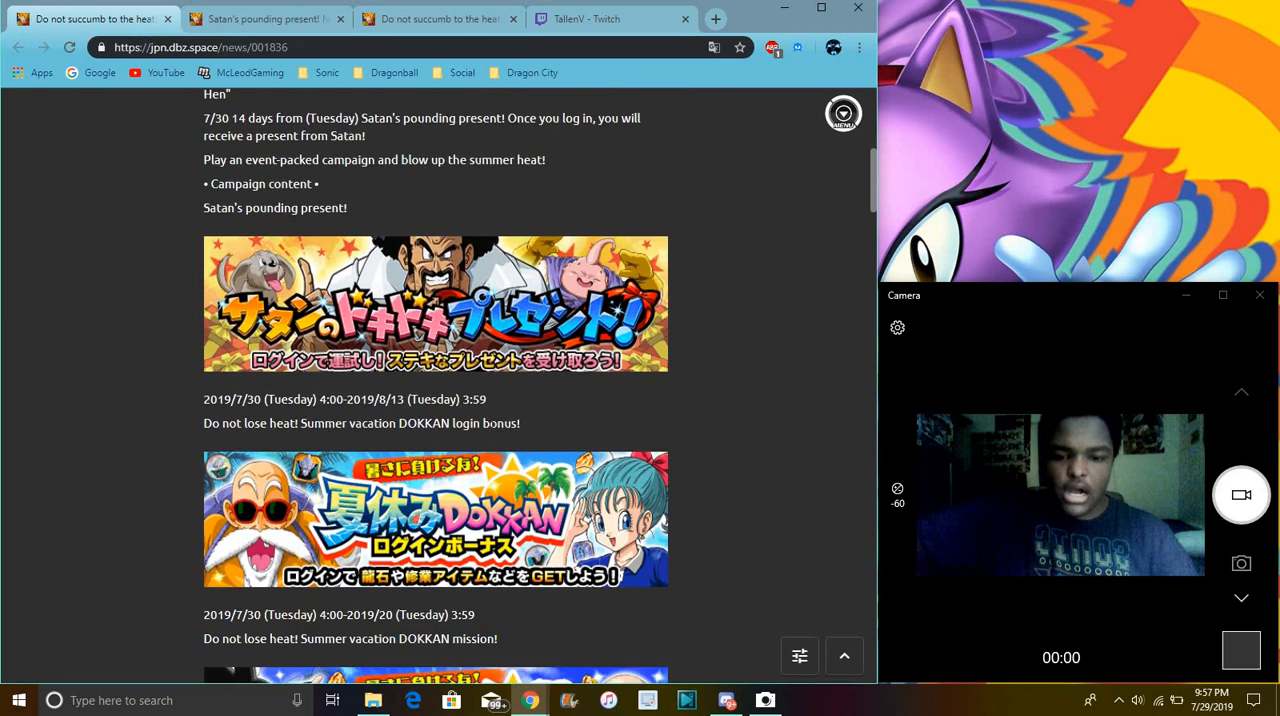
{"action": "scroll", "scroll_direction": "down", "scroll_amount": 3}
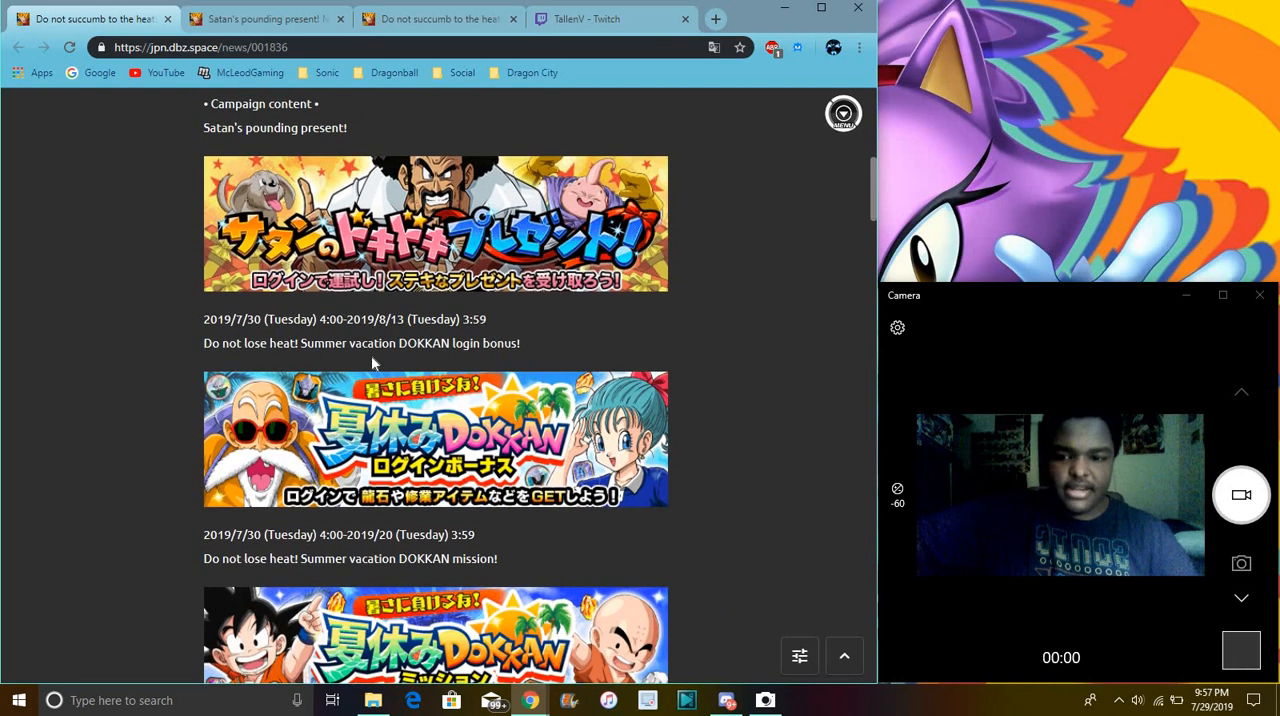
{"action": "scroll", "scroll_direction": "down", "scroll_amount": 3}
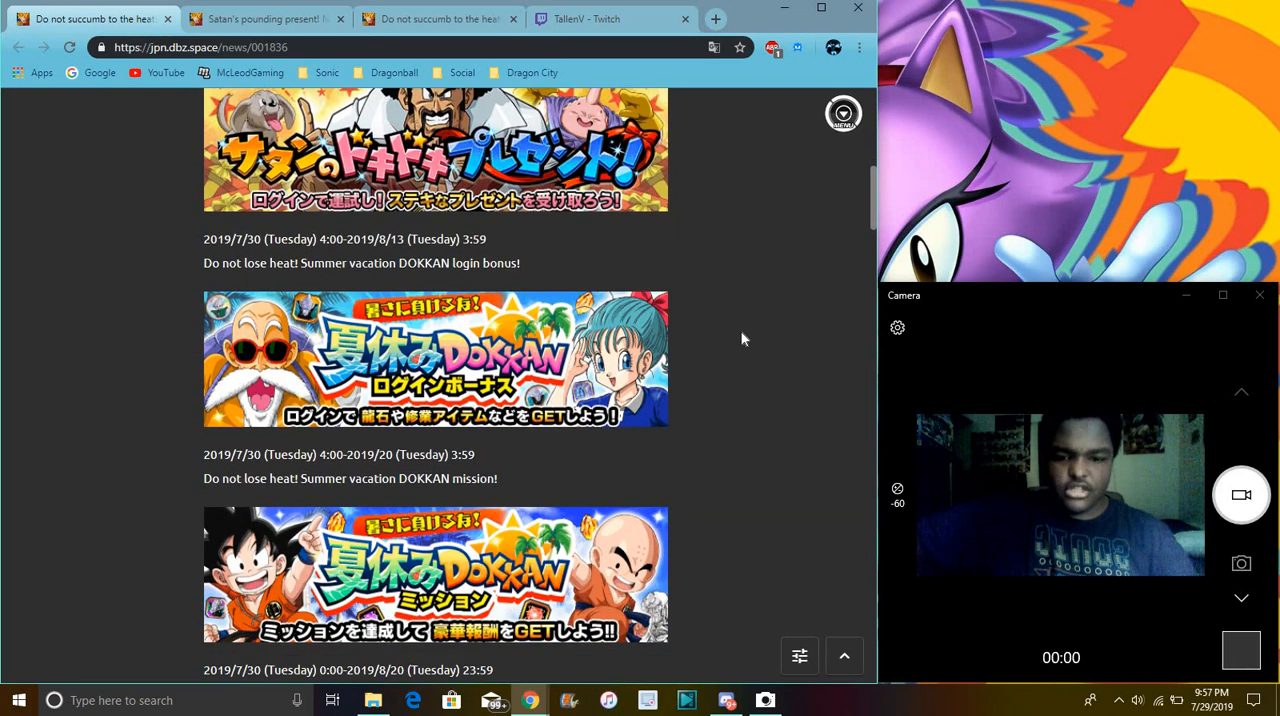
{"action": "mouse_move", "coordinate": [790, 328]}
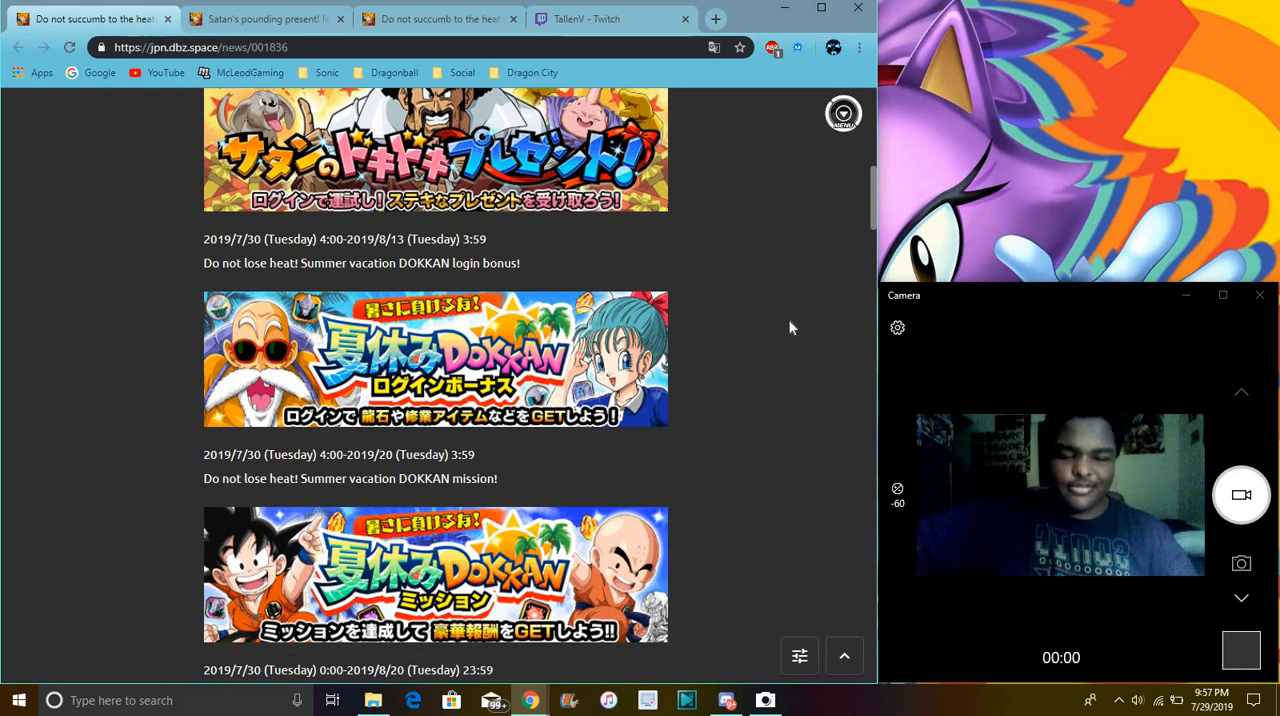
Step: Continue down to the Dokkan Fes, Category Gasha and Super Sale announcements
{"action": "scroll", "scroll_direction": "down", "scroll_amount": 3}
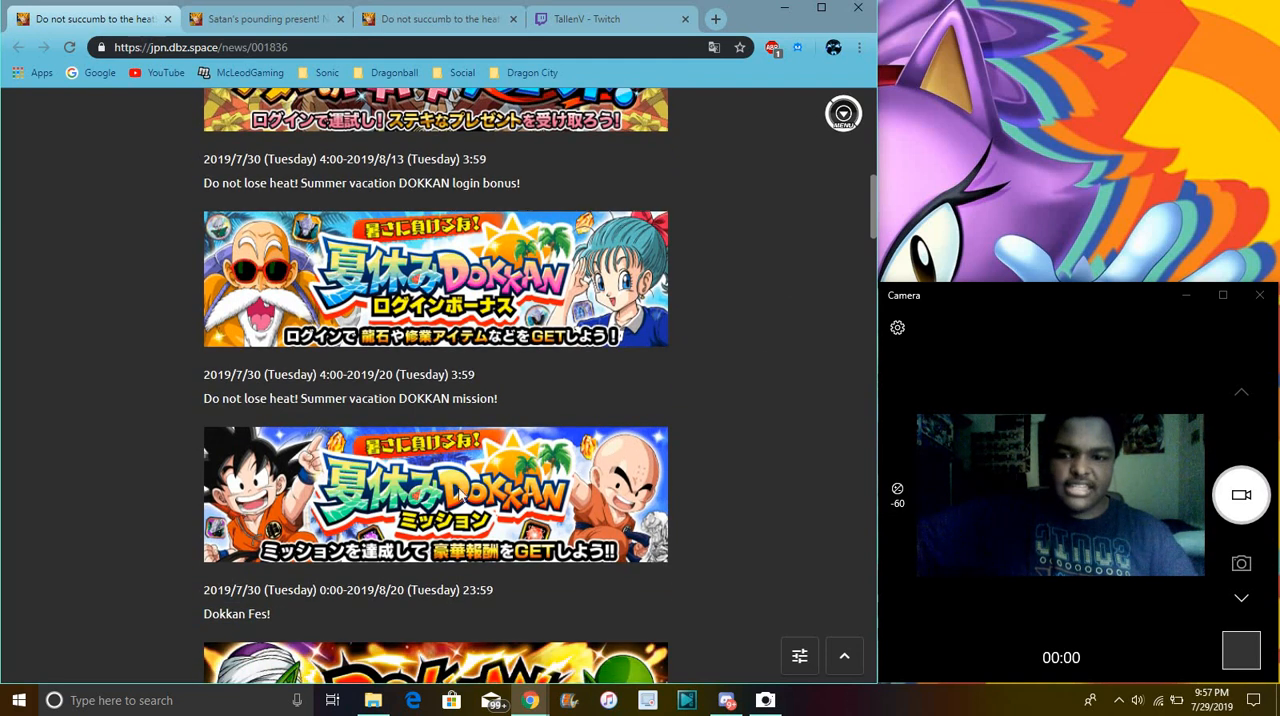
{"action": "mouse_move", "coordinate": [460, 464]}
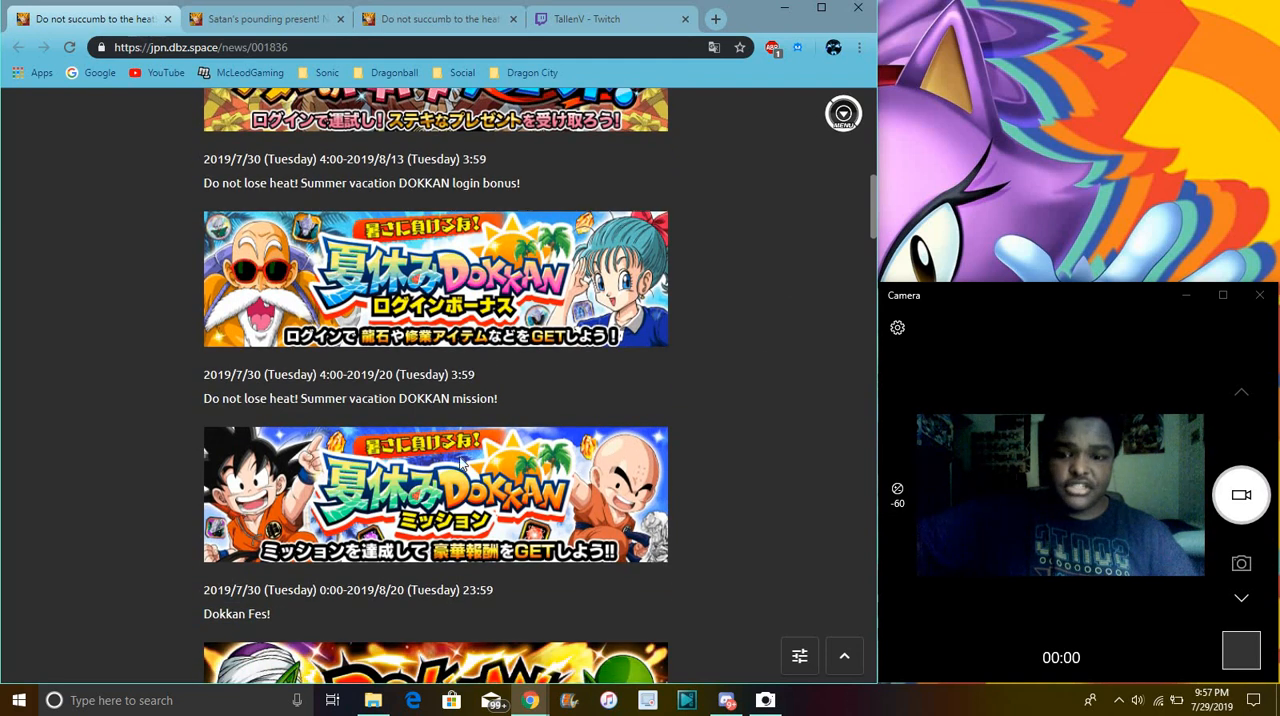
{"action": "scroll", "scroll_direction": "down", "scroll_amount": 3}
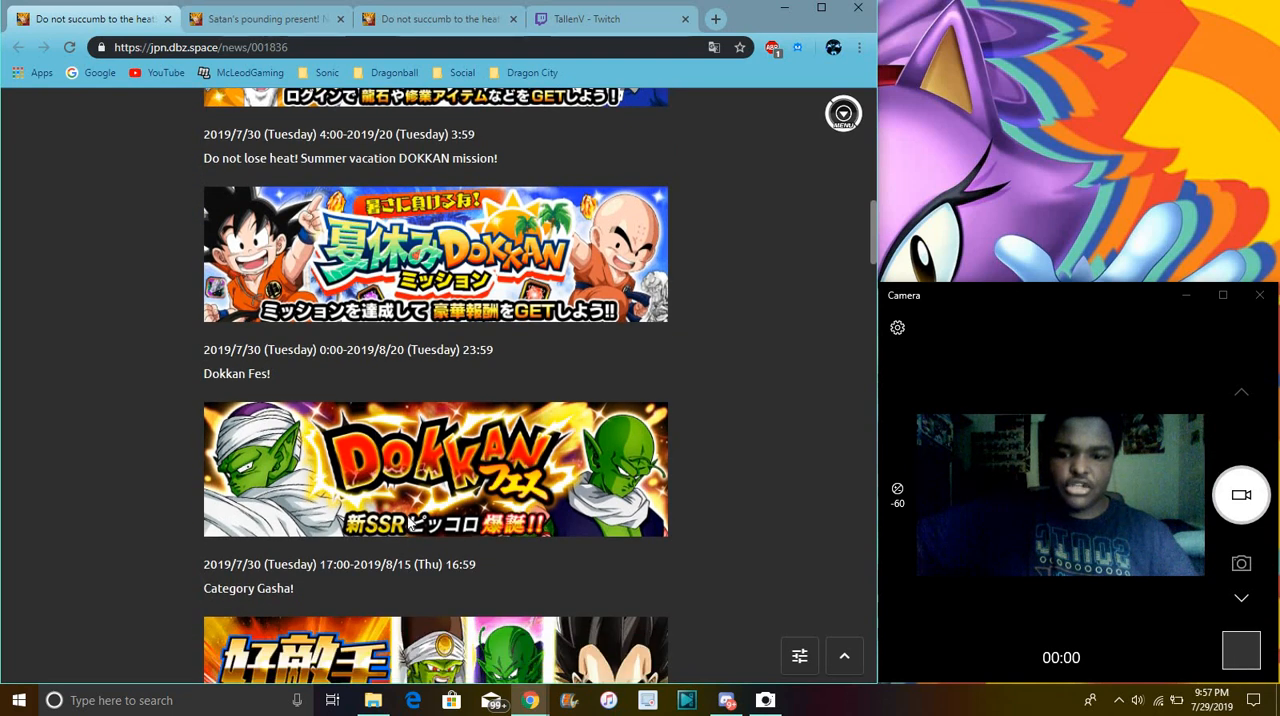
{"action": "mouse_move", "coordinate": [768, 428]}
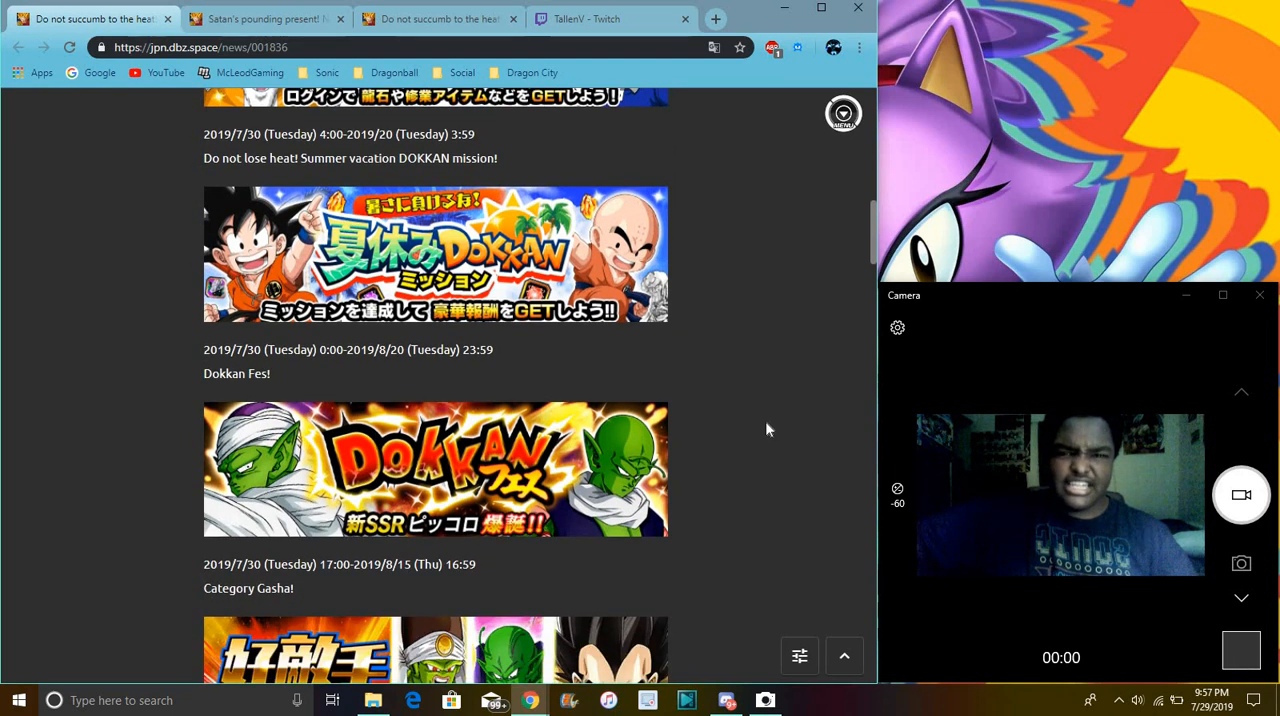
{"action": "scroll", "scroll_direction": "down", "scroll_amount": 3}
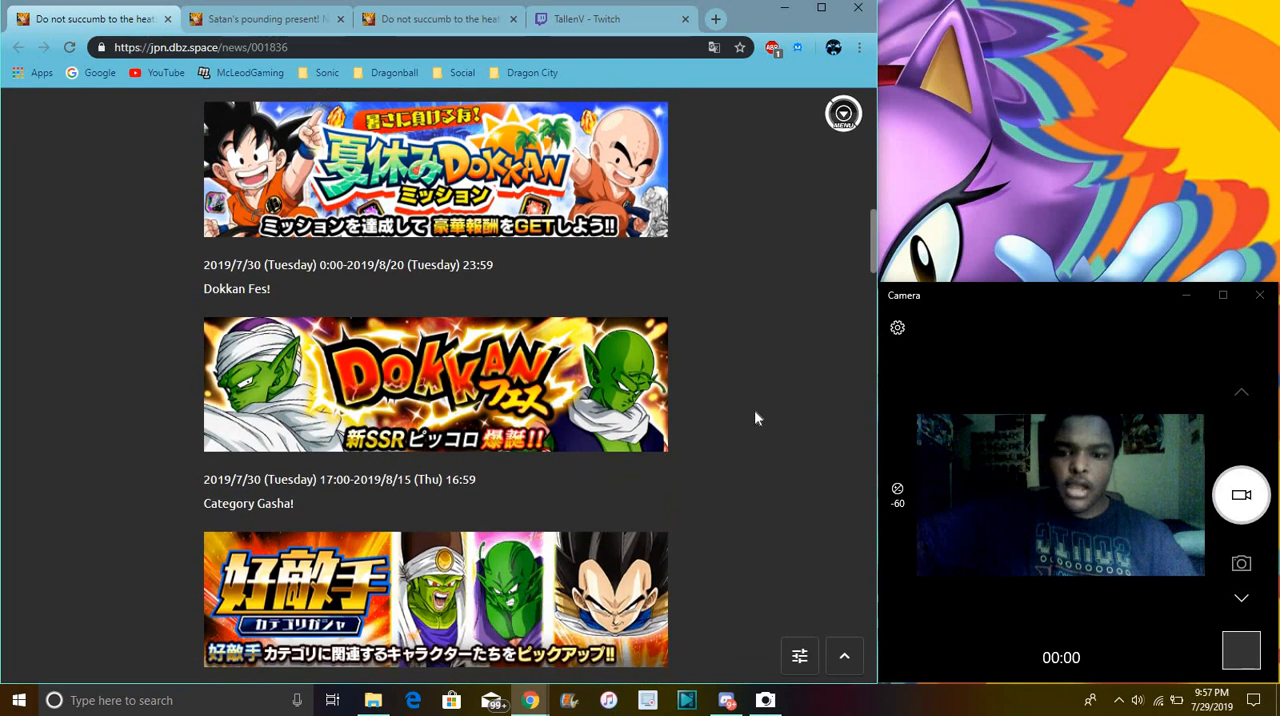
{"action": "scroll", "scroll_direction": "down", "scroll_amount": 3}
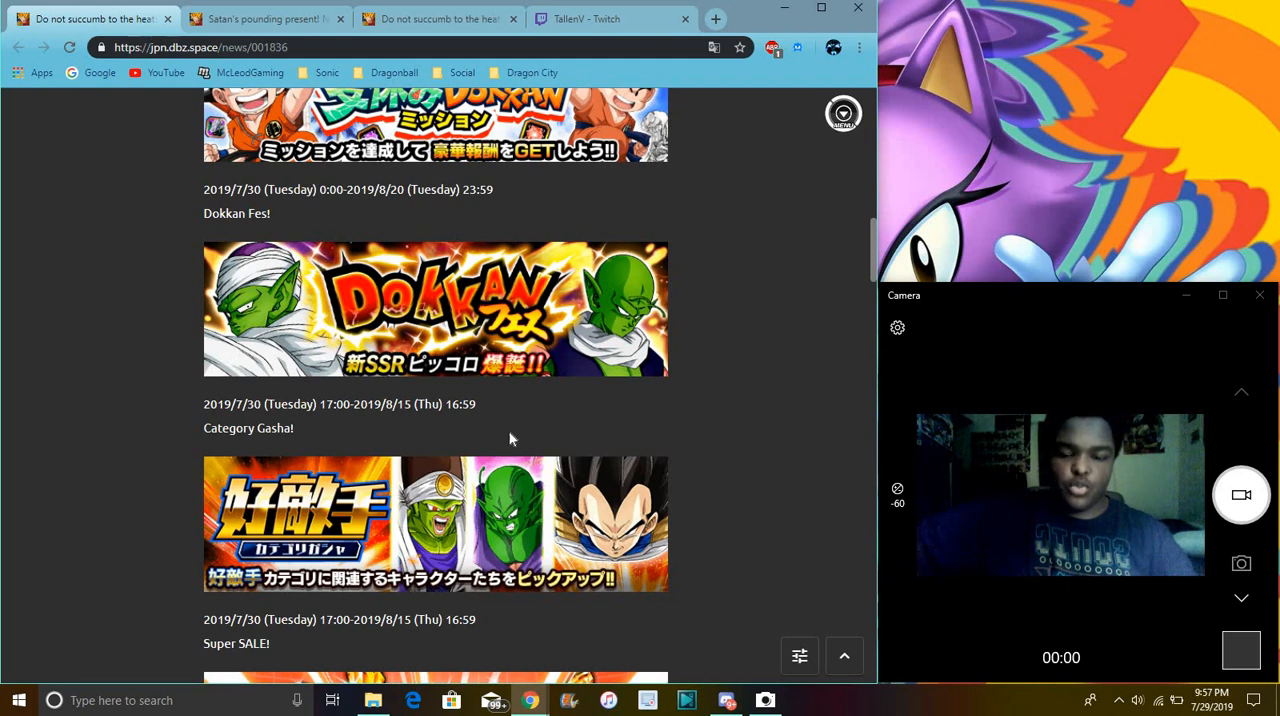
{"action": "mouse_move", "coordinate": [776, 560]}
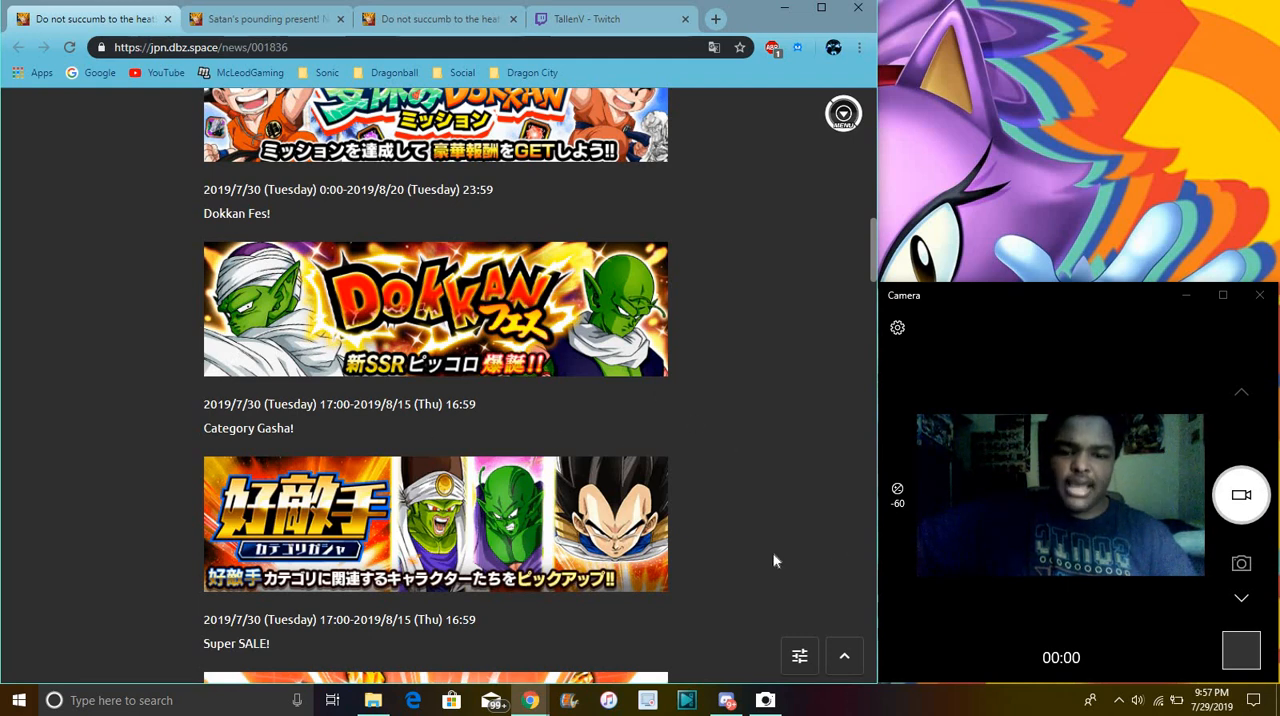
{"action": "mouse_move", "coordinate": [670, 316]}
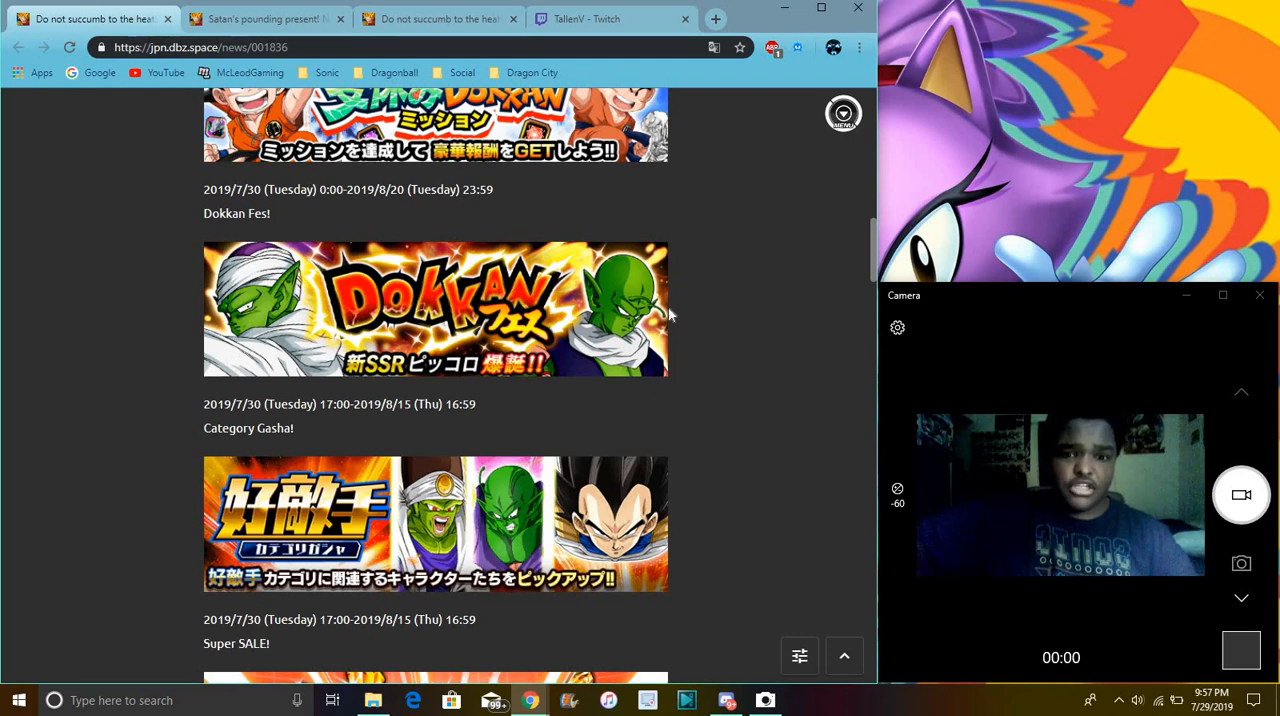
{"action": "mouse_move", "coordinate": [752, 388]}
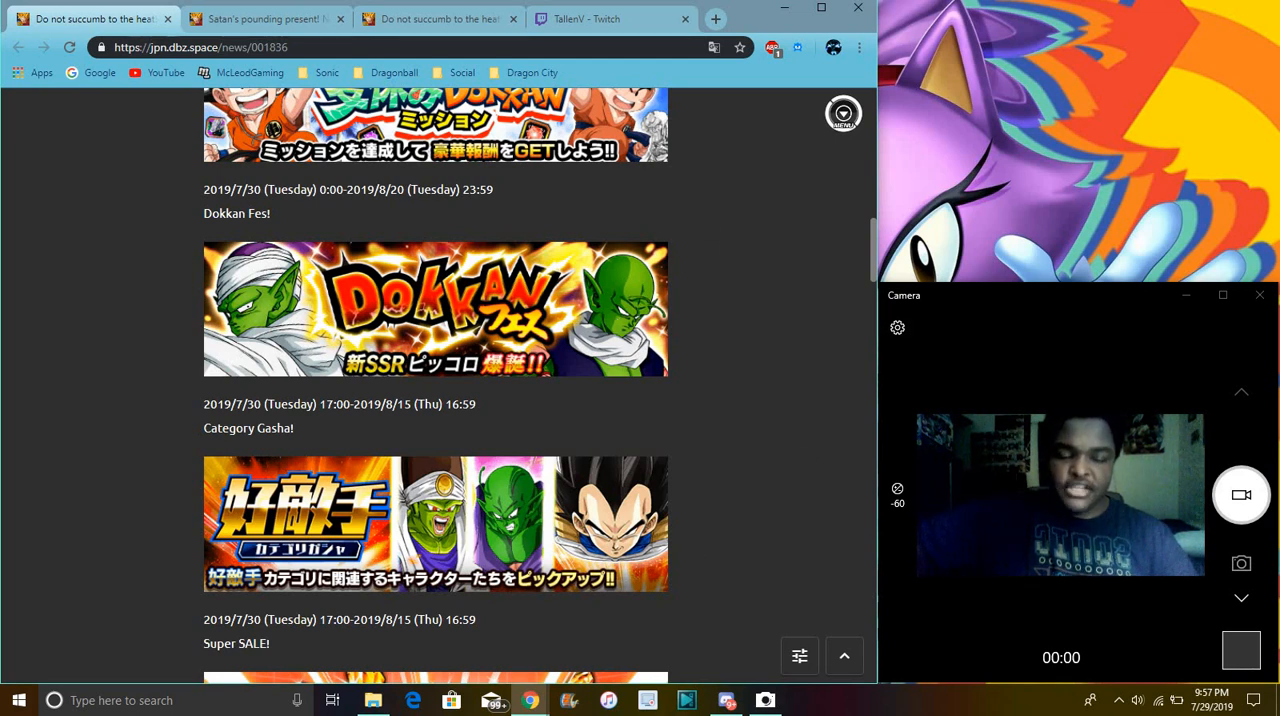
{"action": "mouse_move", "coordinate": [744, 340]}
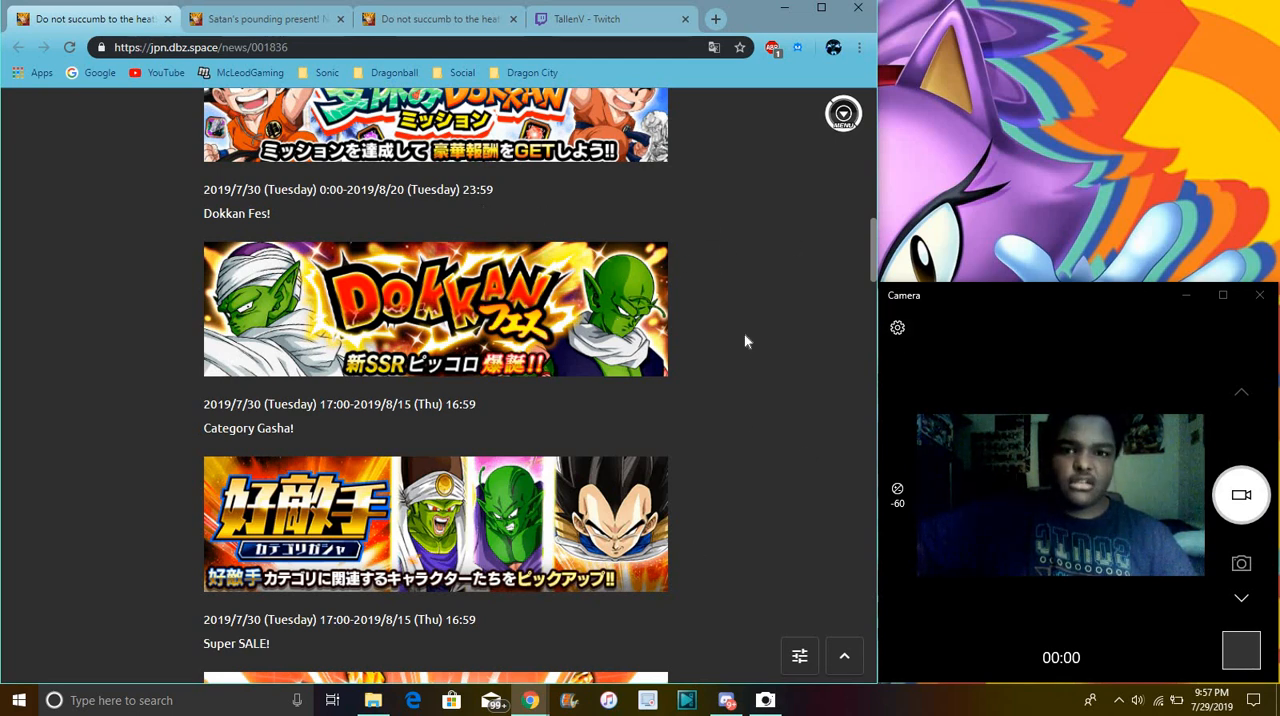
{"action": "mouse_move", "coordinate": [528, 426]}
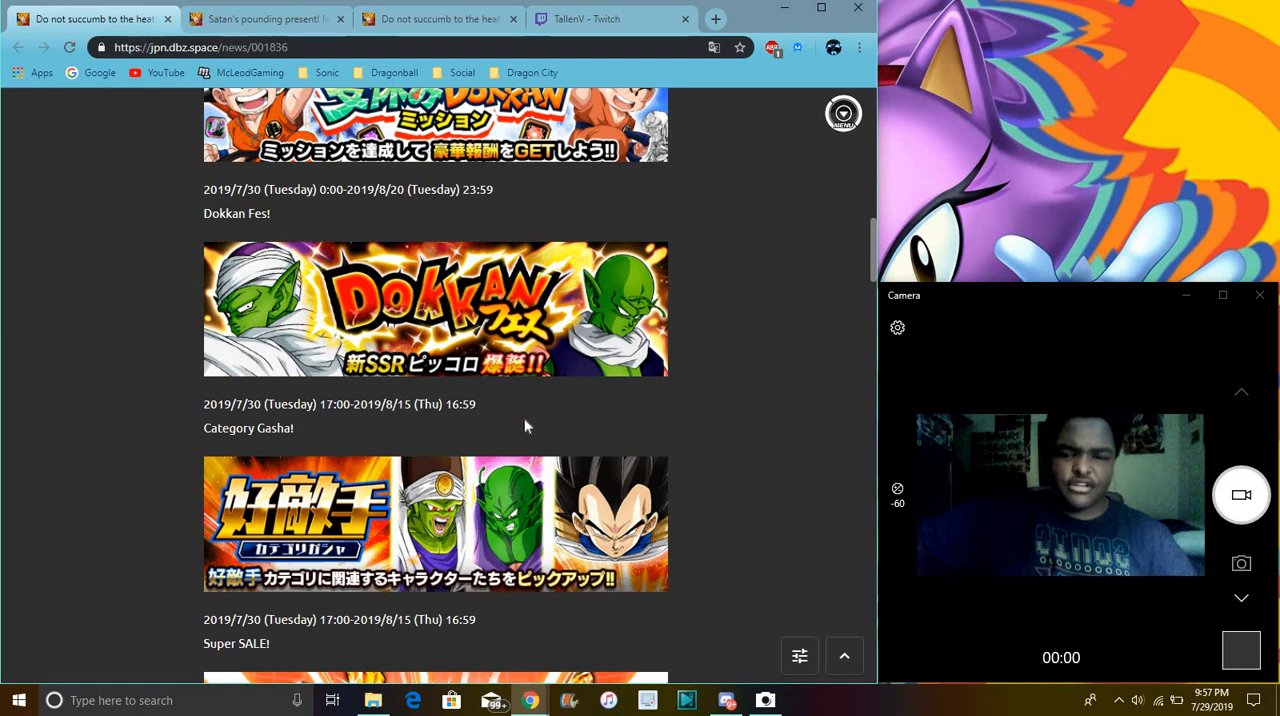
Step: Scroll down to the new super fierce battle, summit battle and New Story Event announcements
{"action": "scroll", "scroll_direction": "down", "scroll_amount": 3}
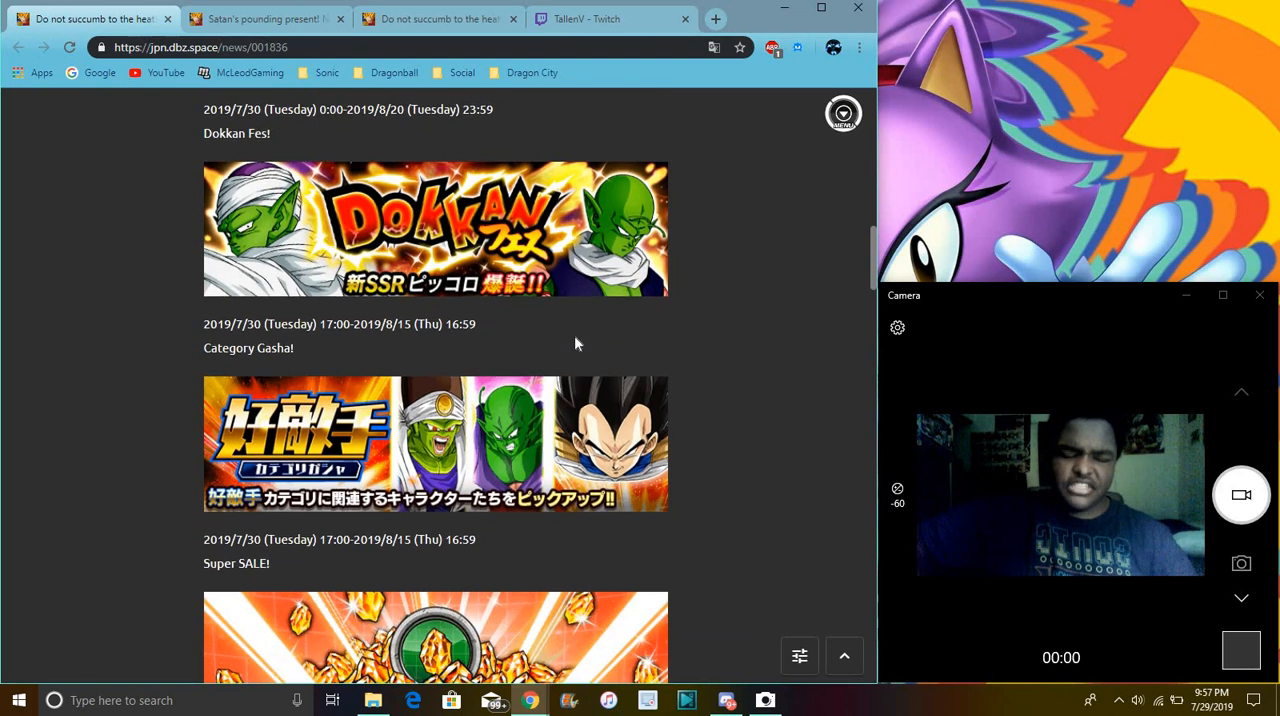
{"action": "mouse_move", "coordinate": [596, 304]}
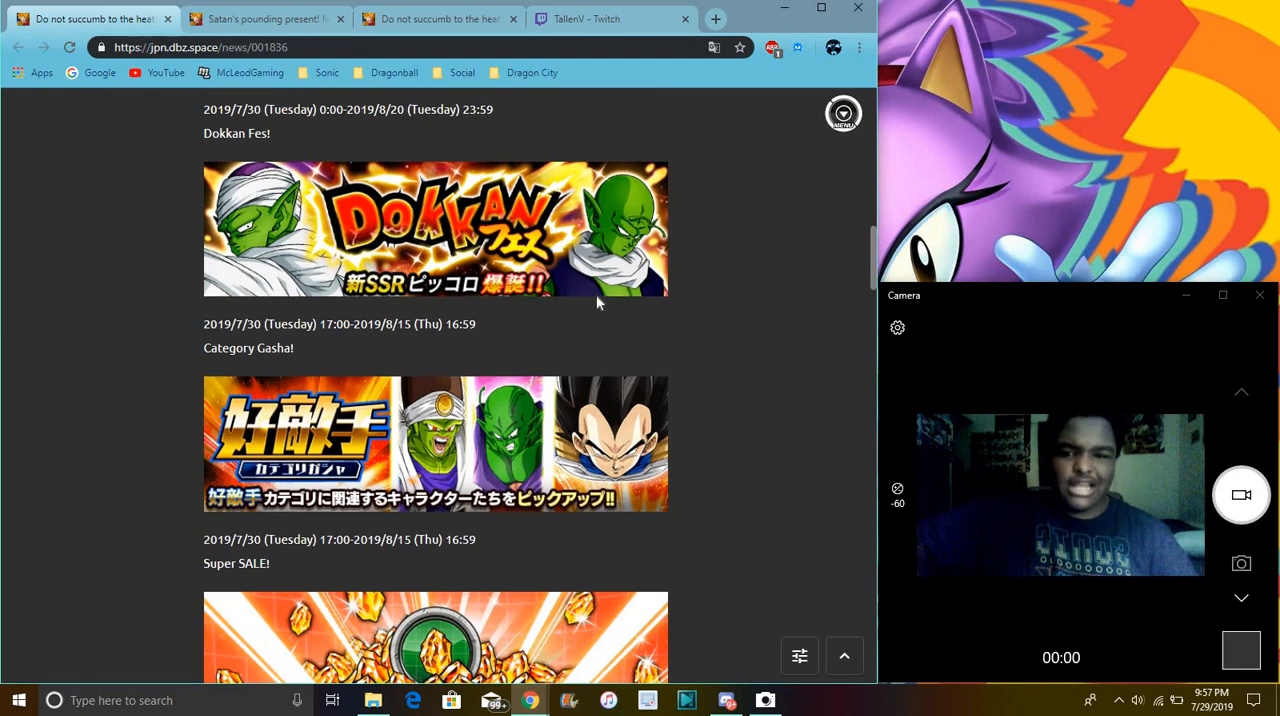
{"action": "mouse_move", "coordinate": [572, 320]}
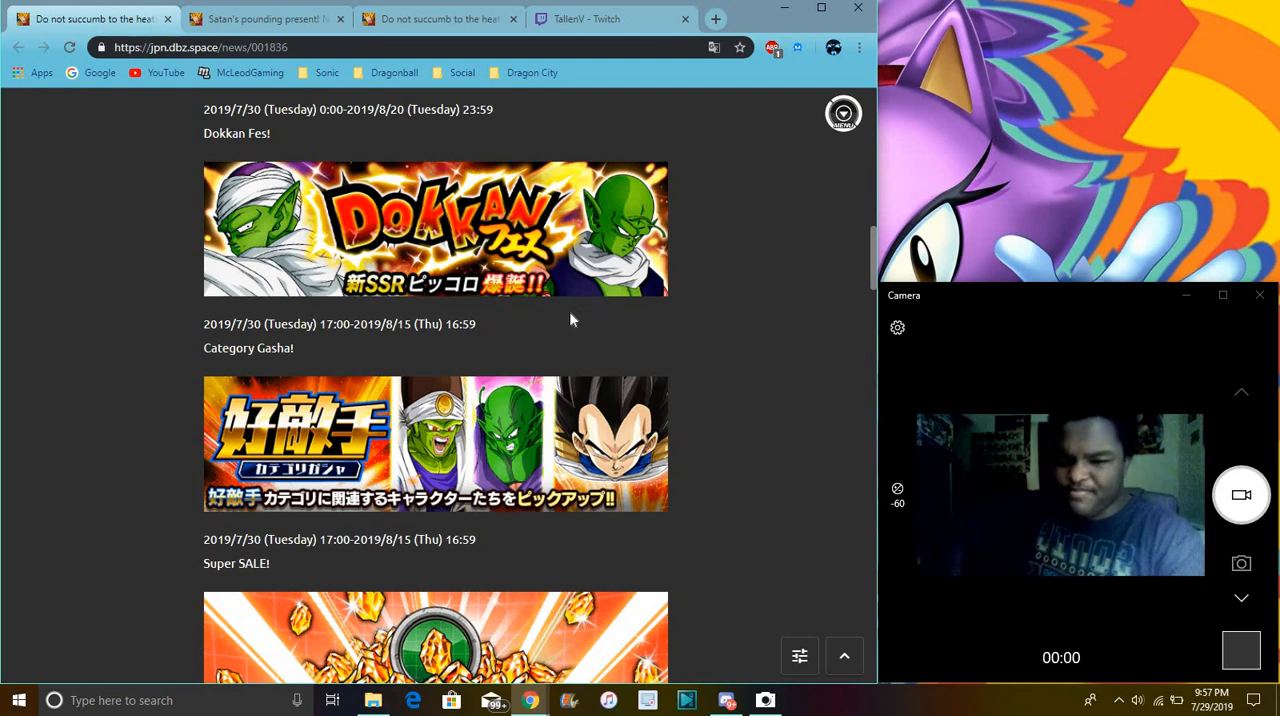
{"action": "mouse_move", "coordinate": [704, 330]}
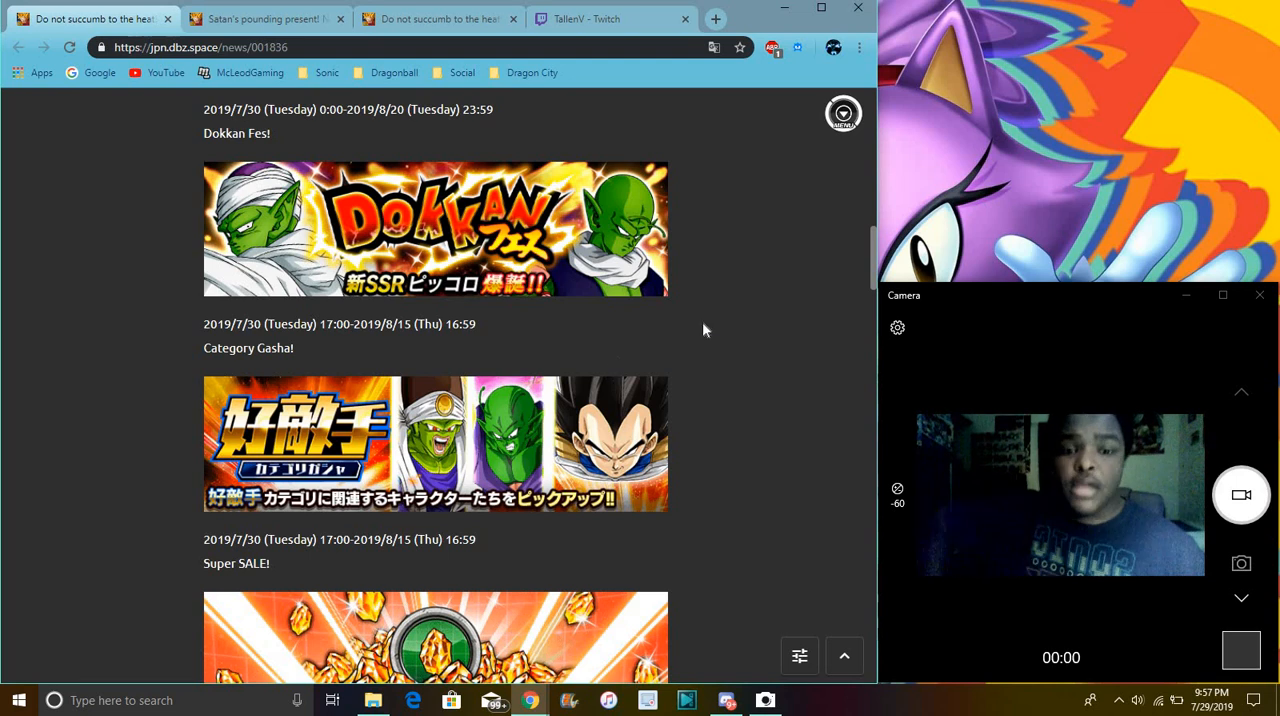
{"action": "scroll", "scroll_direction": "down", "scroll_amount": 3}
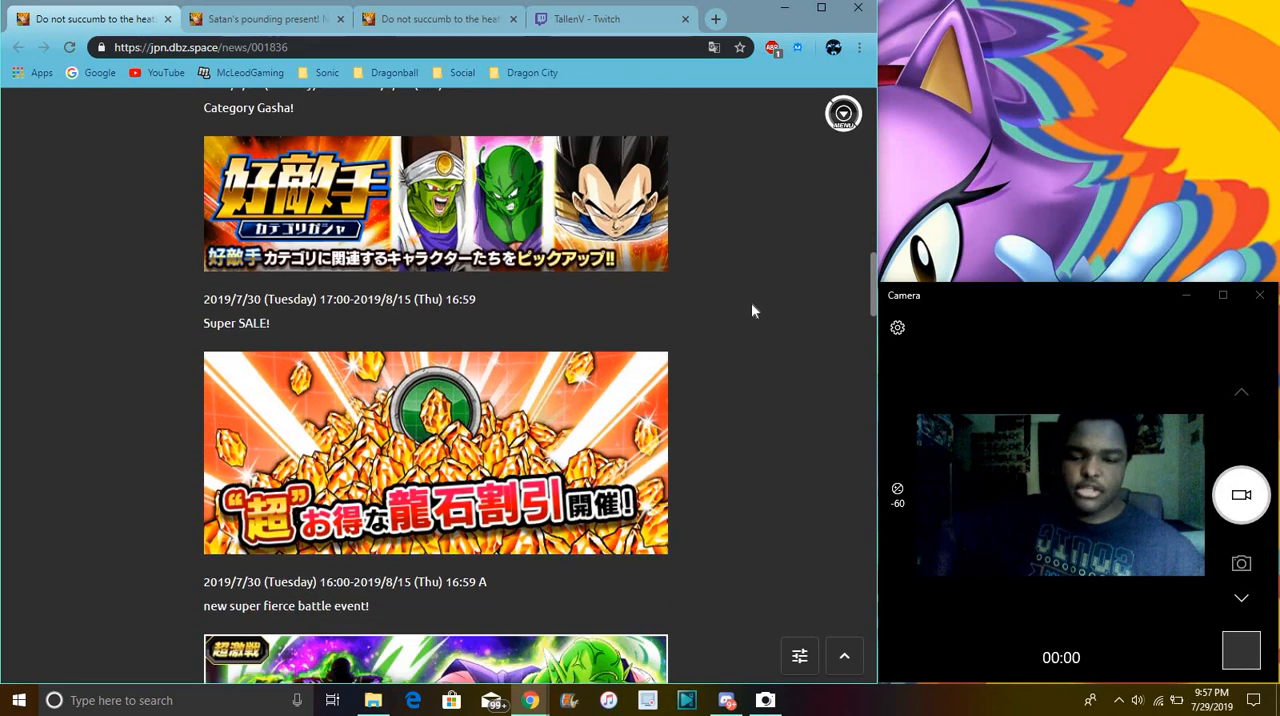
{"action": "scroll", "scroll_direction": "down", "scroll_amount": 3}
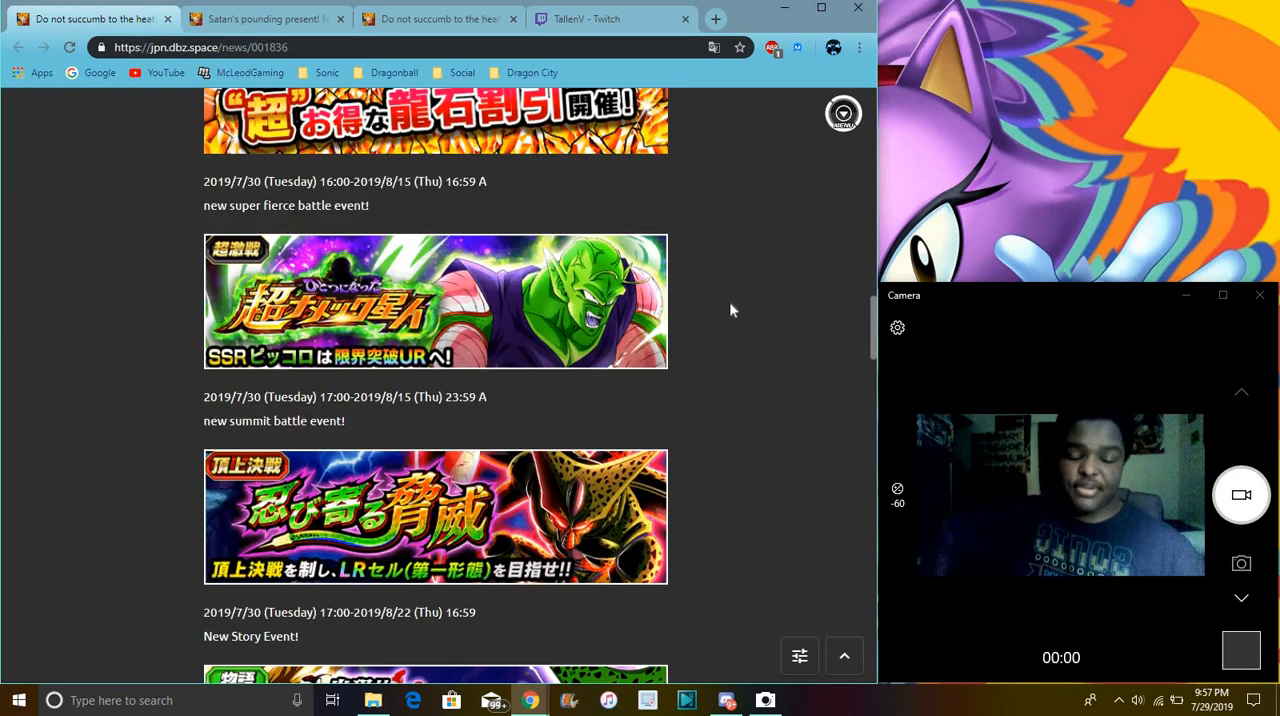
{"action": "scroll", "scroll_direction": "down", "scroll_amount": 3}
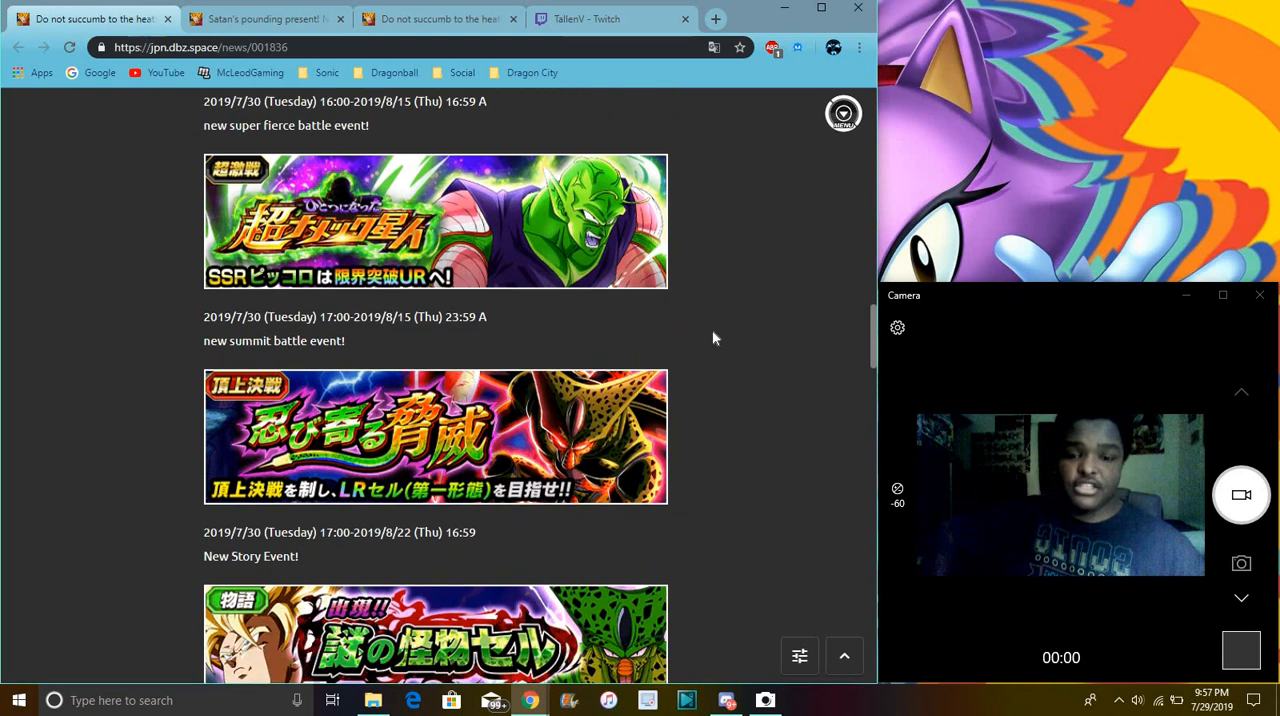
{"action": "scroll", "scroll_direction": "down", "scroll_amount": 3}
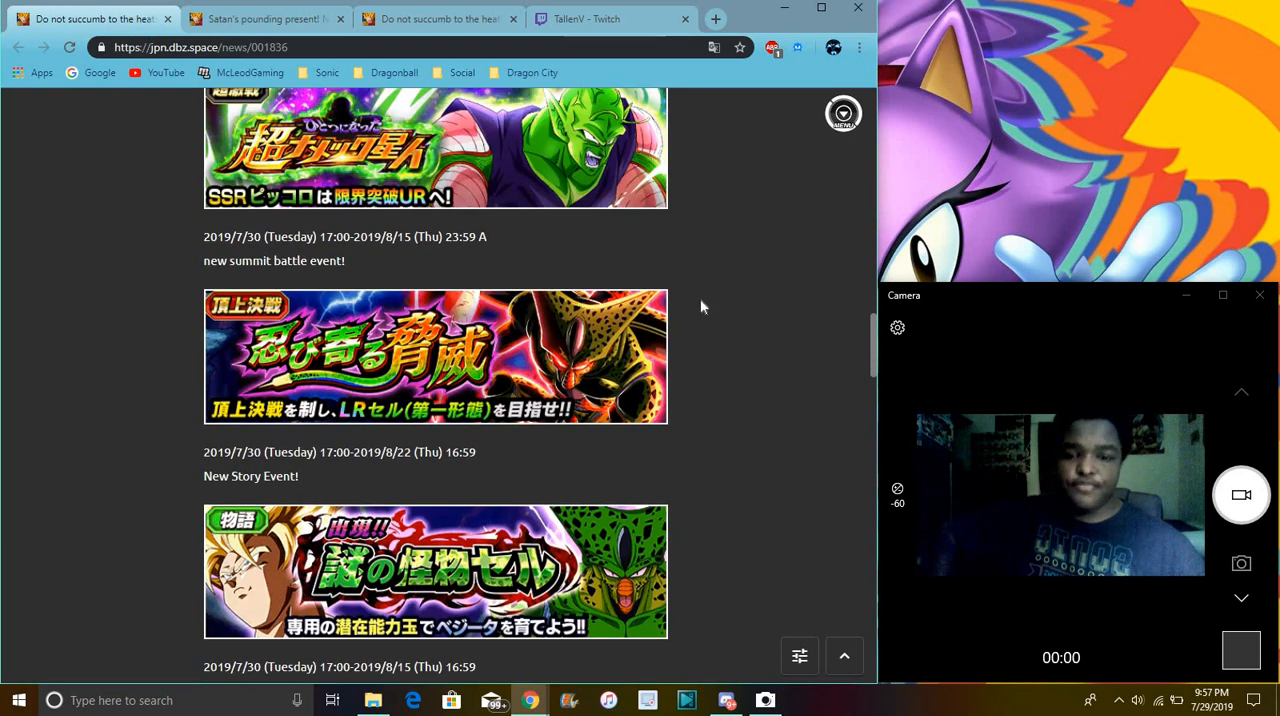
{"action": "mouse_move", "coordinate": [752, 78]}
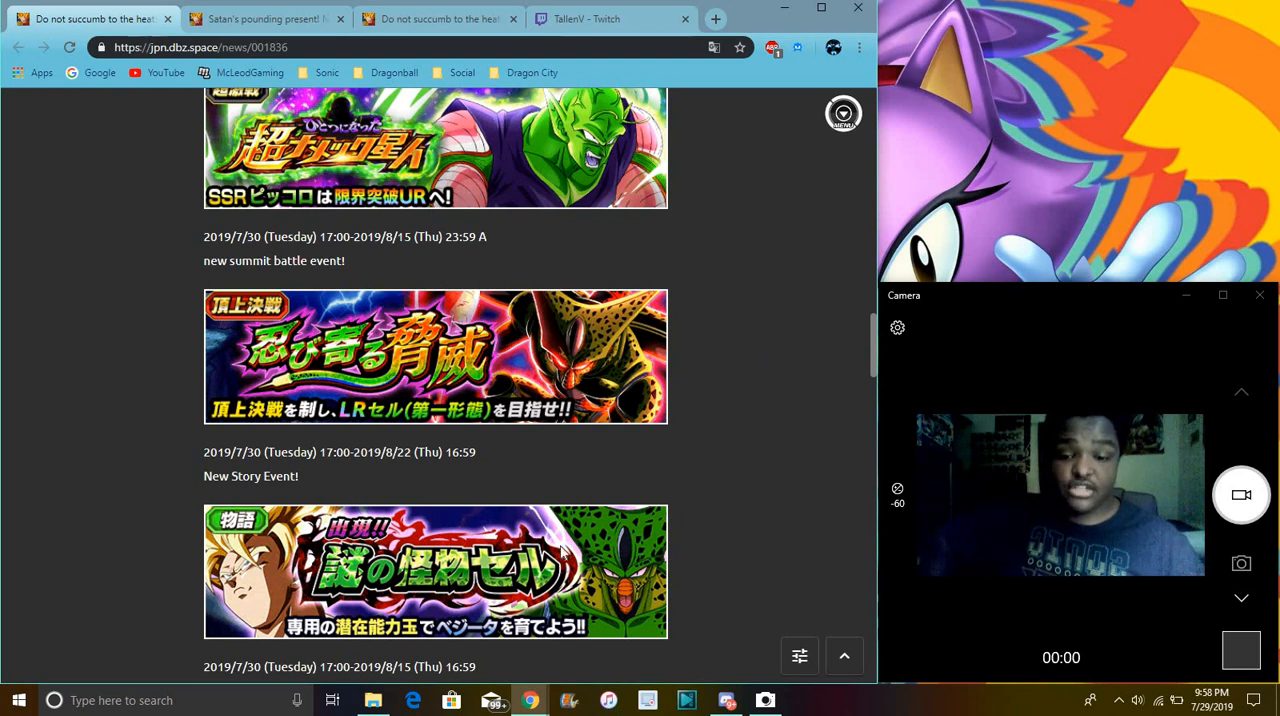
Step: Scroll down through the Story Event Reprint banners
{"action": "scroll", "scroll_direction": "down", "scroll_amount": 3}
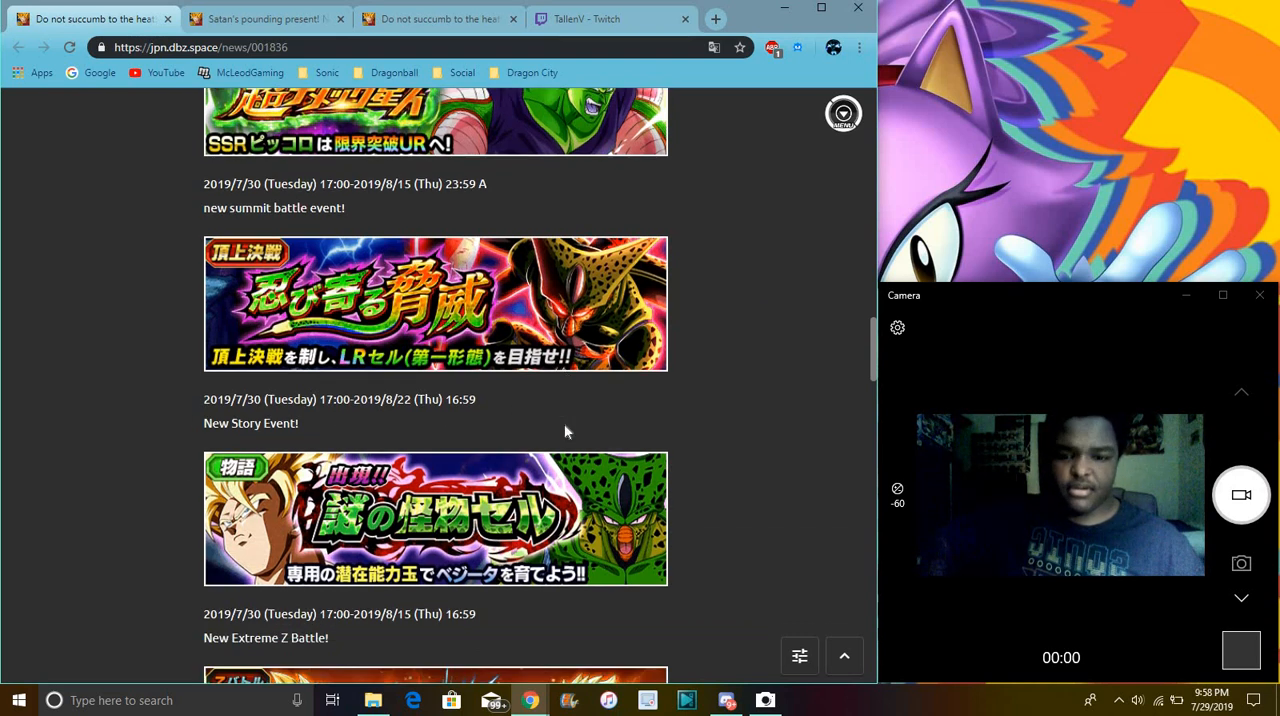
{"action": "scroll", "scroll_direction": "down", "scroll_amount": 3}
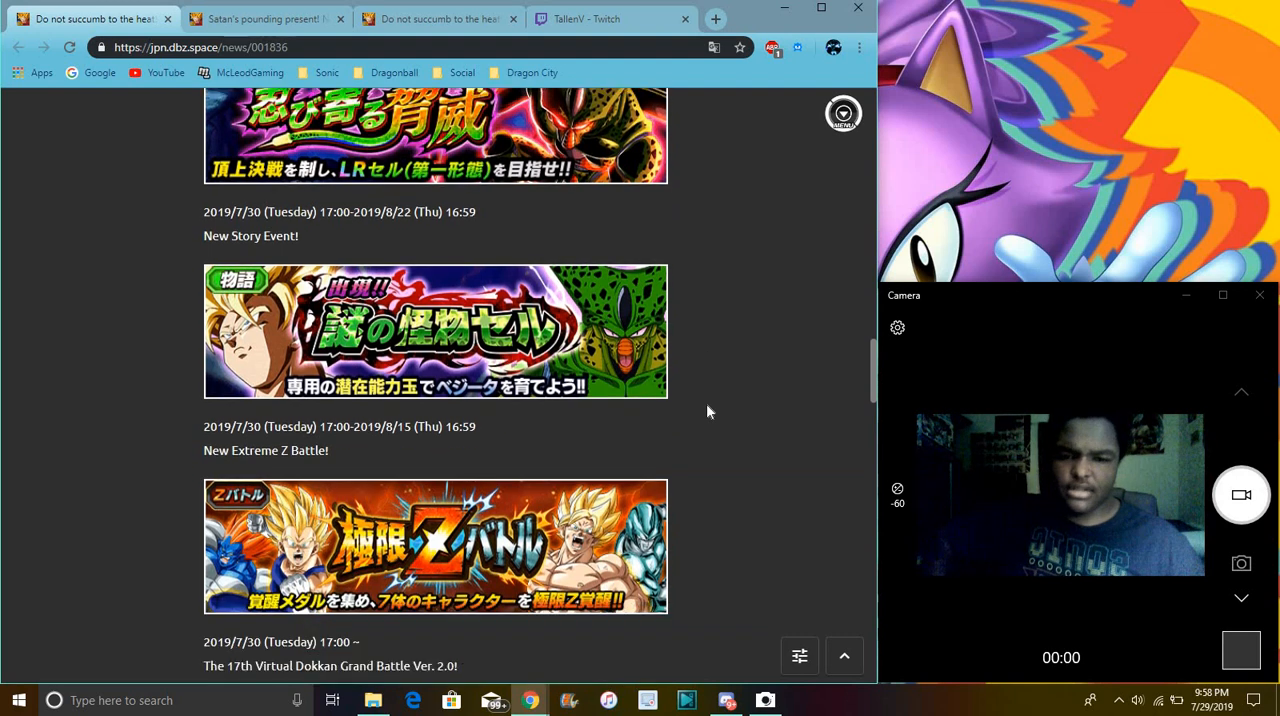
{"action": "mouse_move", "coordinate": [144, 484]}
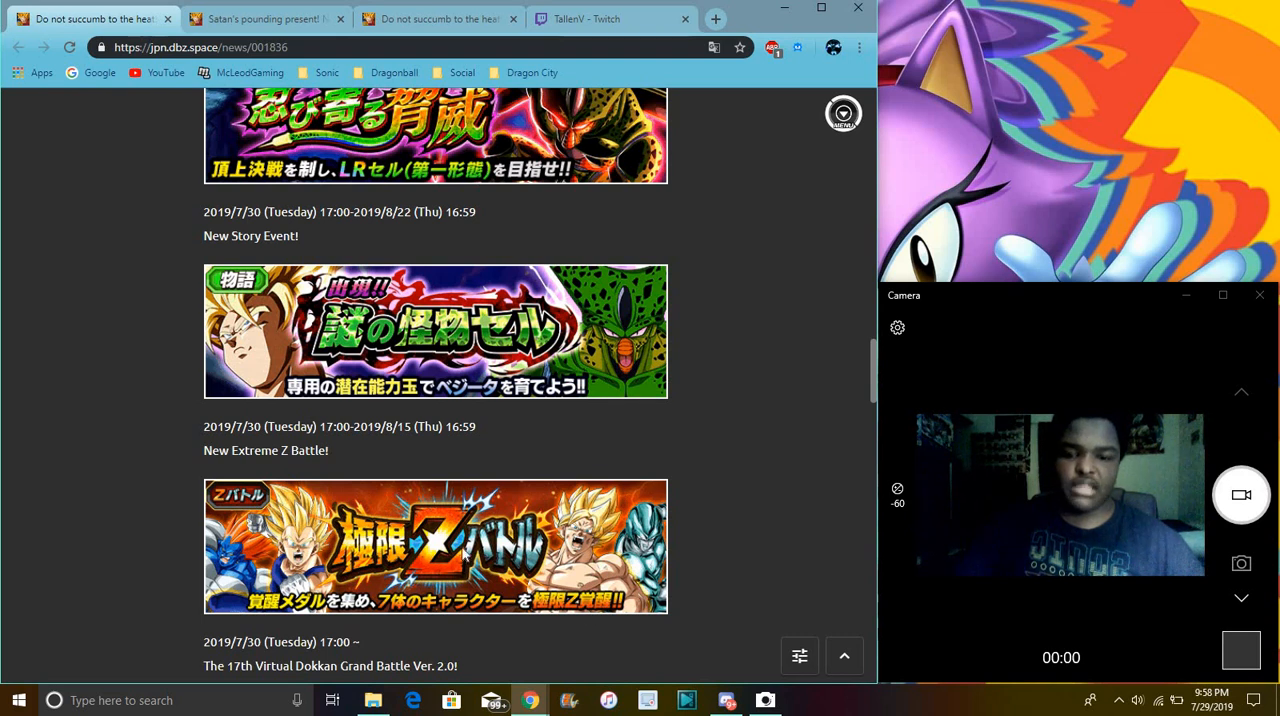
{"action": "mouse_move", "coordinate": [530, 228]}
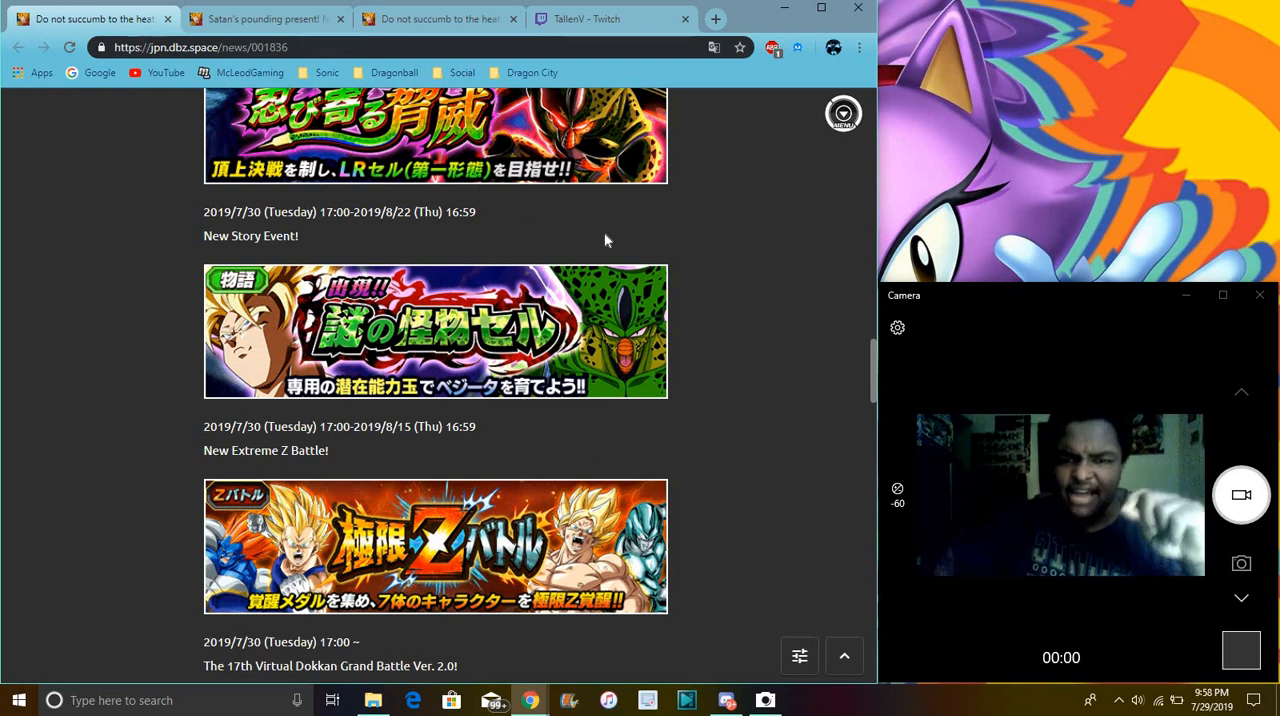
{"action": "mouse_move", "coordinate": [756, 388]}
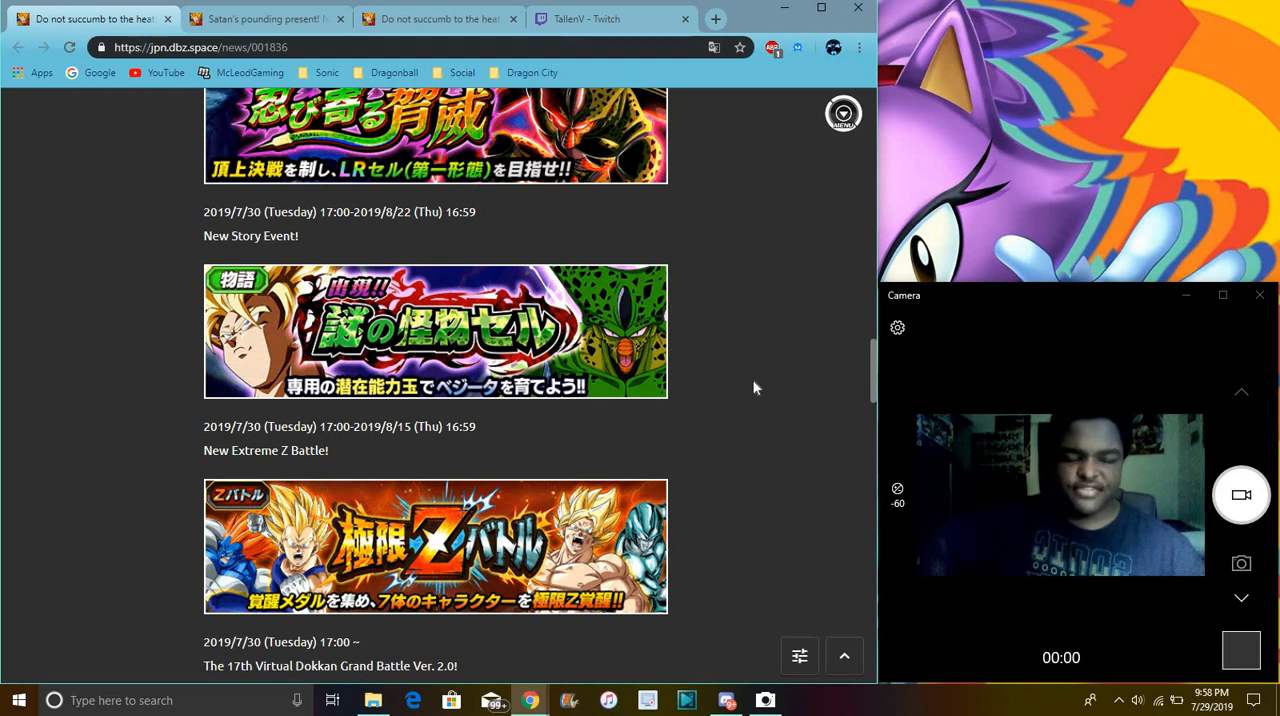
{"action": "scroll", "scroll_direction": "down", "scroll_amount": 3}
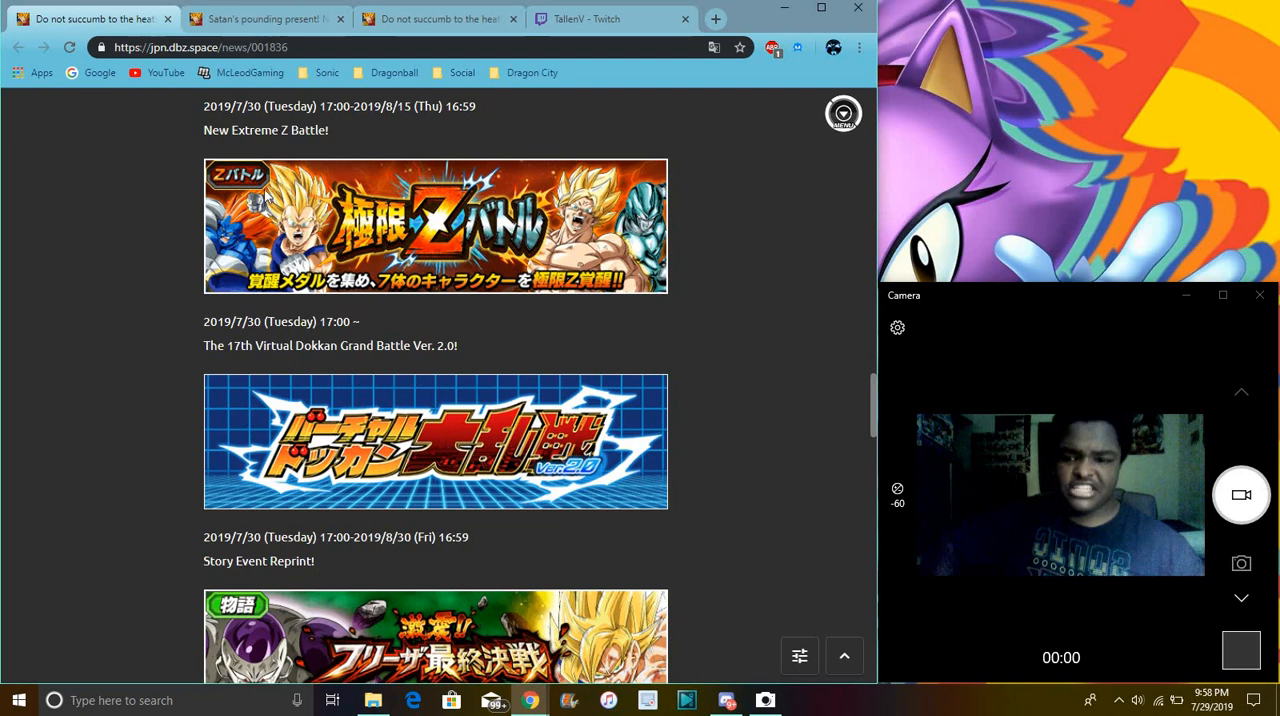
{"action": "mouse_move", "coordinate": [724, 292]}
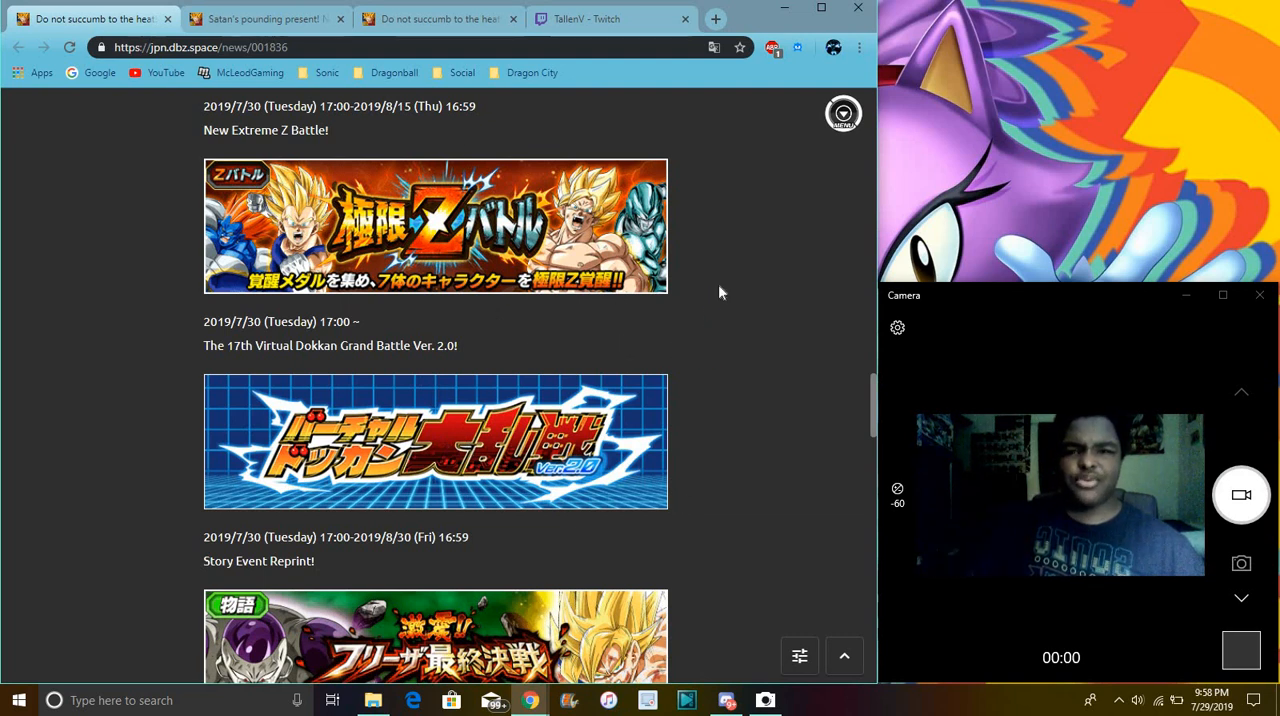
{"action": "scroll", "scroll_direction": "down", "scroll_amount": 3}
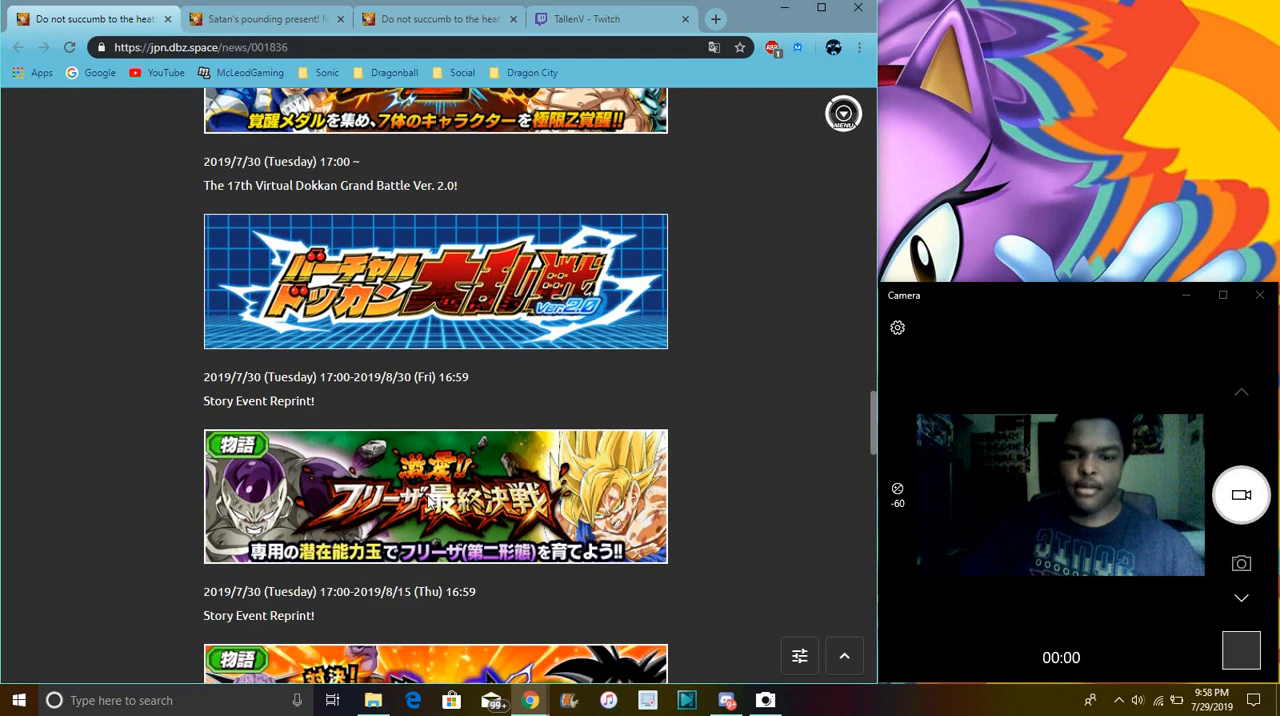
{"action": "mouse_move", "coordinate": [640, 336]}
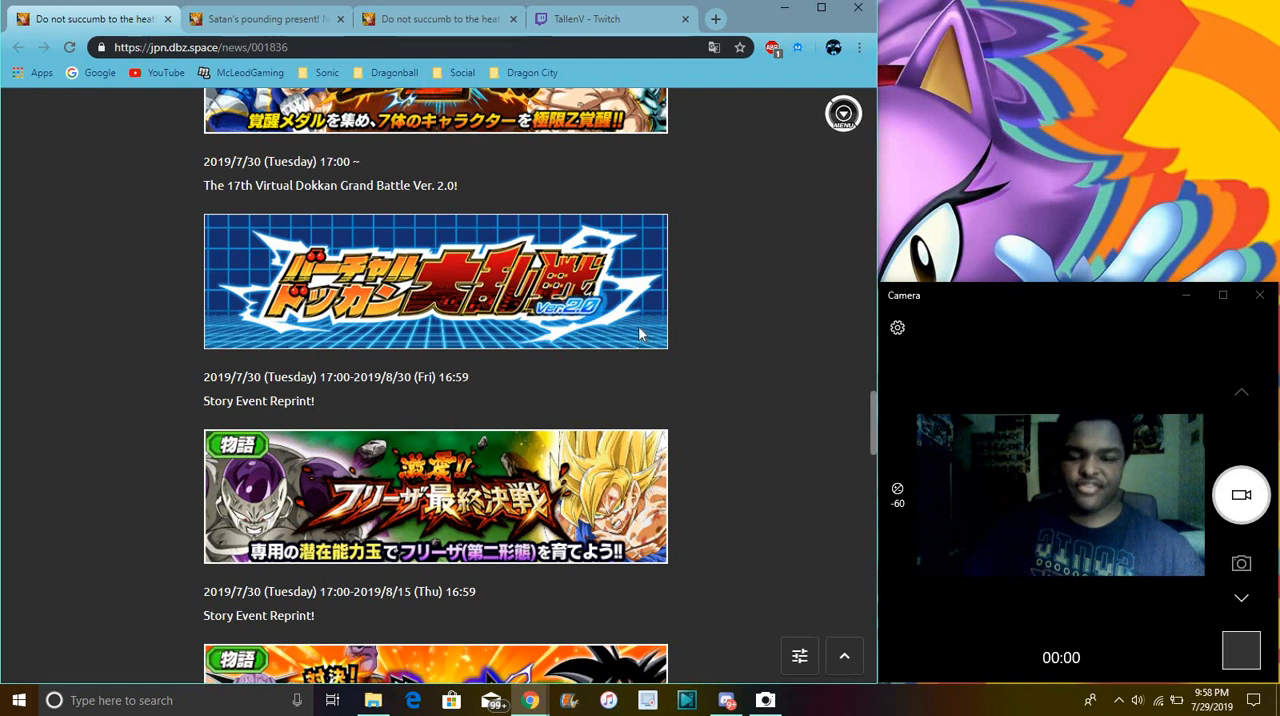
{"action": "scroll", "scroll_direction": "down", "scroll_amount": 3}
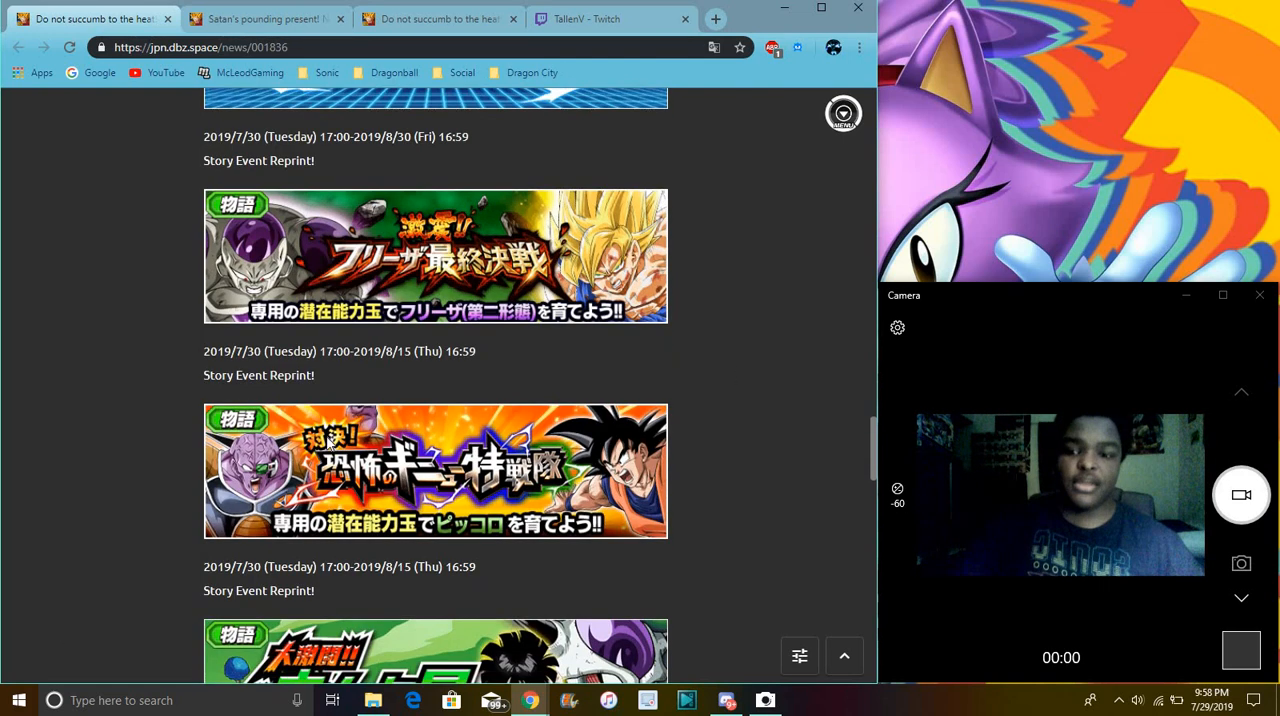
{"action": "mouse_move", "coordinate": [434, 346]}
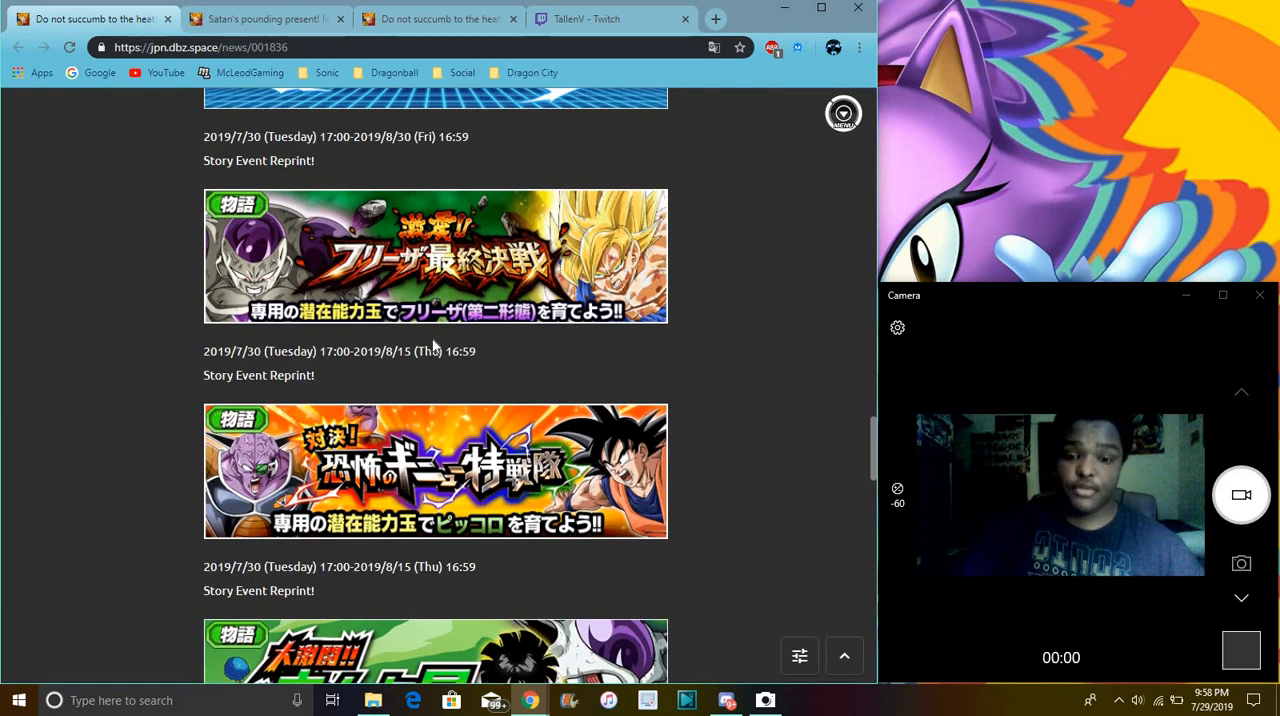
{"action": "scroll", "scroll_direction": "down", "scroll_amount": 3}
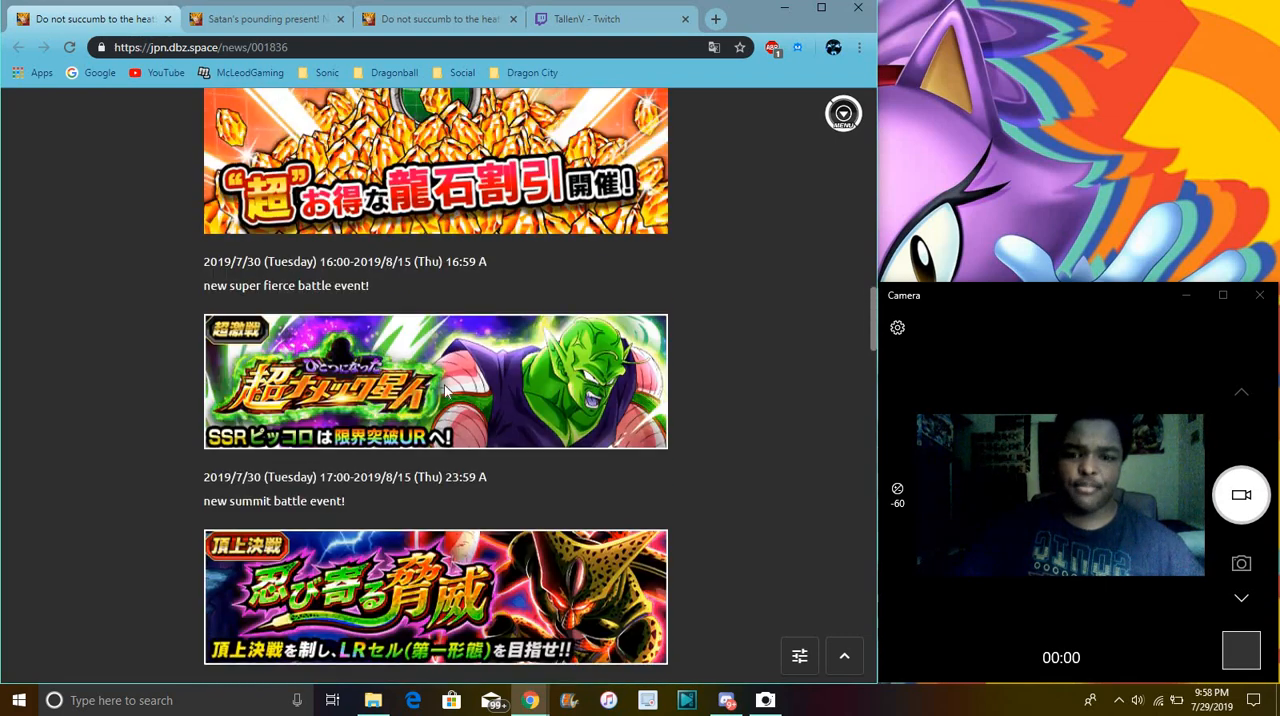
Step: Continue down to the Extreme Z Battle, Extreme Dokkan Fes and Category Gasha announcements
{"action": "scroll", "scroll_direction": "down", "scroll_amount": 3}
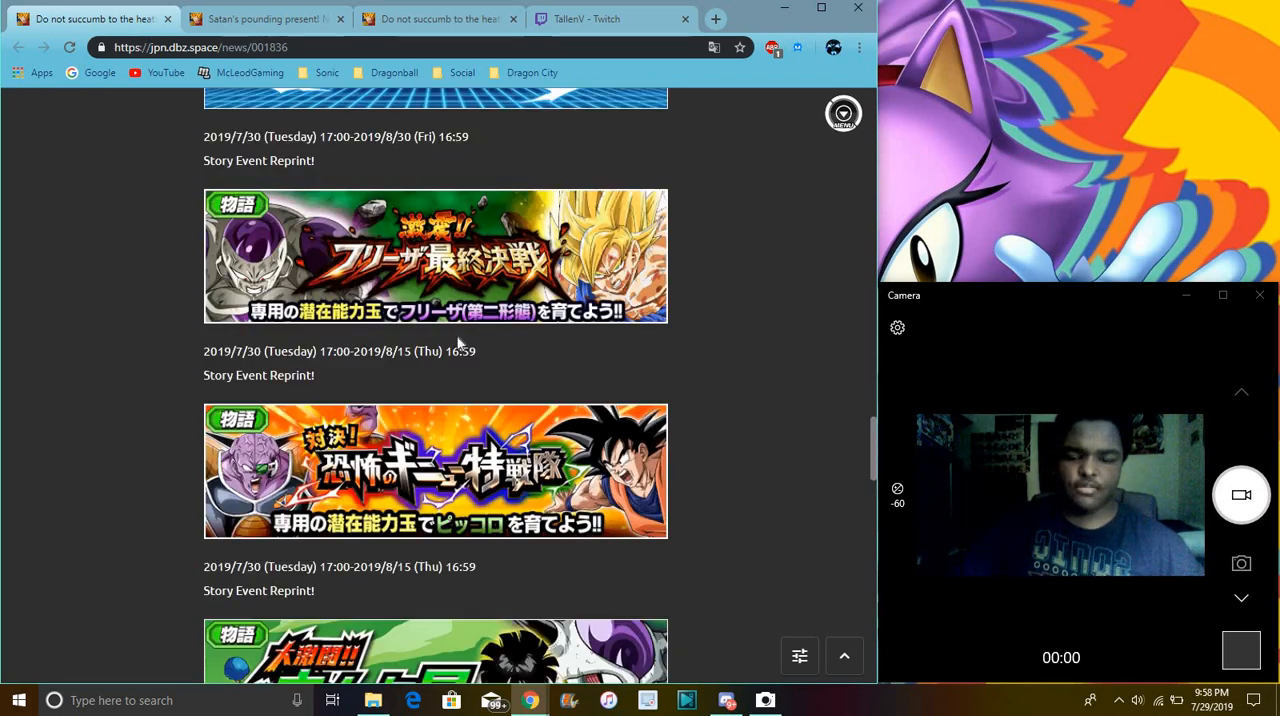
{"action": "scroll", "scroll_direction": "down", "scroll_amount": 3}
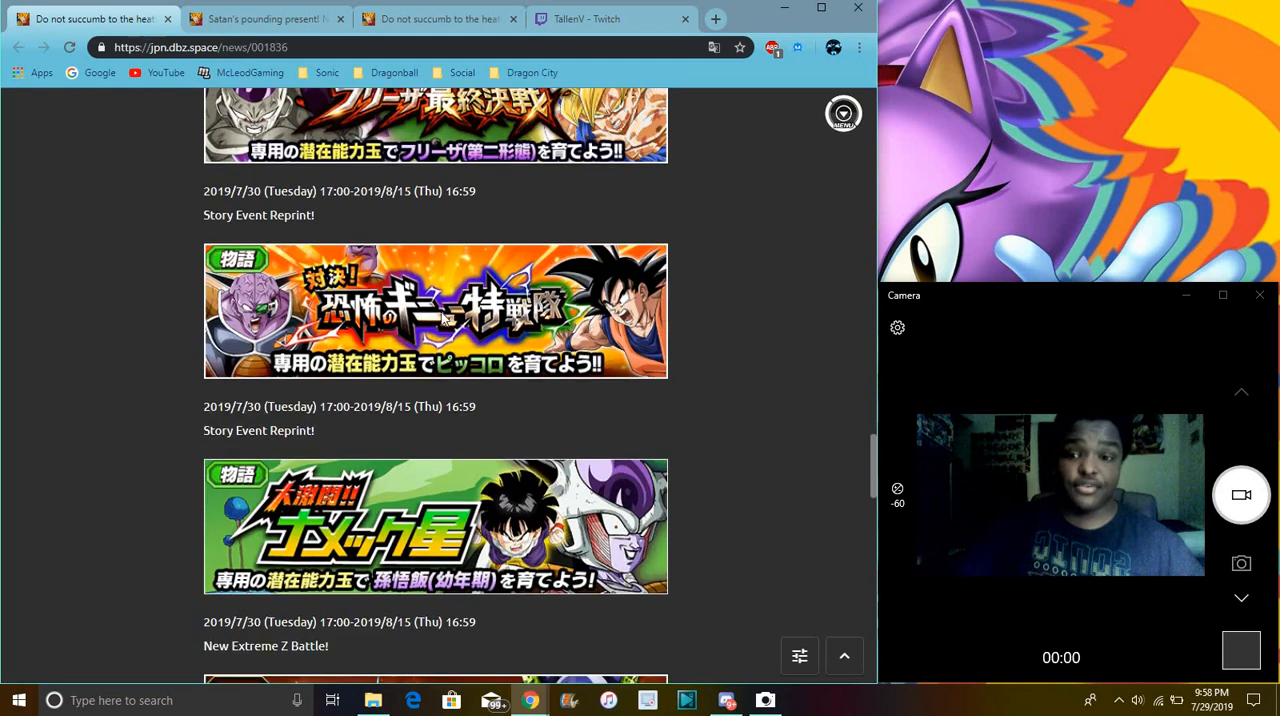
{"action": "scroll", "scroll_direction": "down", "scroll_amount": 3}
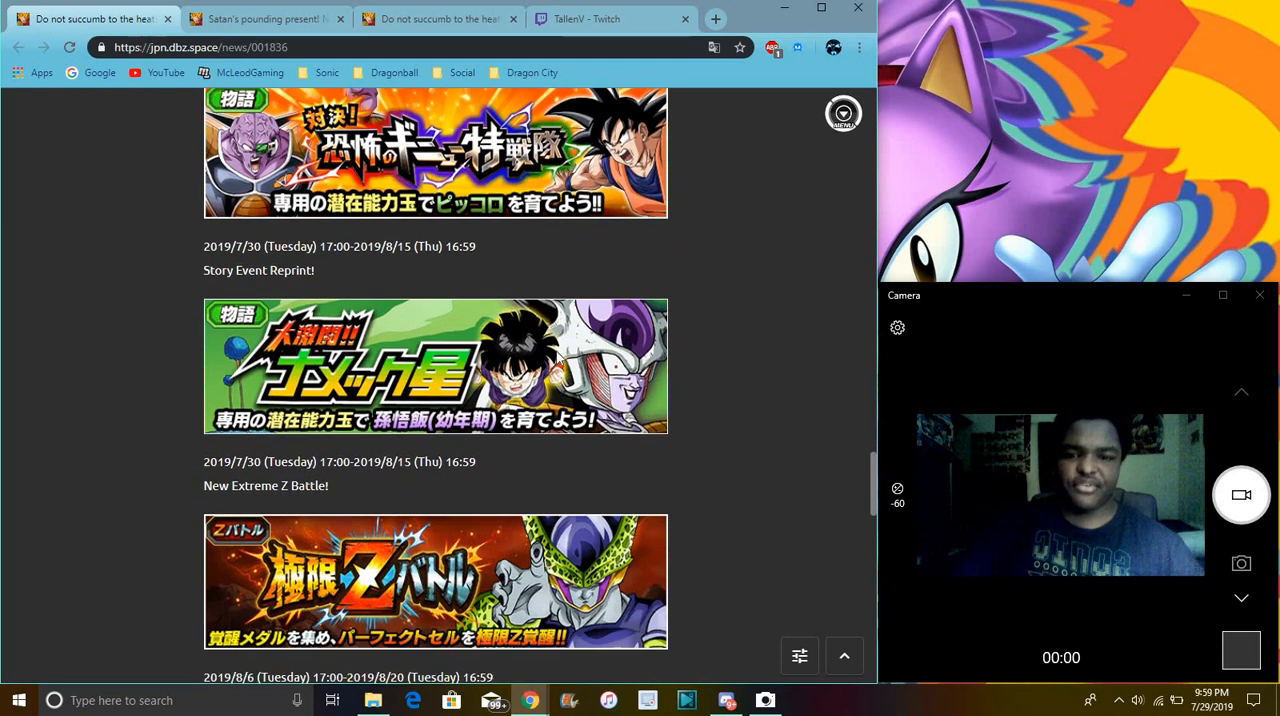
{"action": "scroll", "scroll_direction": "down", "scroll_amount": 3}
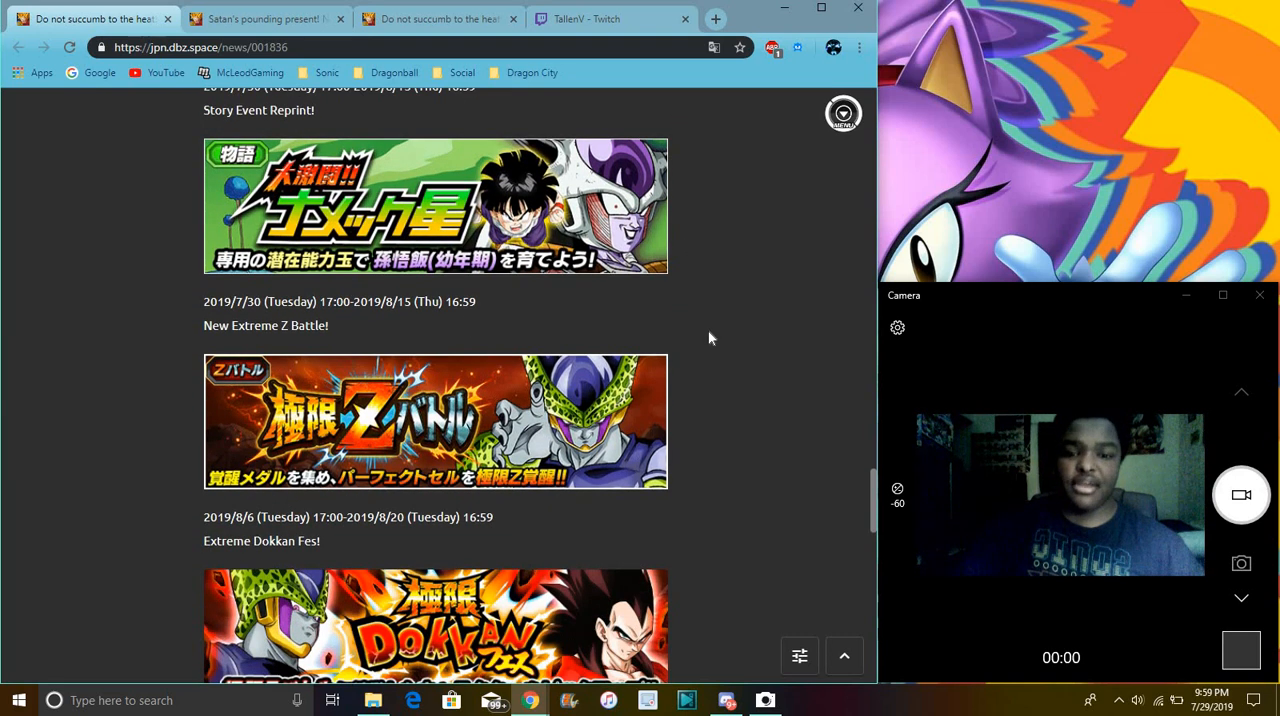
{"action": "scroll", "scroll_direction": "down", "scroll_amount": 3}
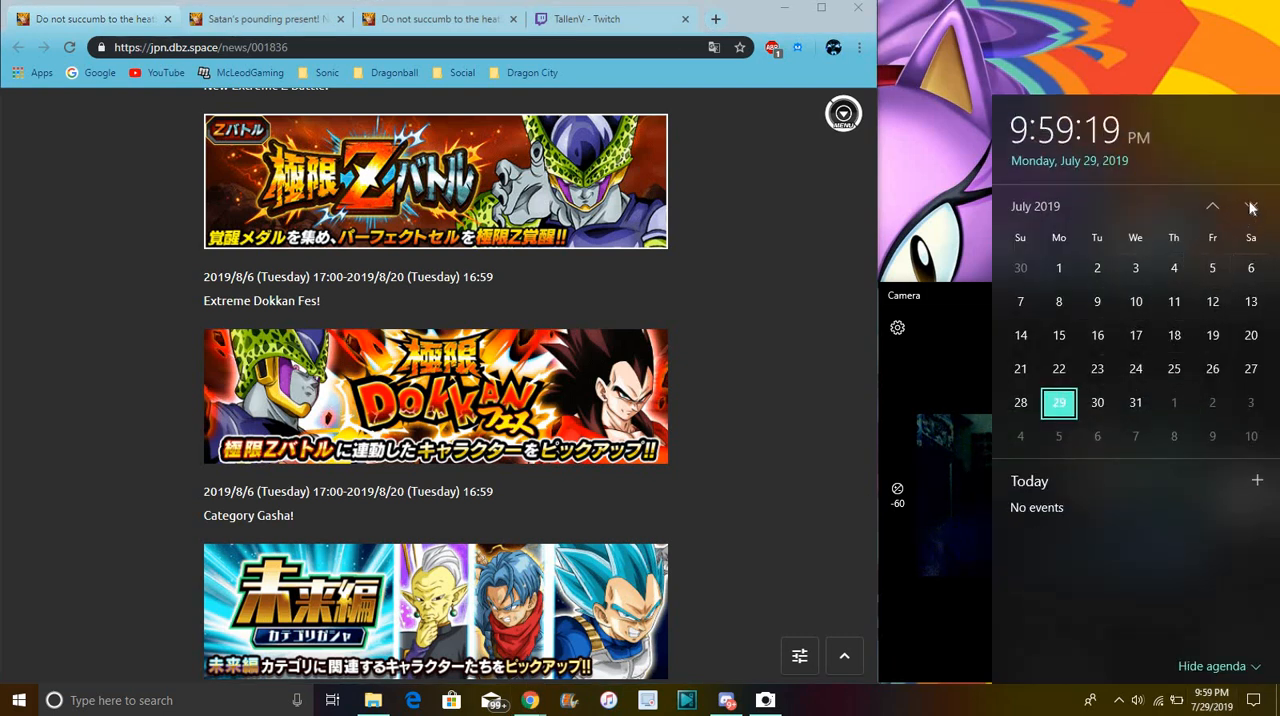
Step: Close the date and calendar panel over the news page
{"action": "left_click", "coordinate": [1252, 206]}
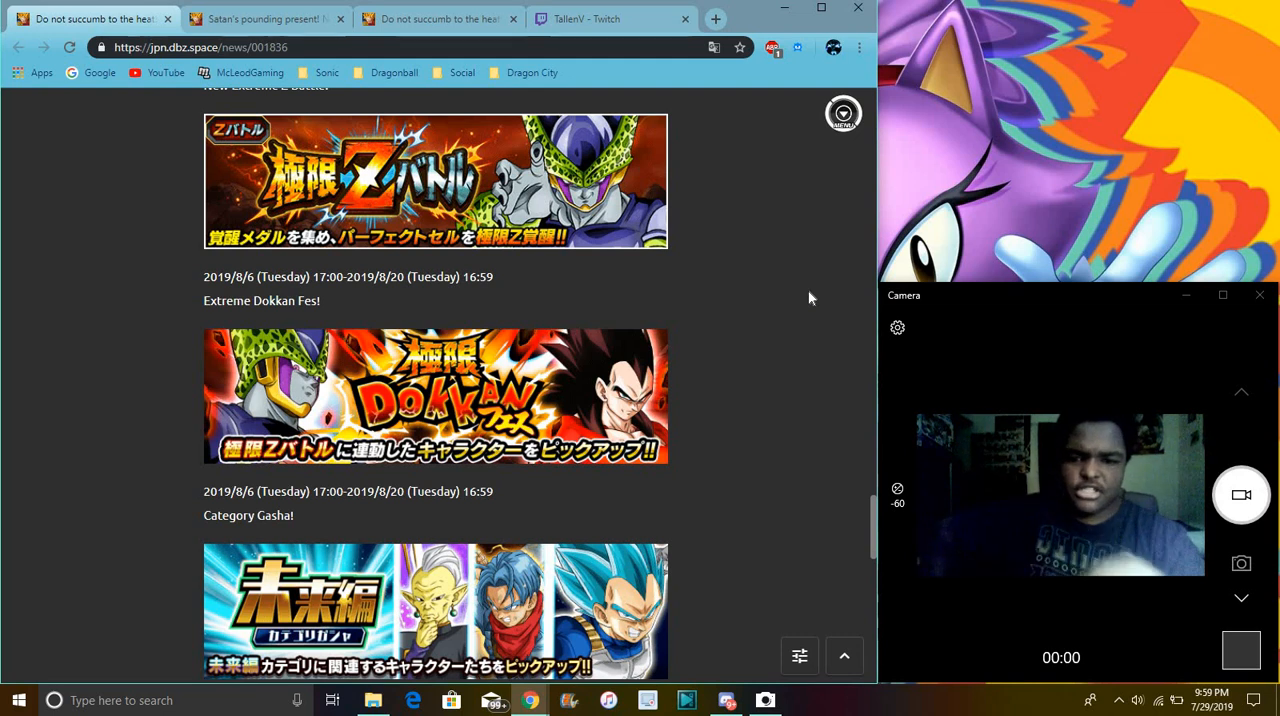
{"action": "mouse_move", "coordinate": [804, 300]}
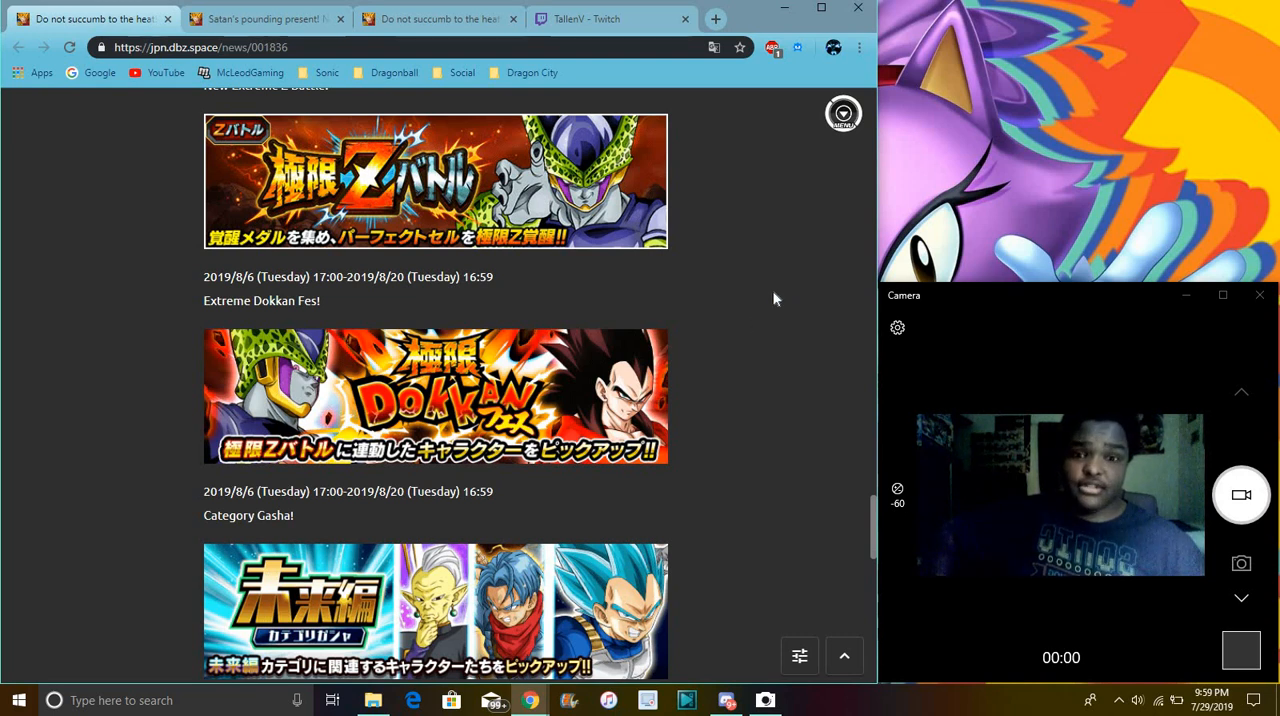
{"action": "mouse_move", "coordinate": [810, 360]}
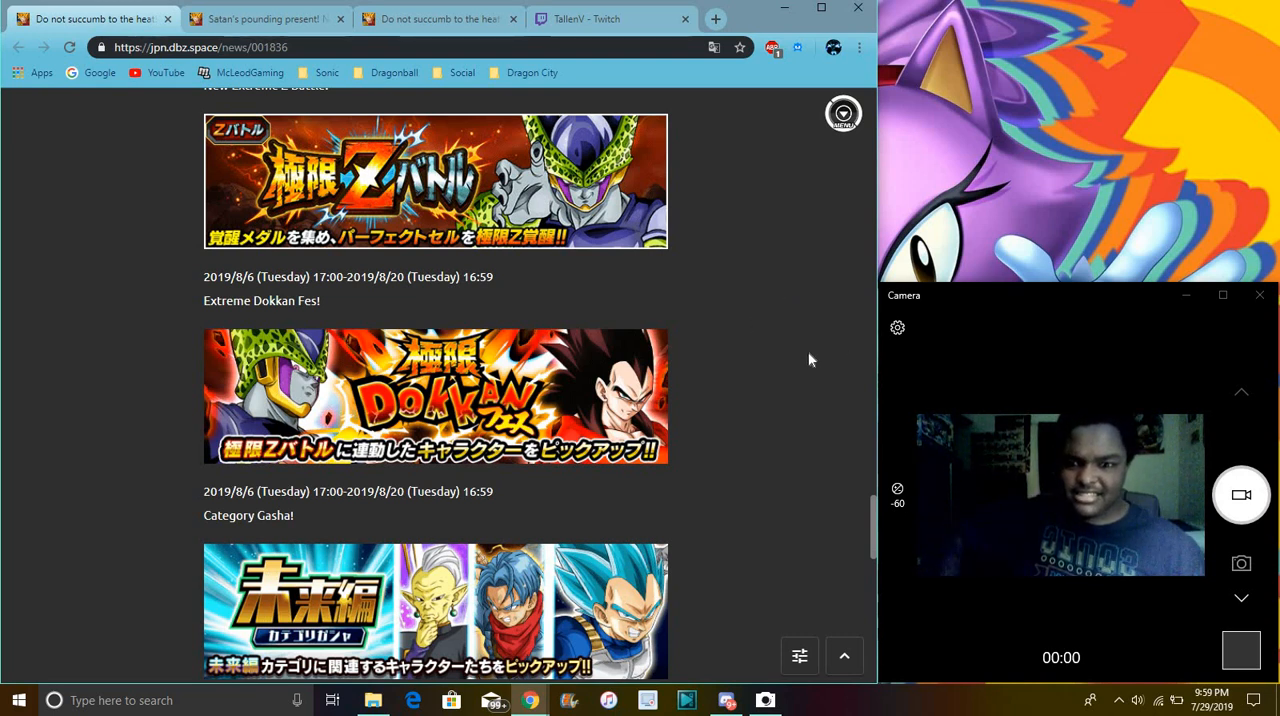
{"action": "mouse_move", "coordinate": [810, 344]}
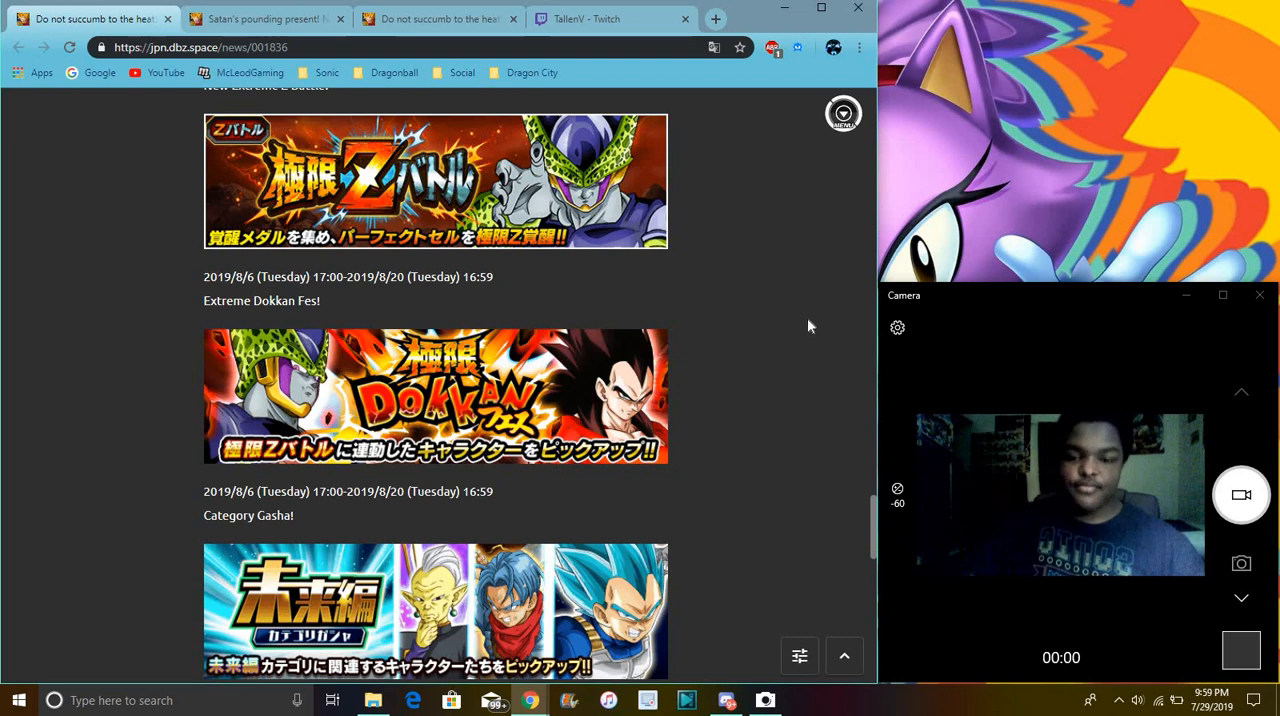
{"action": "mouse_move", "coordinate": [800, 320]}
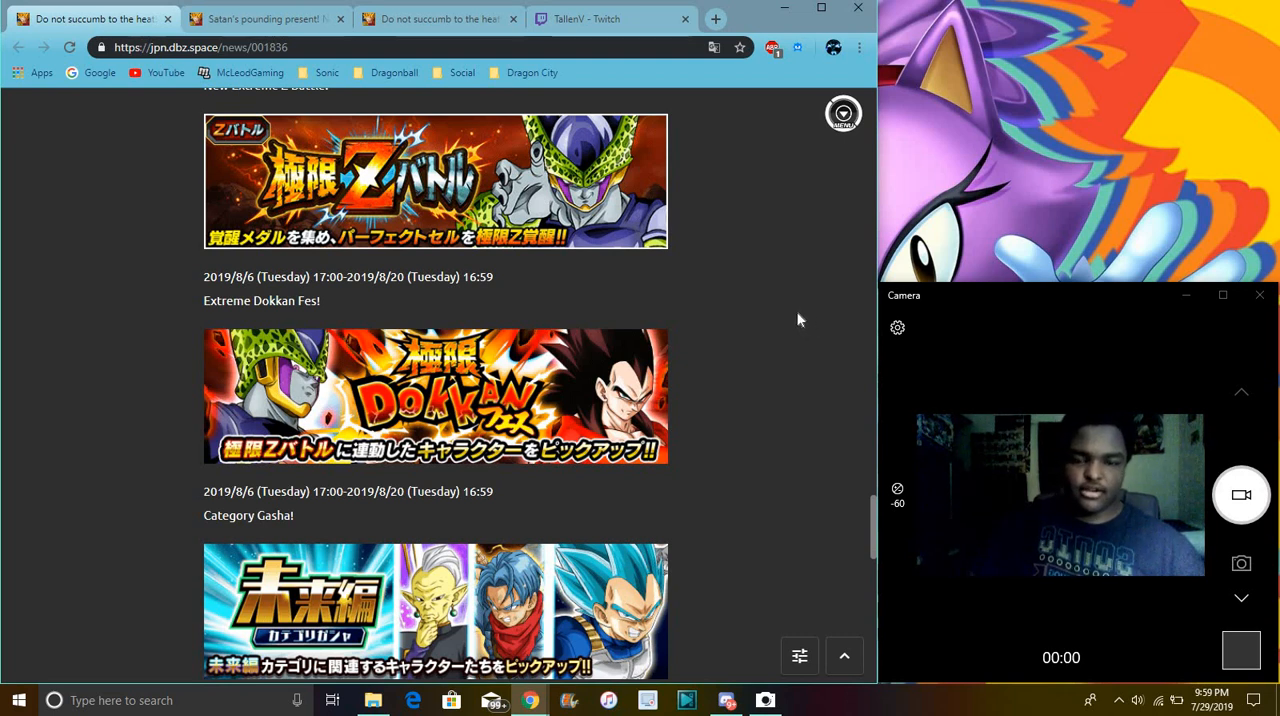
{"action": "mouse_move", "coordinate": [762, 316]}
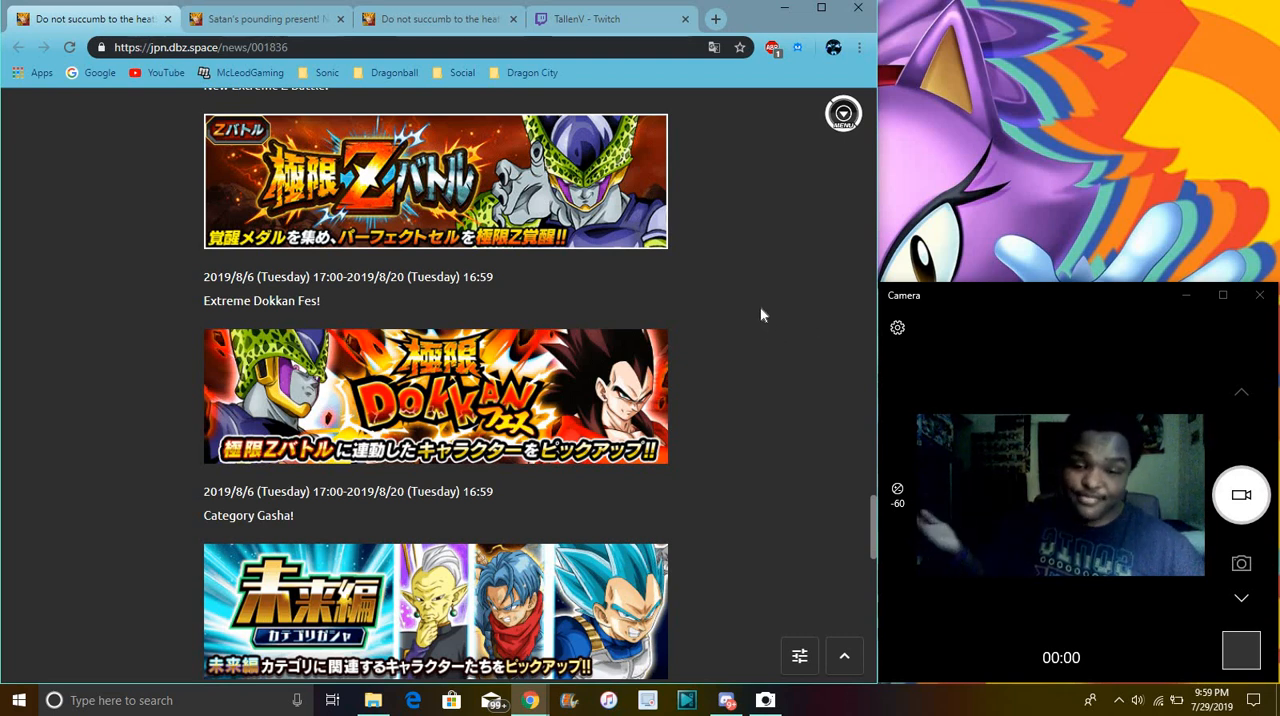
{"action": "mouse_move", "coordinate": [784, 260]}
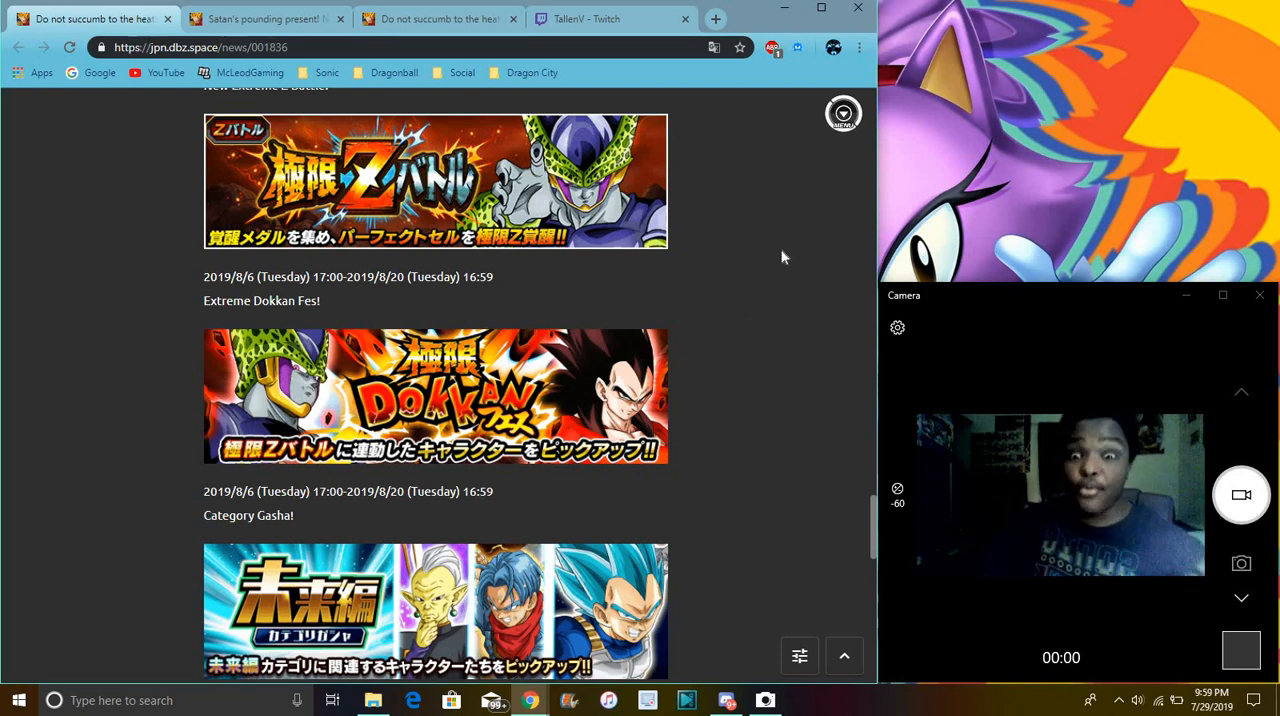
{"action": "mouse_move", "coordinate": [540, 314]}
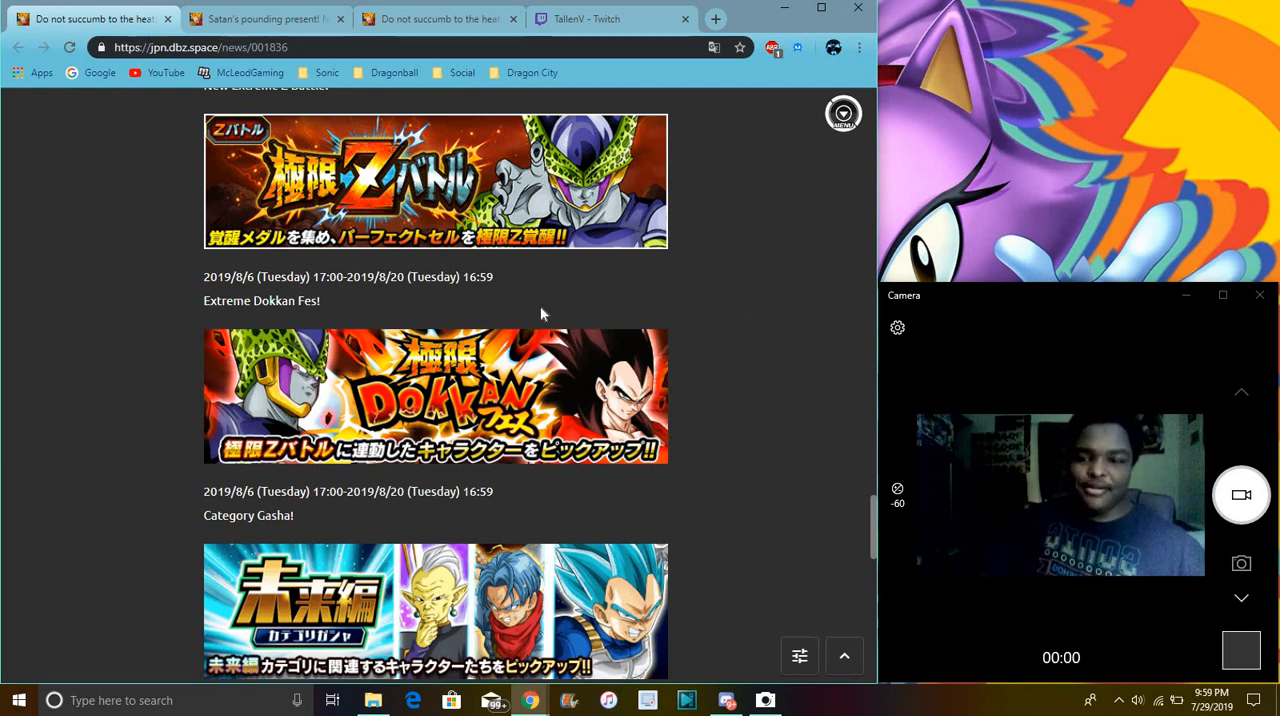
{"action": "mouse_move", "coordinate": [640, 398]}
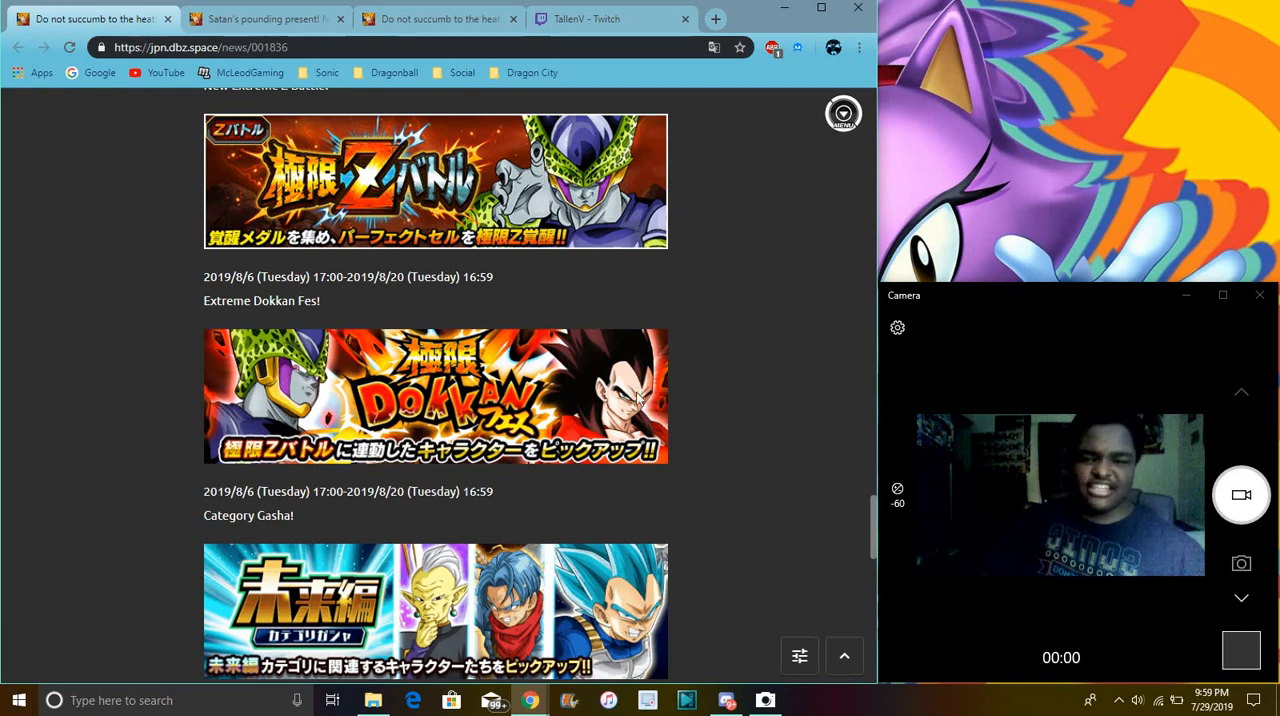
{"action": "mouse_move", "coordinate": [388, 350]}
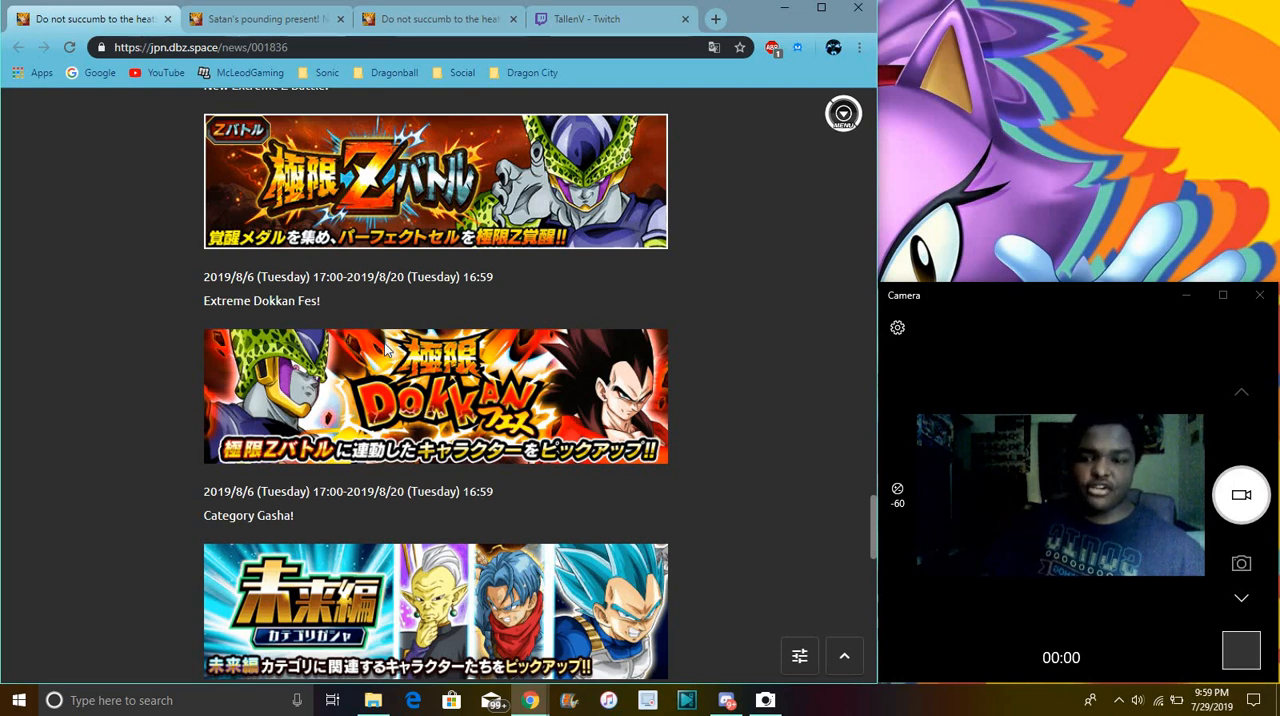
Step: Scroll back and forth around Category Gasha, settling on the Super Battle Event Opening entry
{"action": "scroll", "scroll_direction": "down", "scroll_amount": 3}
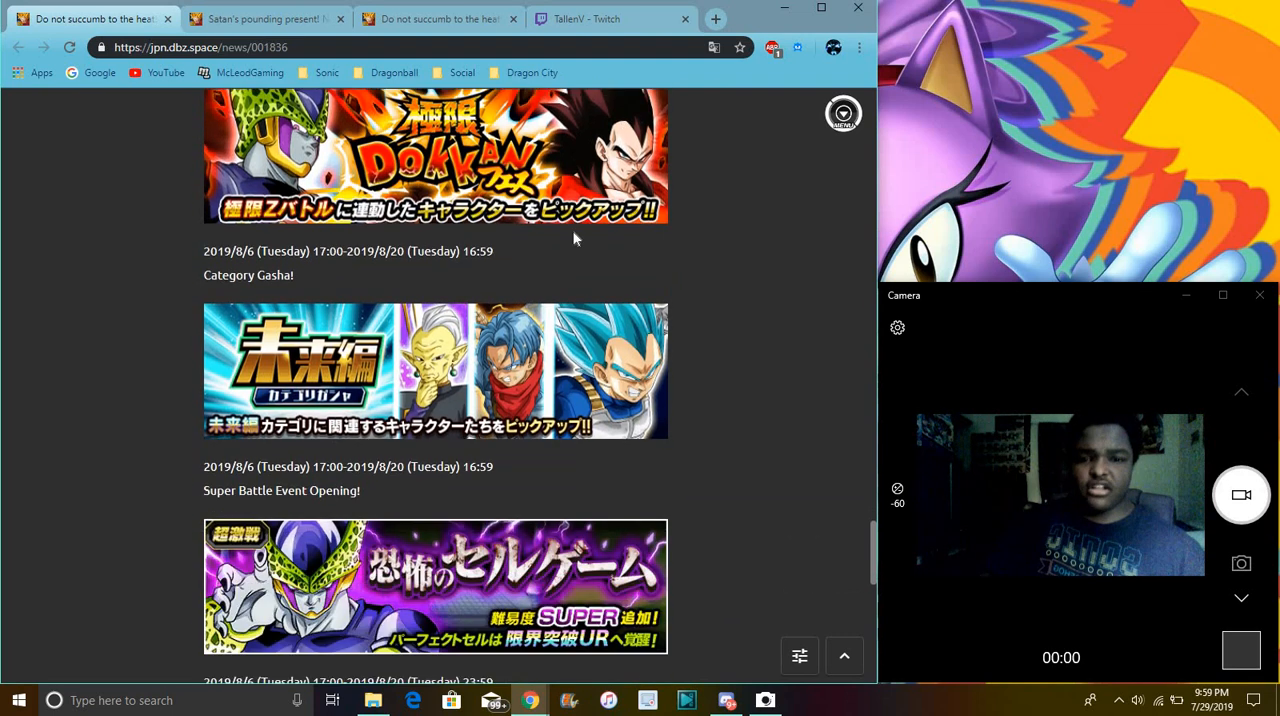
{"action": "scroll", "scroll_direction": "up", "scroll_amount": 3}
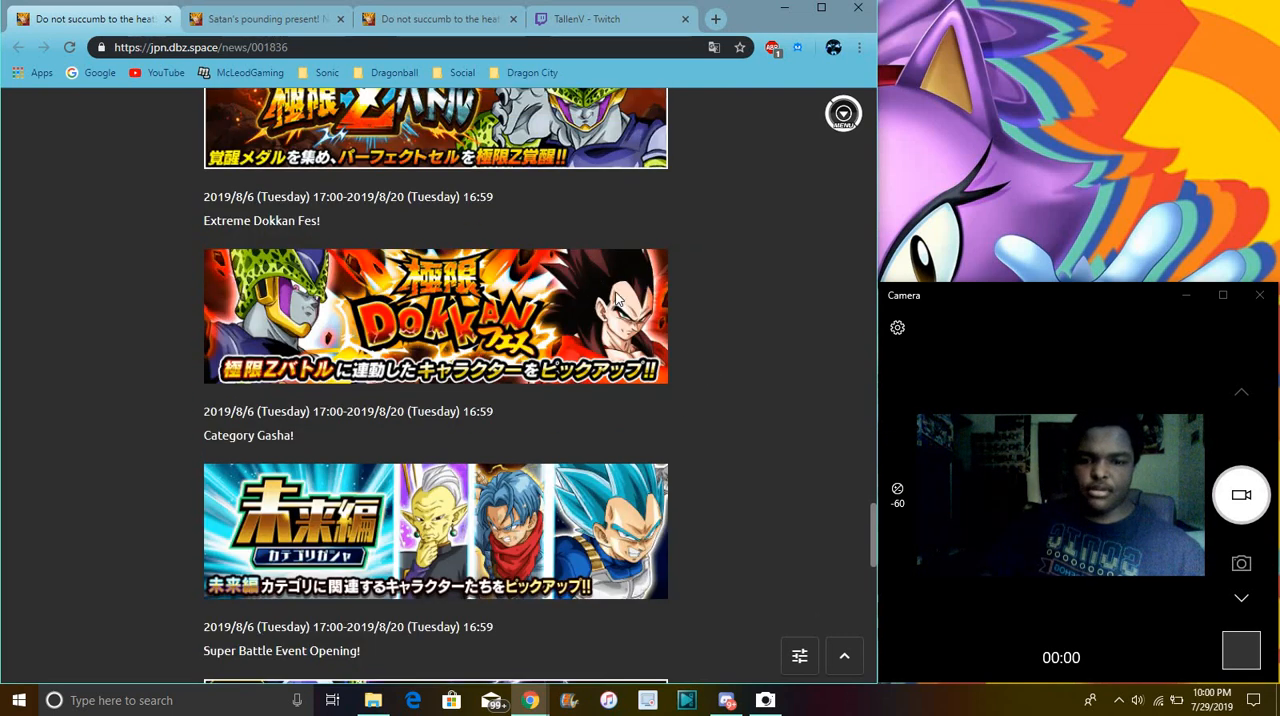
{"action": "mouse_move", "coordinate": [720, 320]}
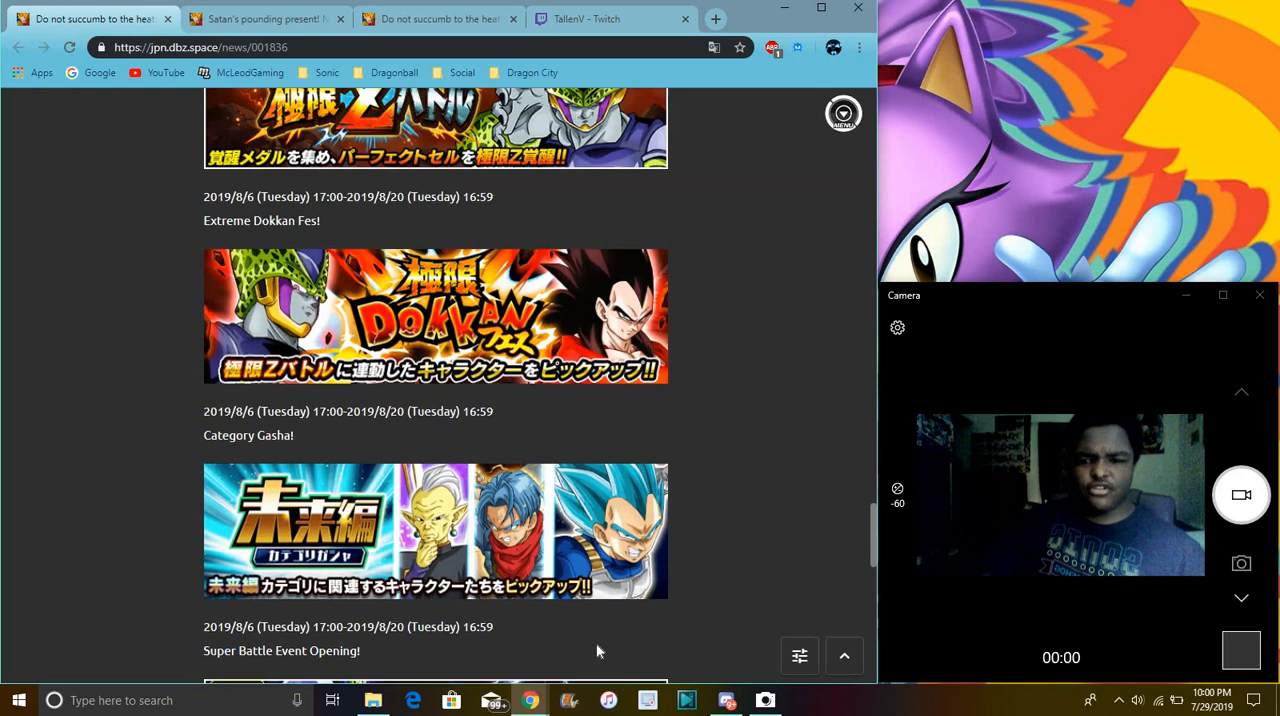
{"action": "scroll", "scroll_direction": "up", "scroll_amount": 3}
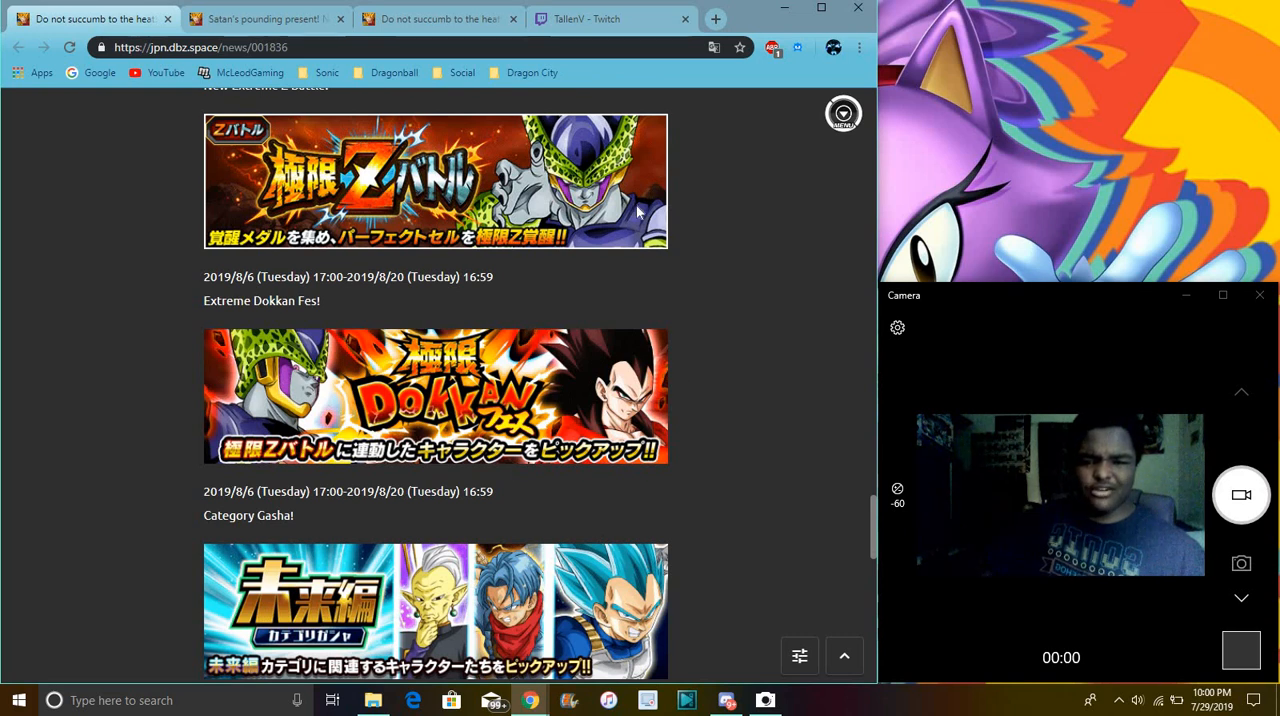
{"action": "scroll", "scroll_direction": "down", "scroll_amount": 3}
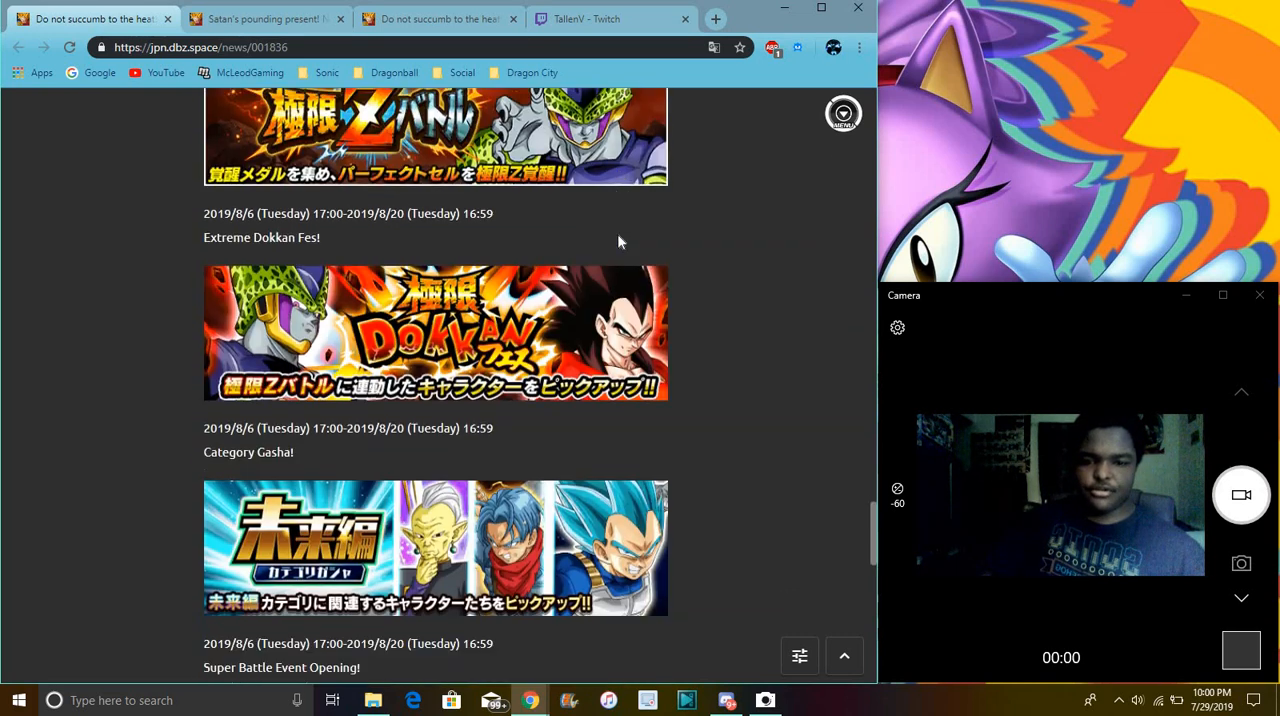
{"action": "scroll", "scroll_direction": "down", "scroll_amount": 3}
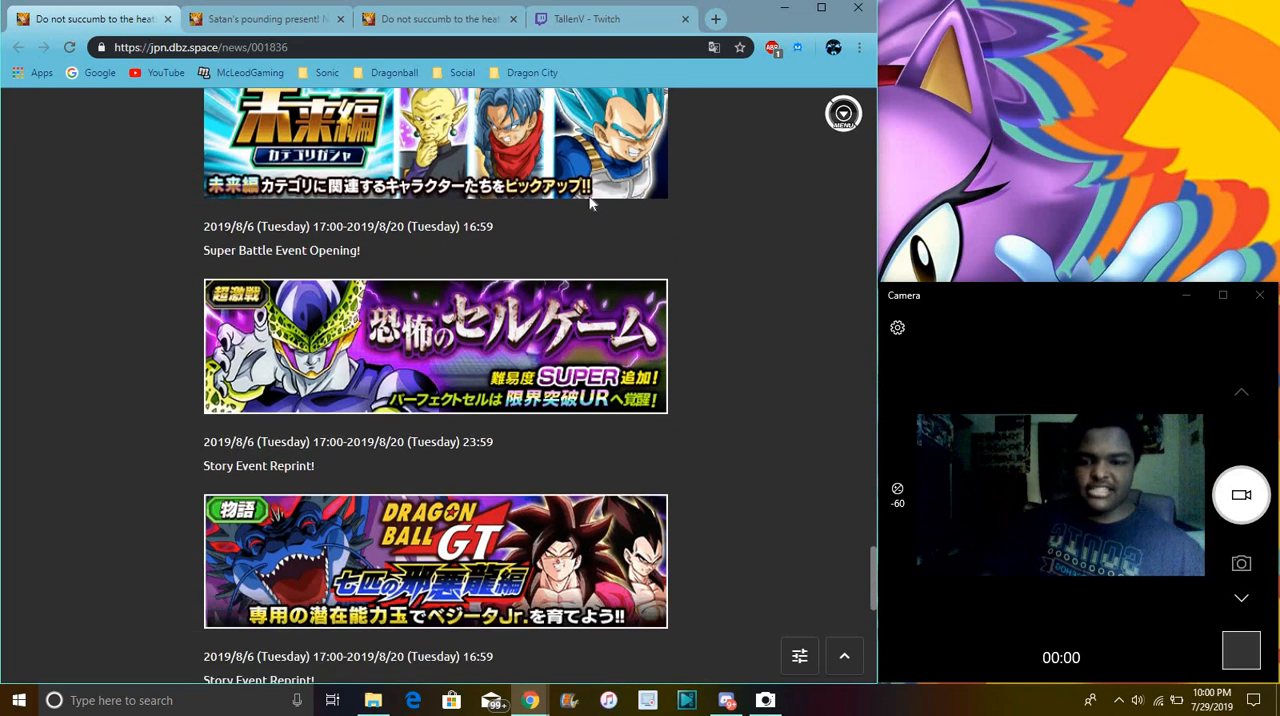
{"action": "scroll", "scroll_direction": "up", "scroll_amount": 3}
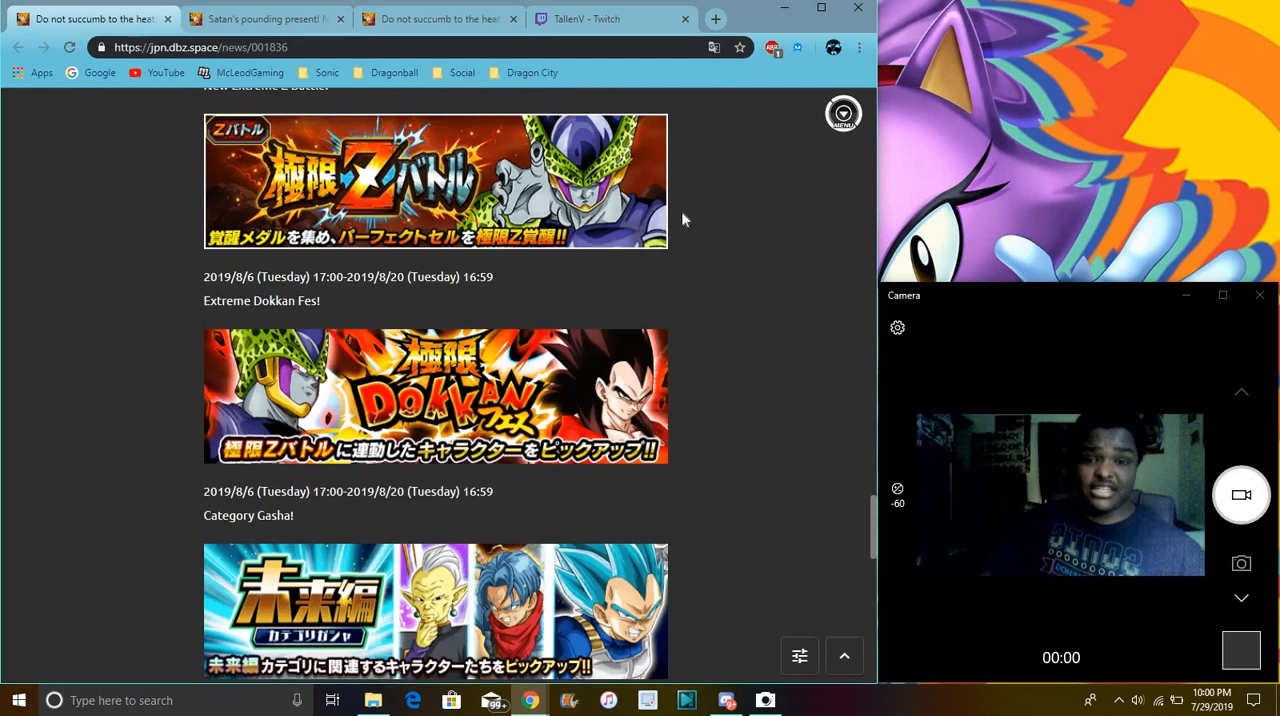
{"action": "scroll", "scroll_direction": "down", "scroll_amount": 3}
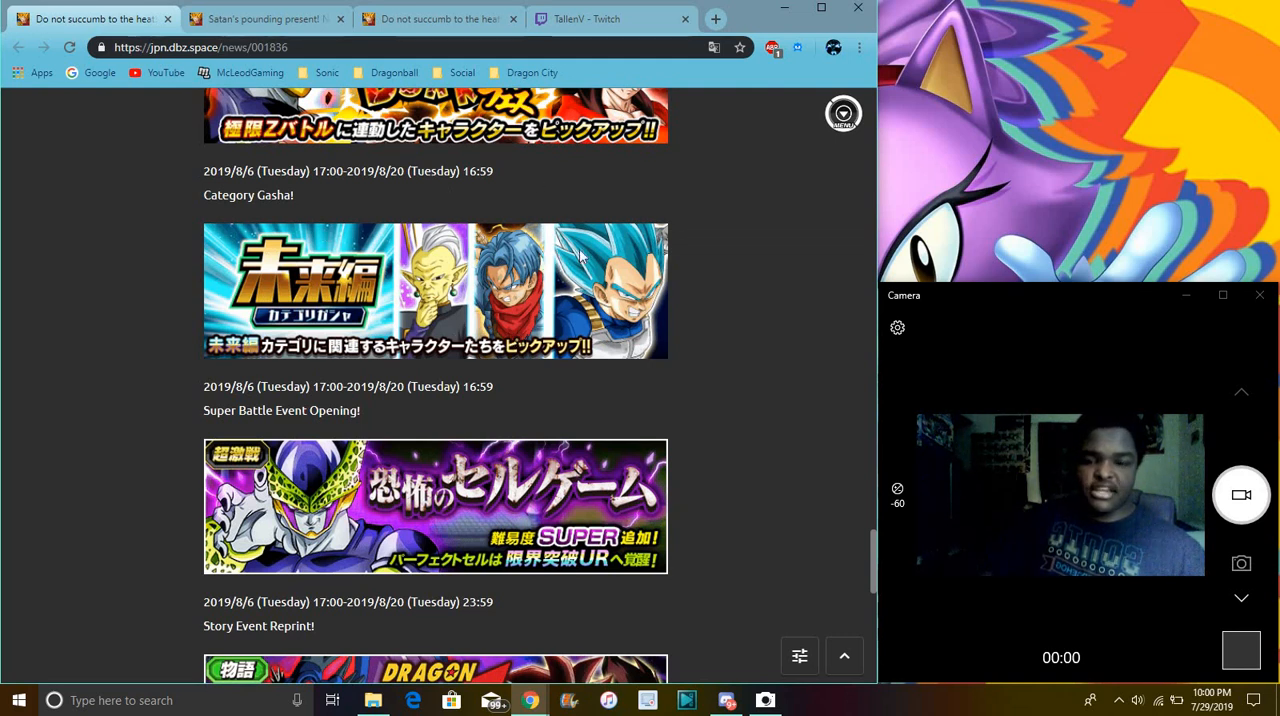
{"action": "scroll", "scroll_direction": "up", "scroll_amount": 3}
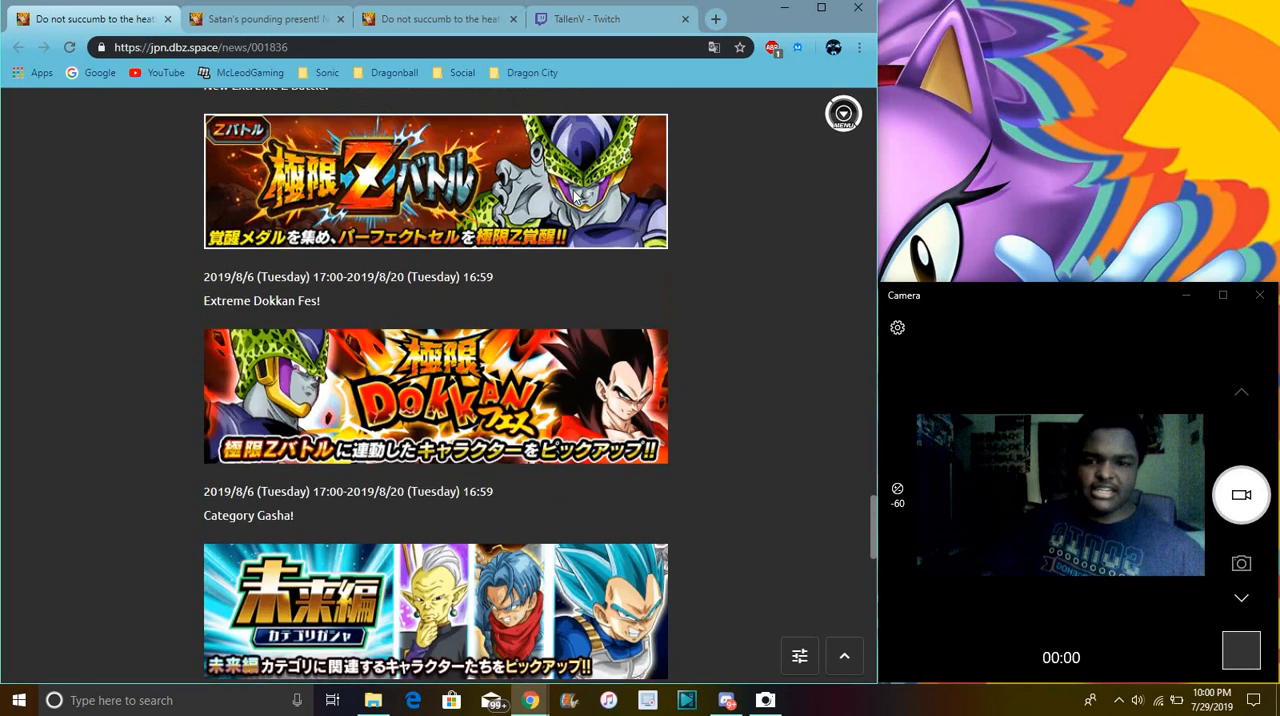
{"action": "scroll", "scroll_direction": "down", "scroll_amount": 3}
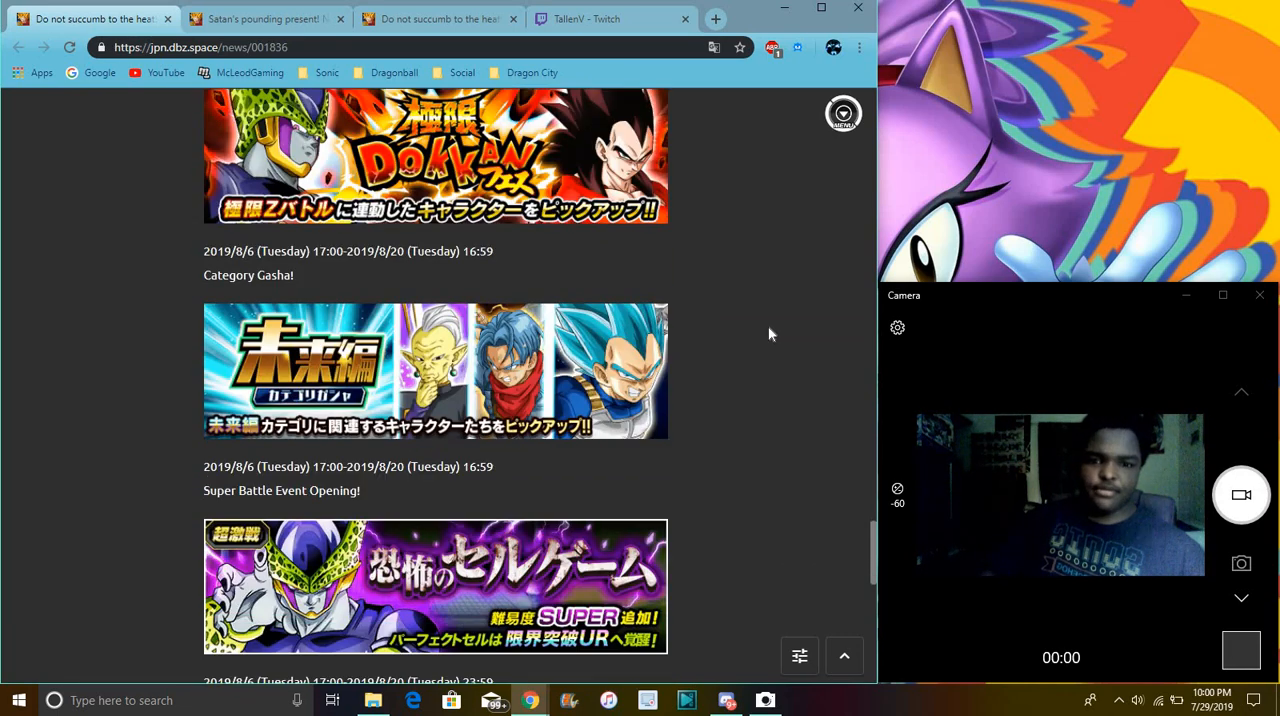
Step: Scroll to the page end showing the three consecutive holidays mission, closing notice and donation links
{"action": "scroll", "scroll_direction": "down", "scroll_amount": 3}
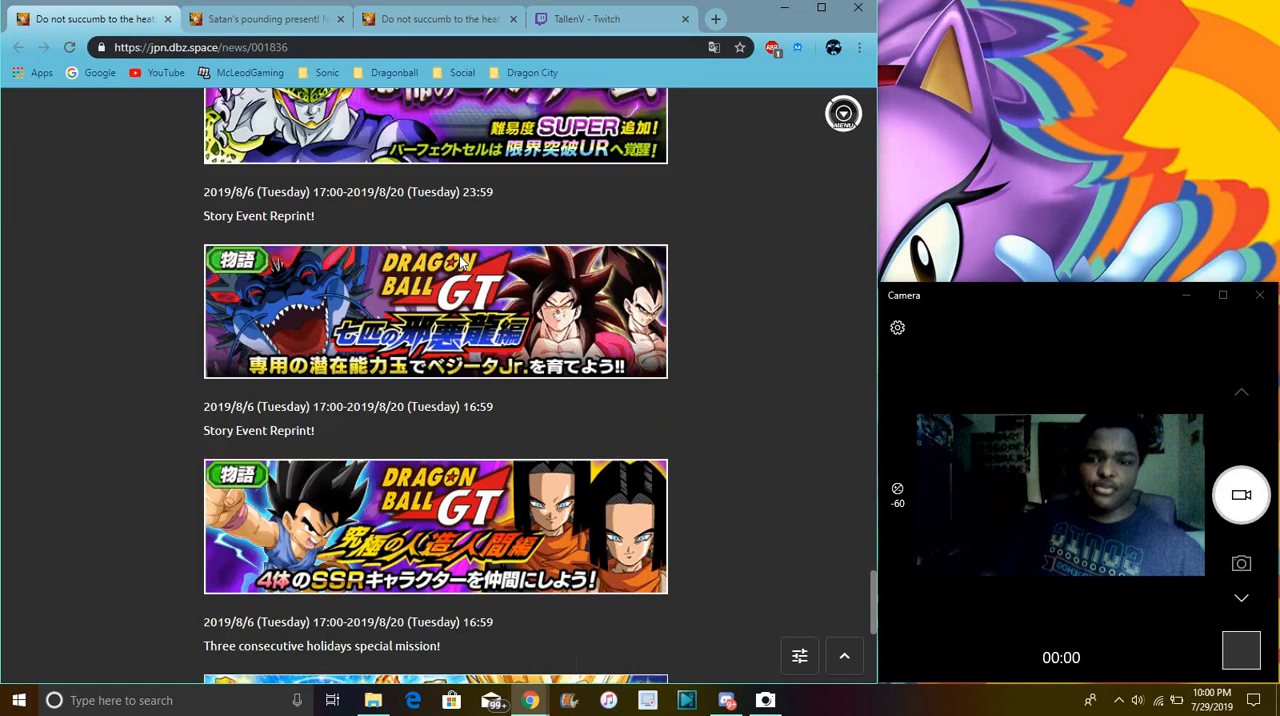
{"action": "scroll", "scroll_direction": "down", "scroll_amount": 3}
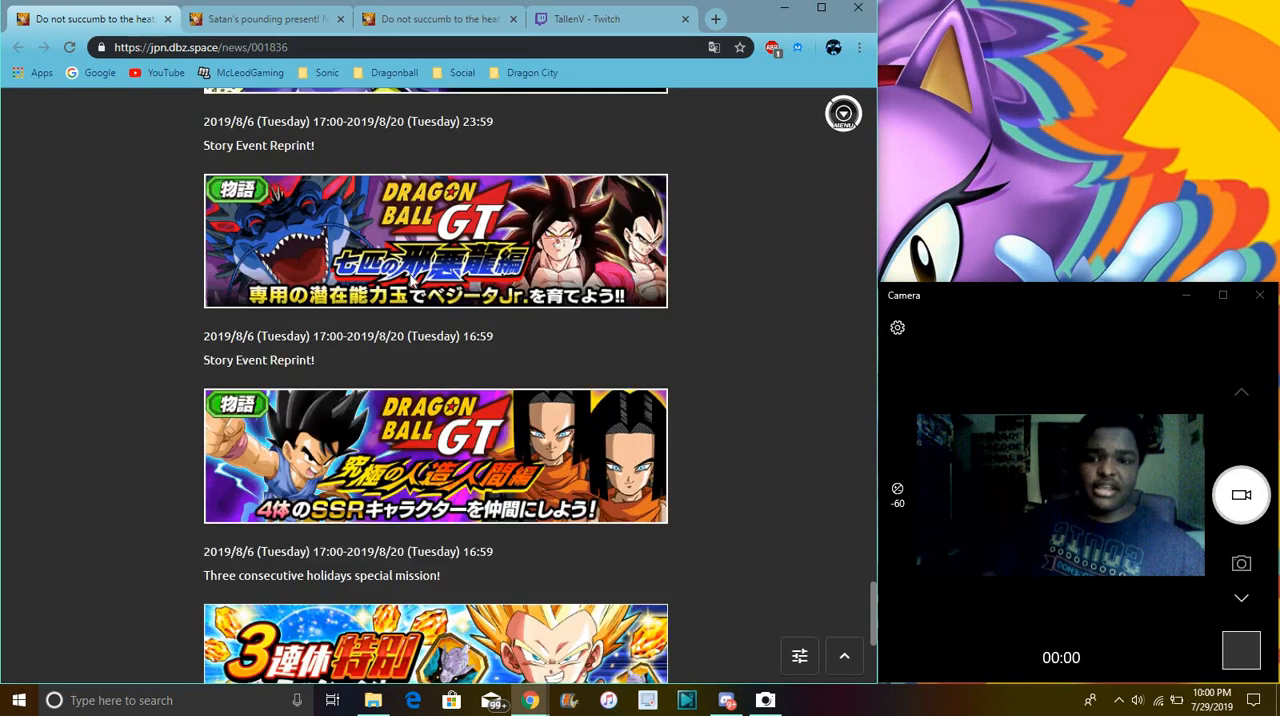
{"action": "scroll", "scroll_direction": "down", "scroll_amount": 3}
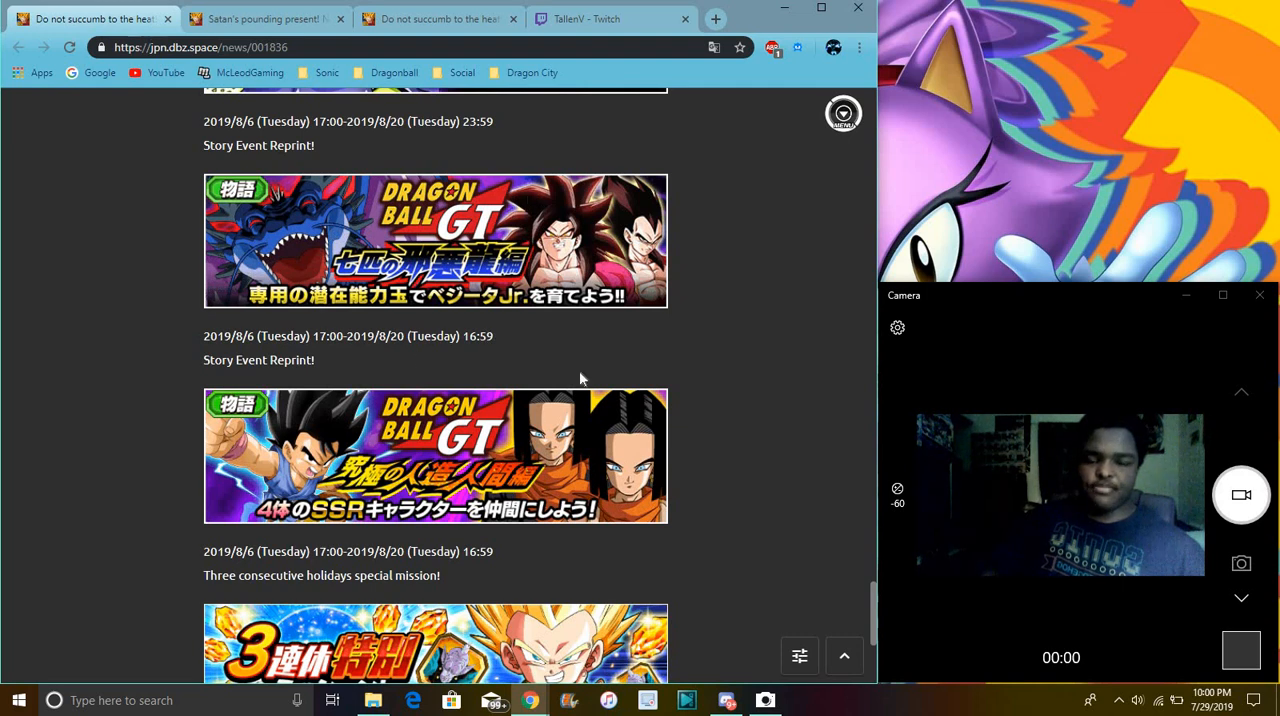
{"action": "mouse_move", "coordinate": [730, 250]}
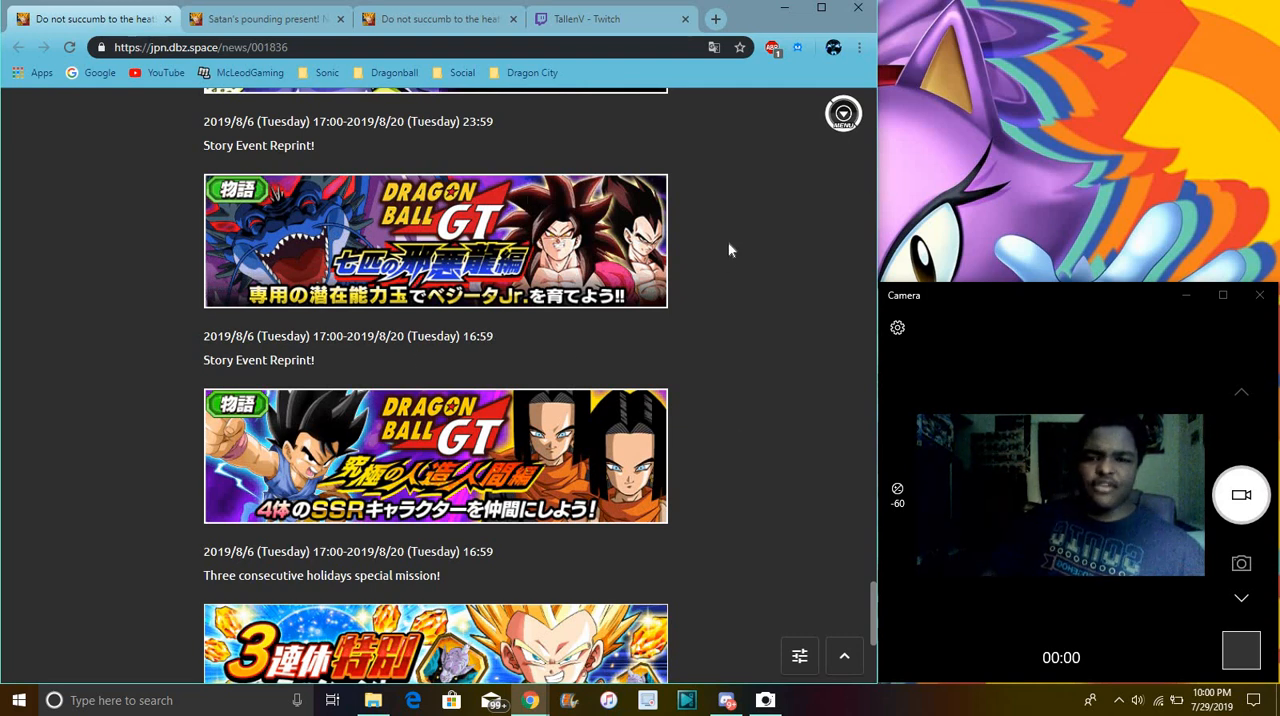
{"action": "mouse_move", "coordinate": [782, 414]}
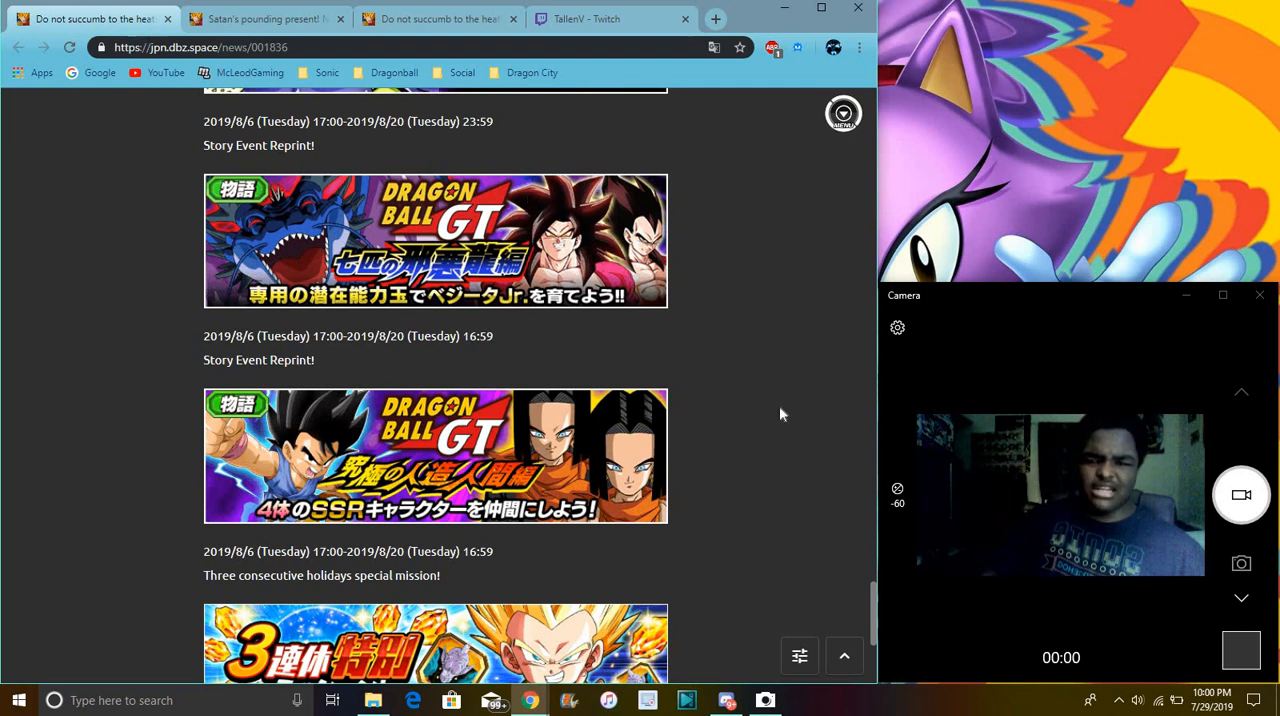
{"action": "mouse_move", "coordinate": [604, 376]}
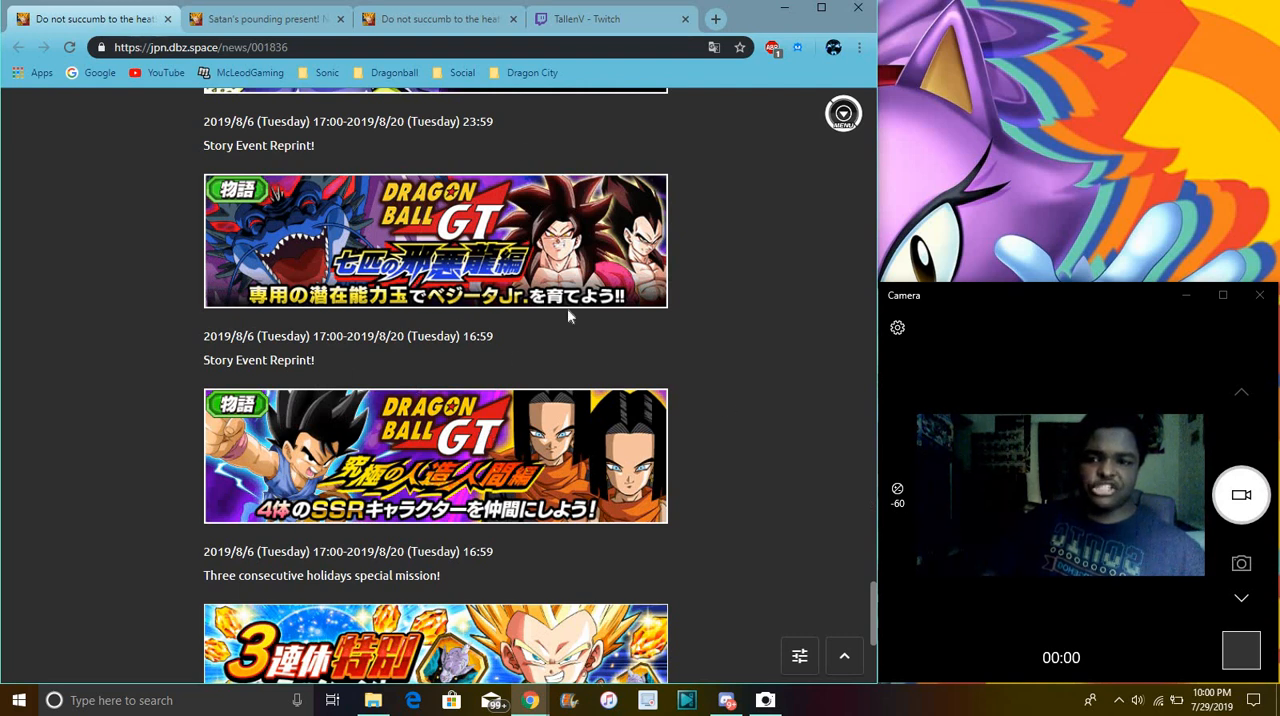
{"action": "scroll", "scroll_direction": "down", "scroll_amount": 3}
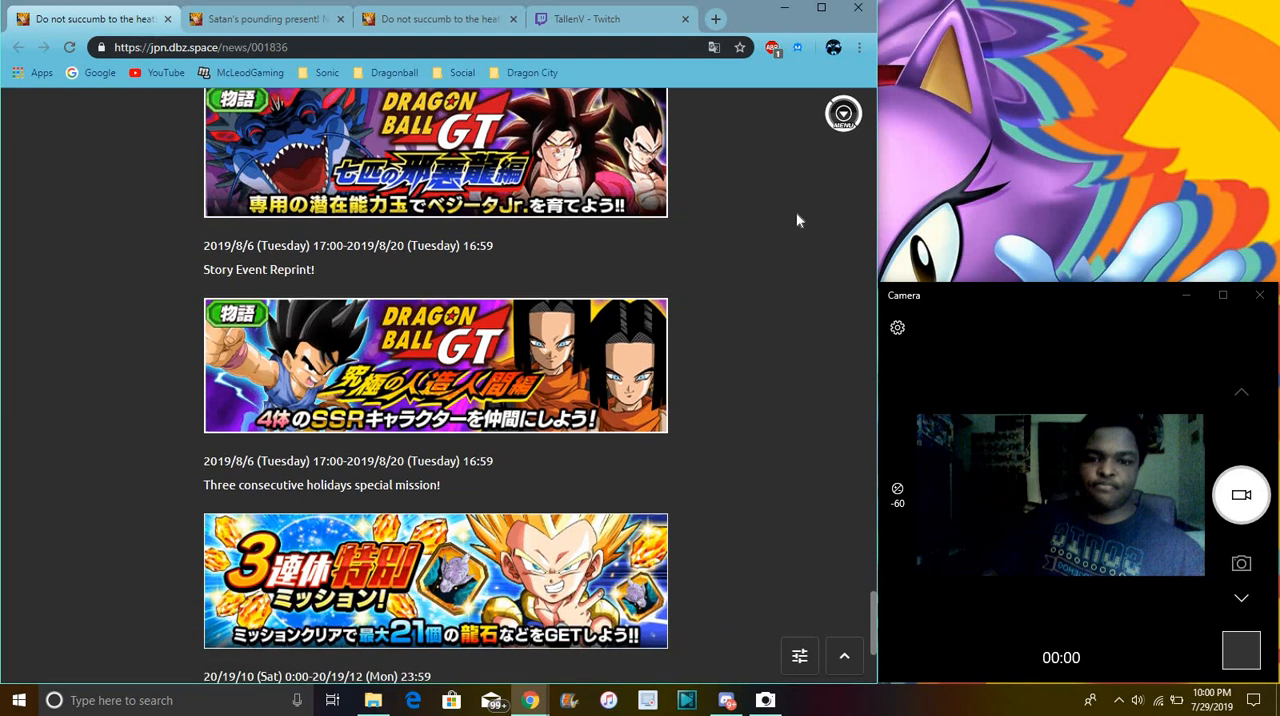
{"action": "scroll", "scroll_direction": "down", "scroll_amount": 3}
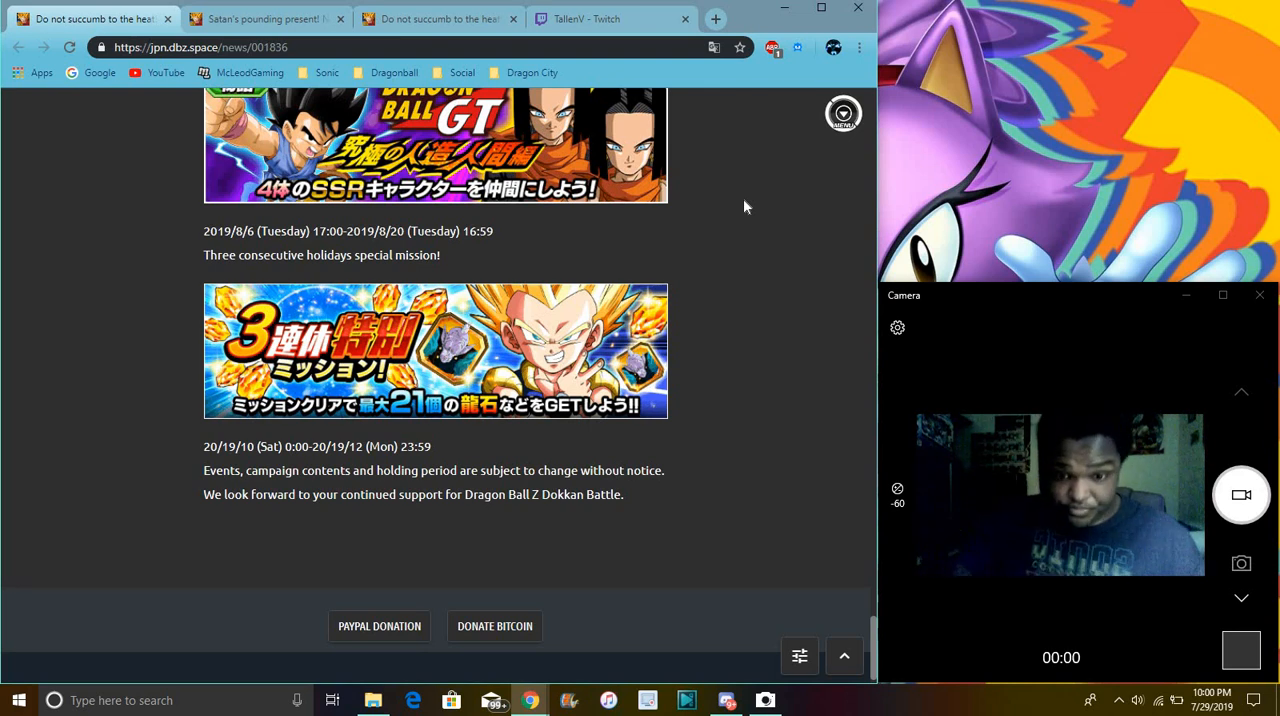
{"action": "mouse_move", "coordinate": [604, 438]}
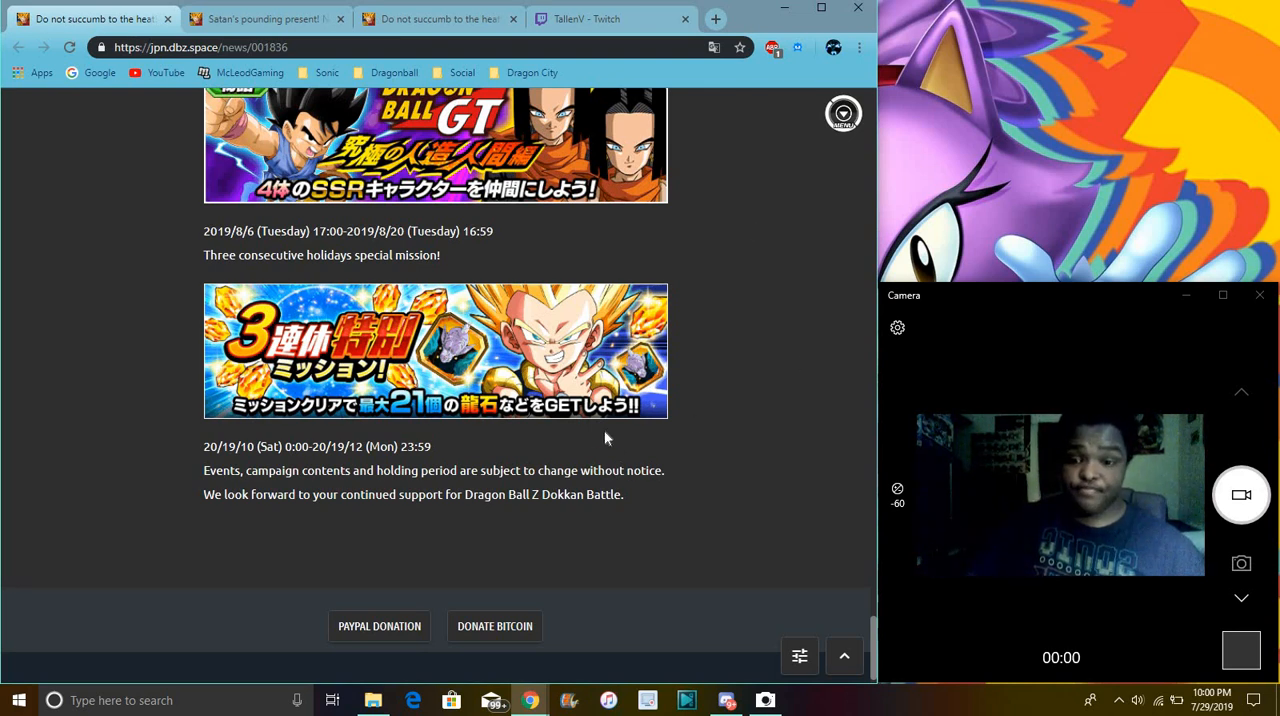
{"action": "mouse_move", "coordinate": [440, 376]}
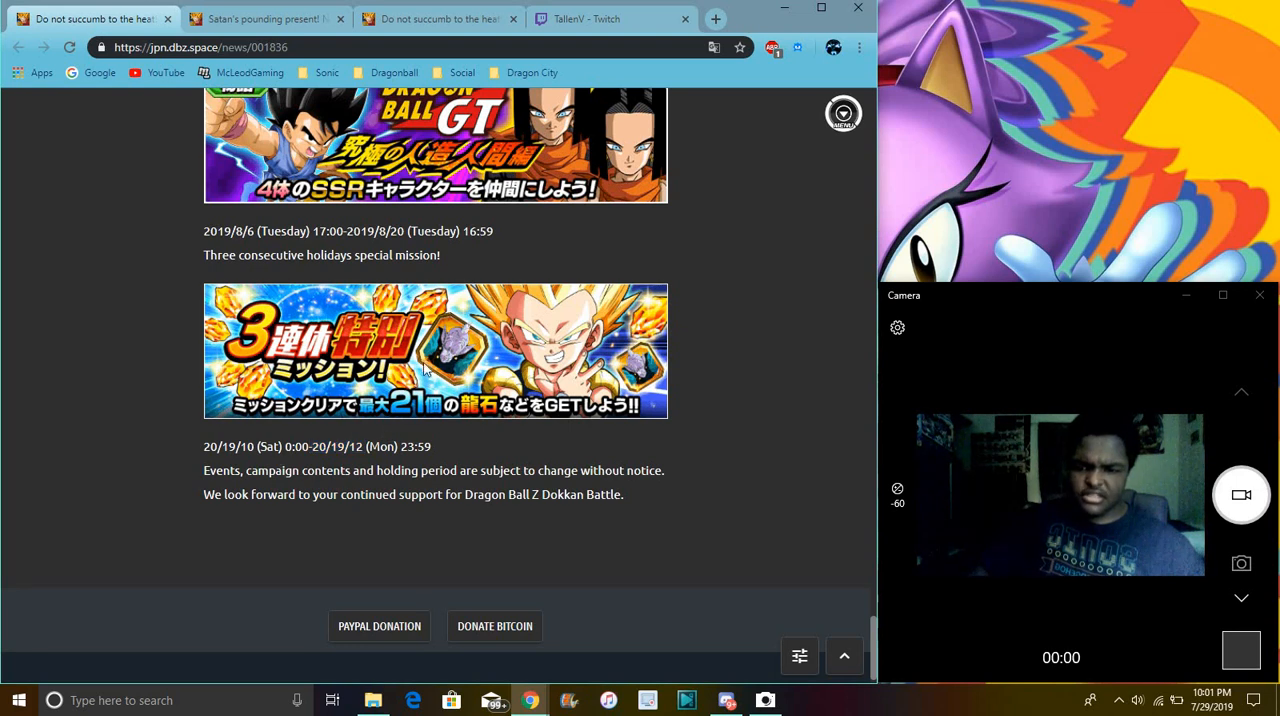
{"action": "left_click", "coordinate": [264, 18]}
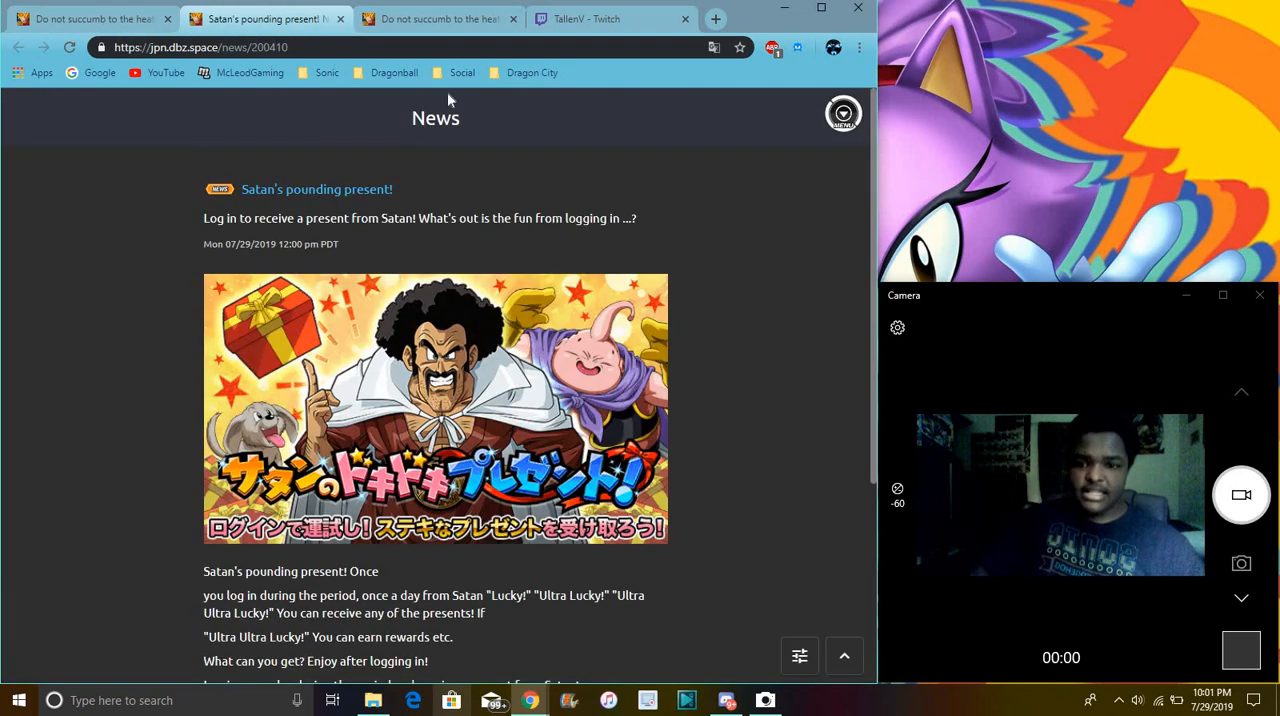
{"action": "left_click", "coordinate": [438, 18]}
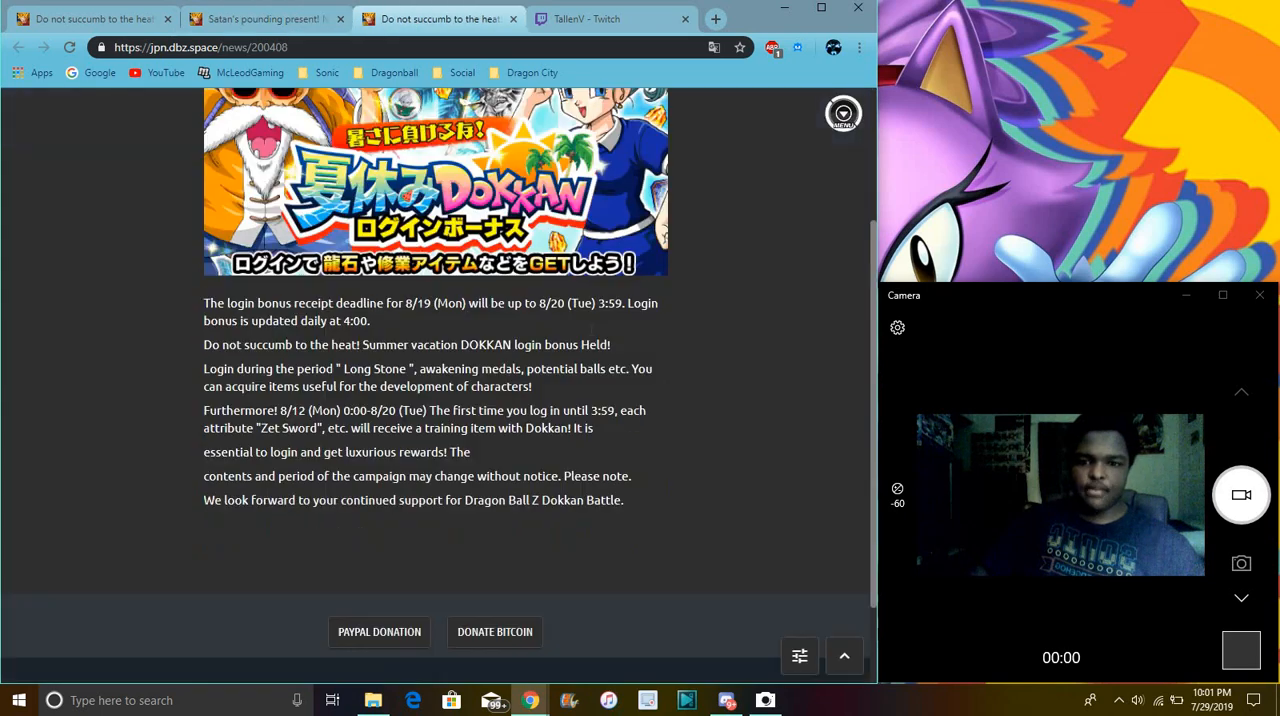
{"action": "left_click", "coordinate": [264, 18]}
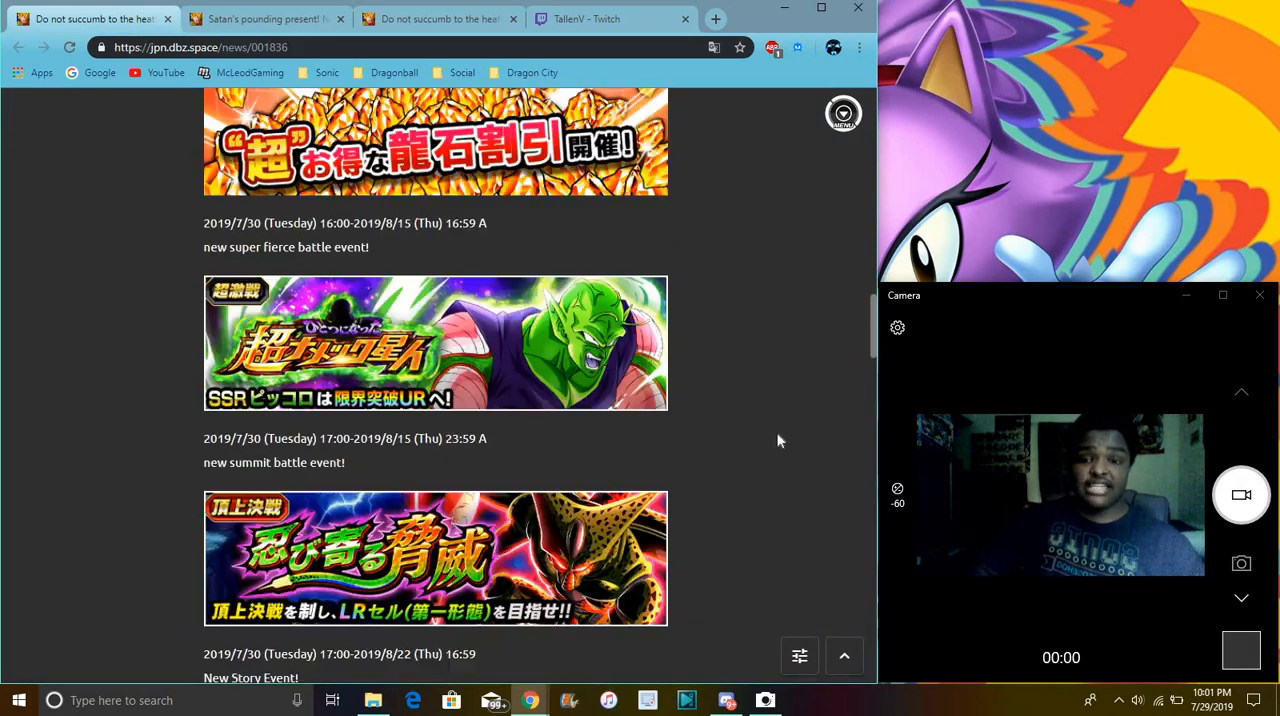
{"action": "scroll", "scroll_direction": "up", "scroll_amount": 3}
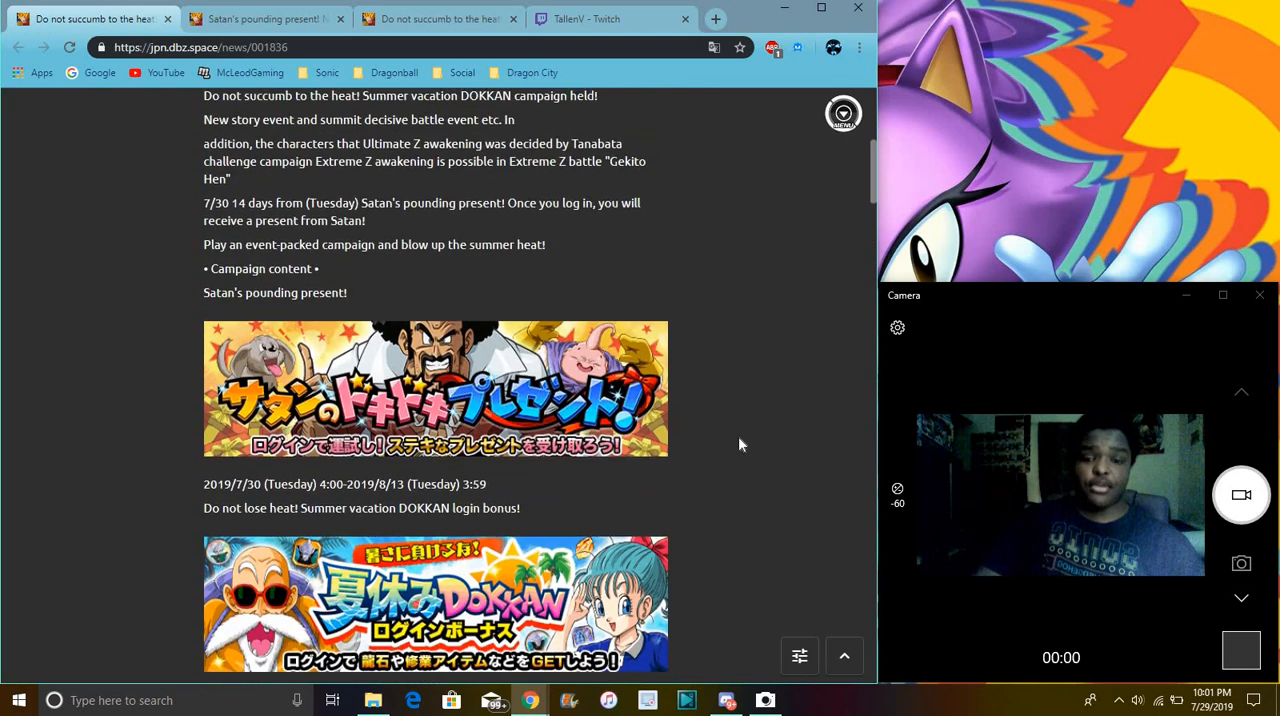
{"action": "scroll", "scroll_direction": "up", "scroll_amount": 3}
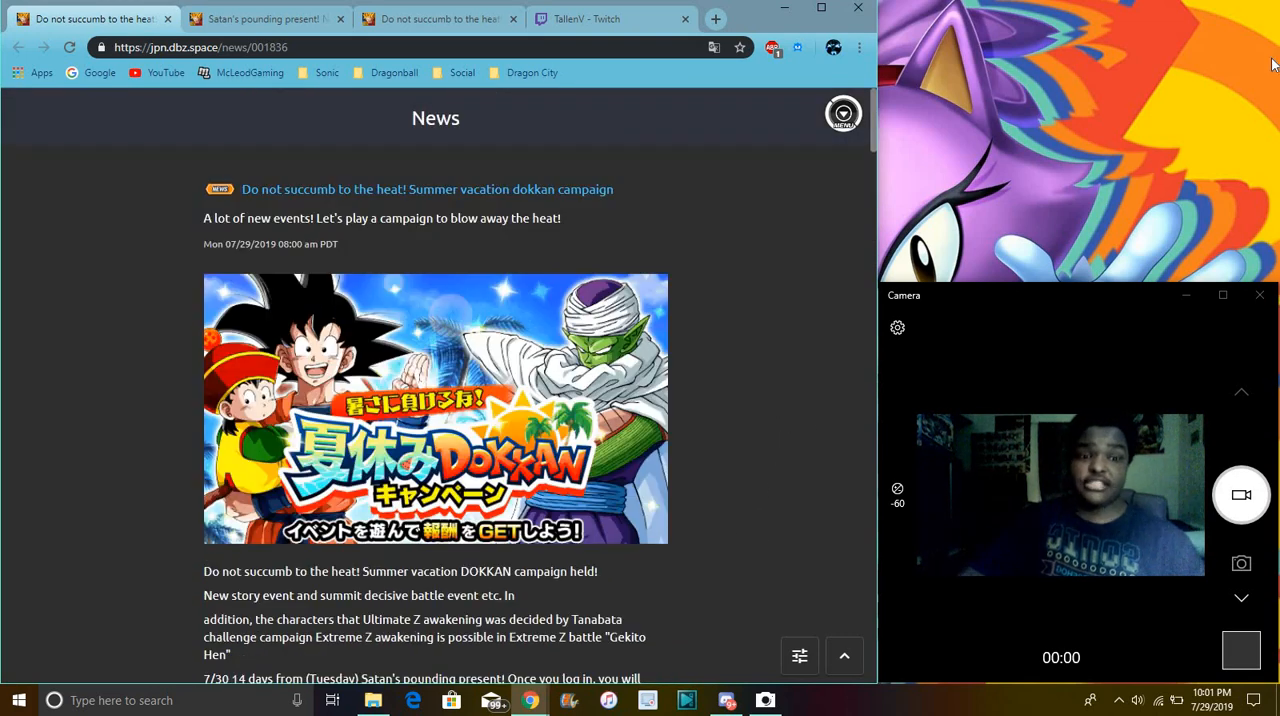